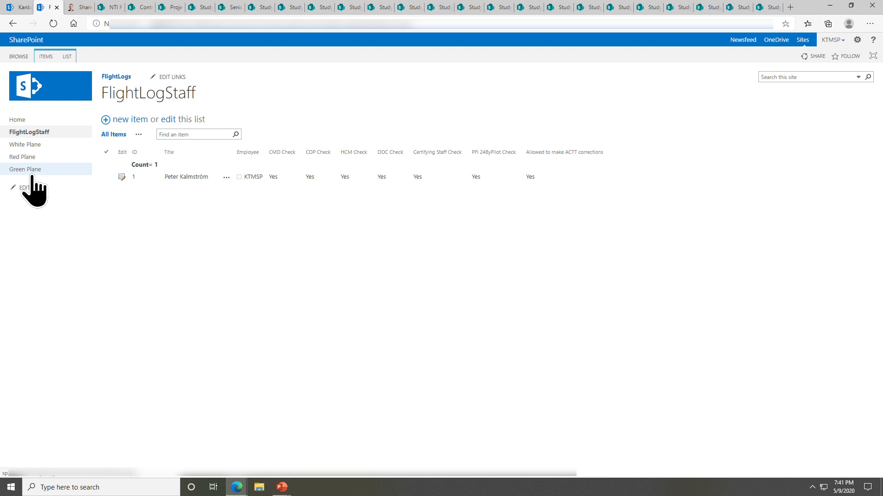
mouse_move(873, 62)
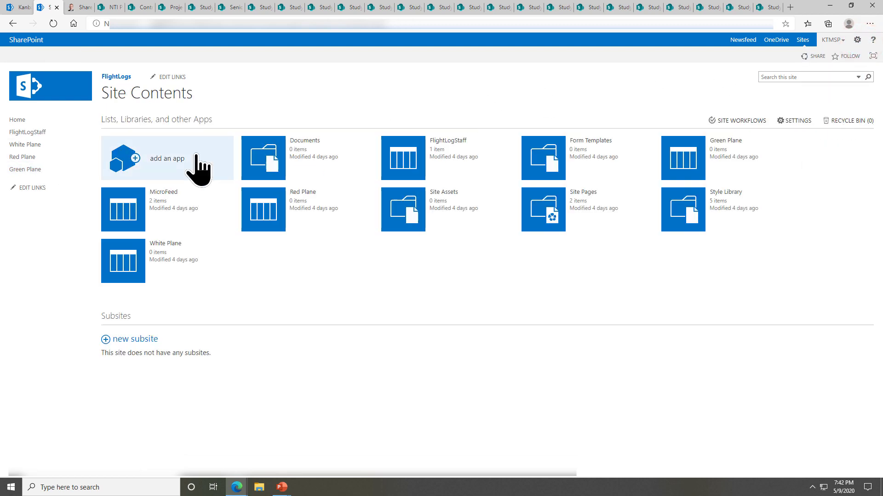
mouse_move(274, 294)
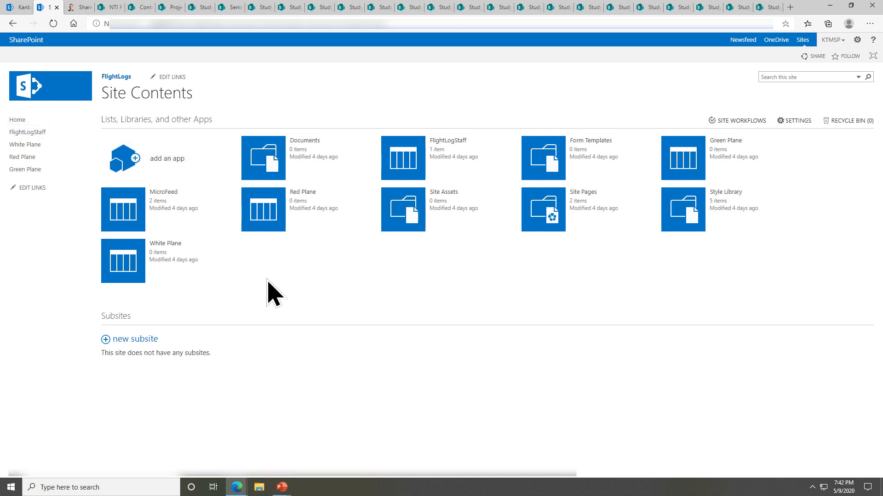
mouse_move(402, 203)
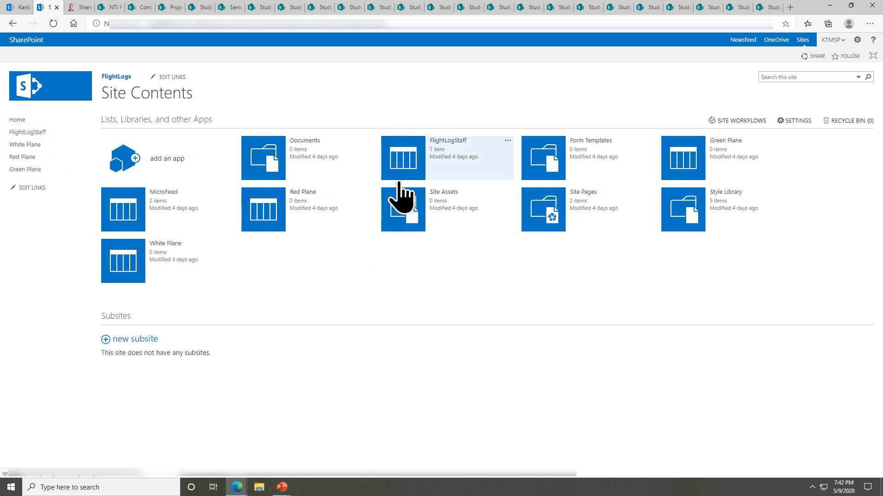
mouse_move(164, 270)
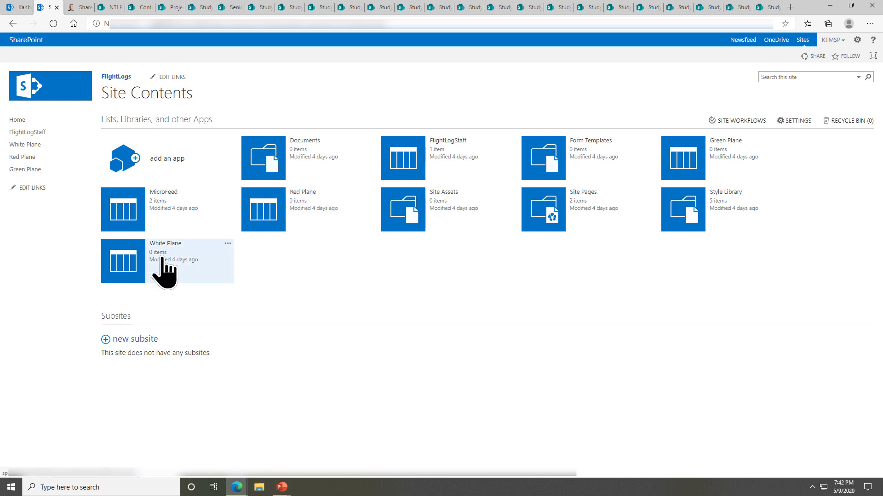
mouse_move(293, 253)
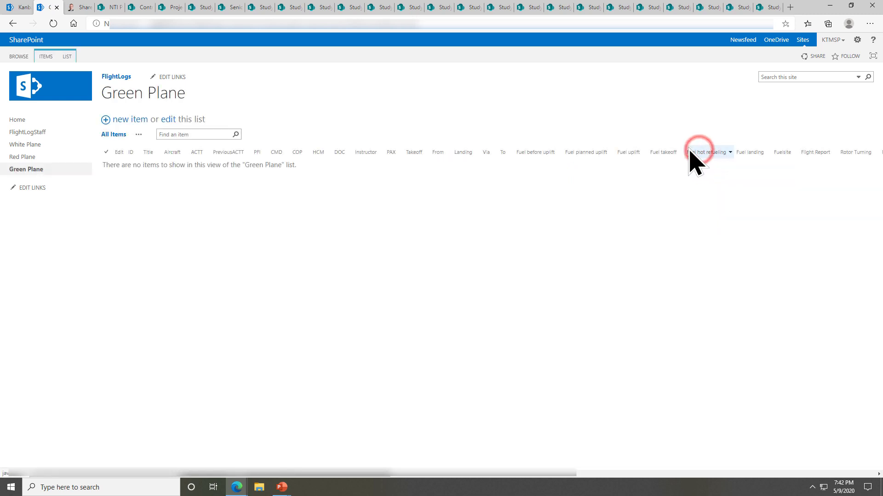
mouse_move(499, 186)
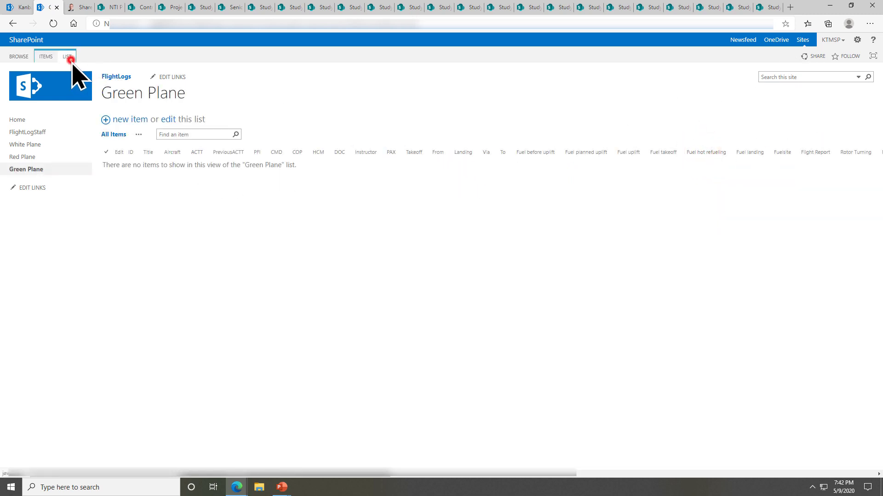
Review the Green Plane list settings and columns, then open the White Plane list
left_click(66, 56)
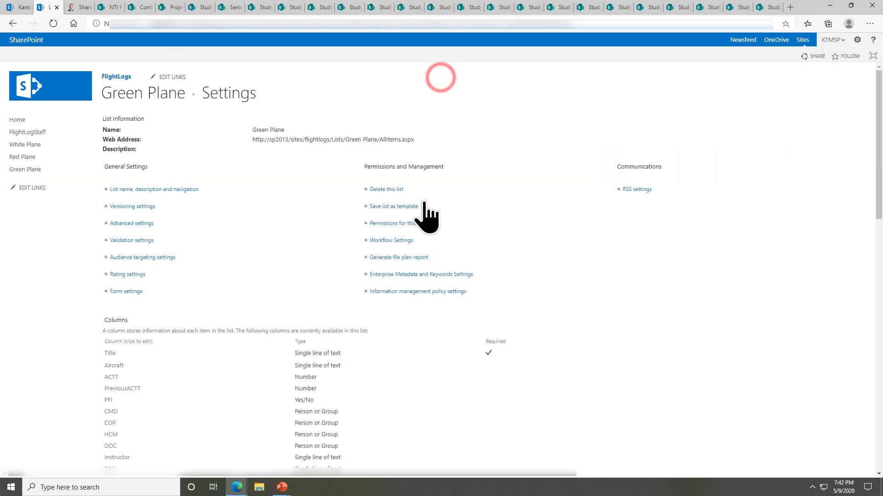
scroll("down", 3)
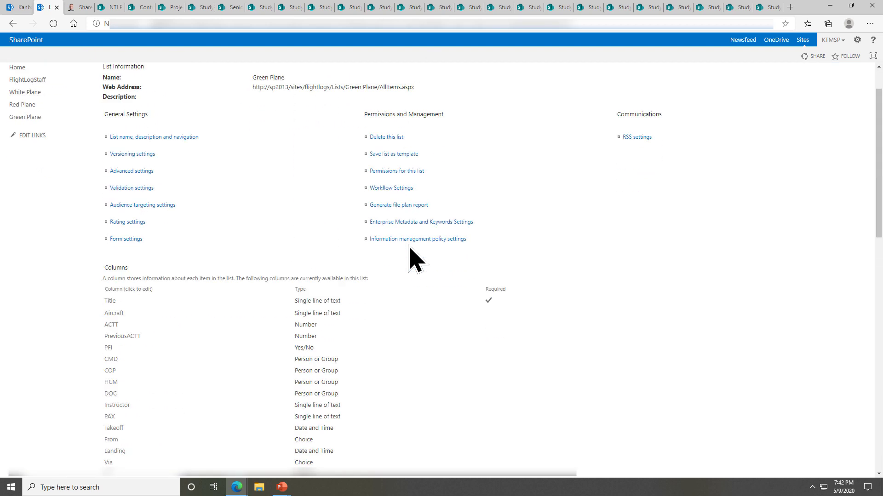
scroll("up", 3)
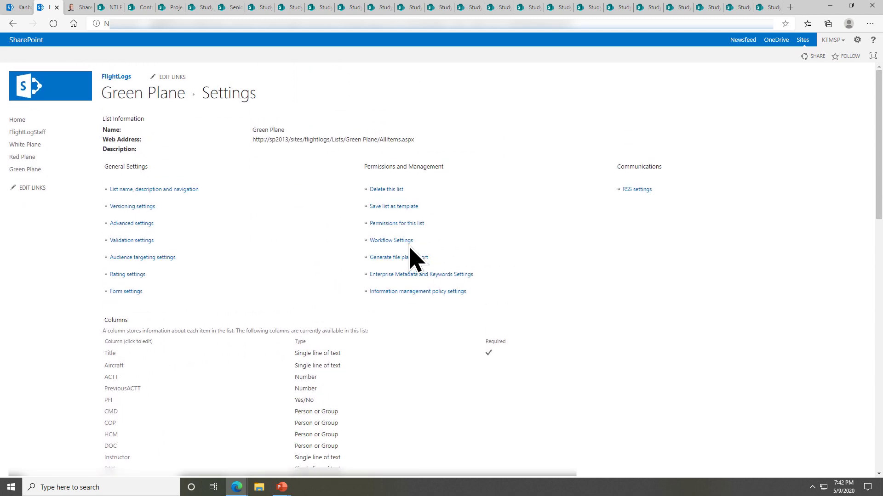
scroll("down", 3)
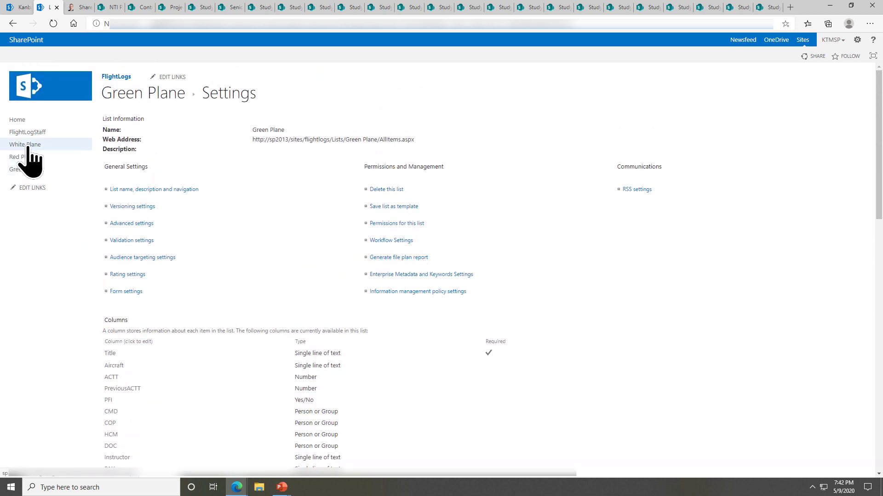
left_click(25, 145)
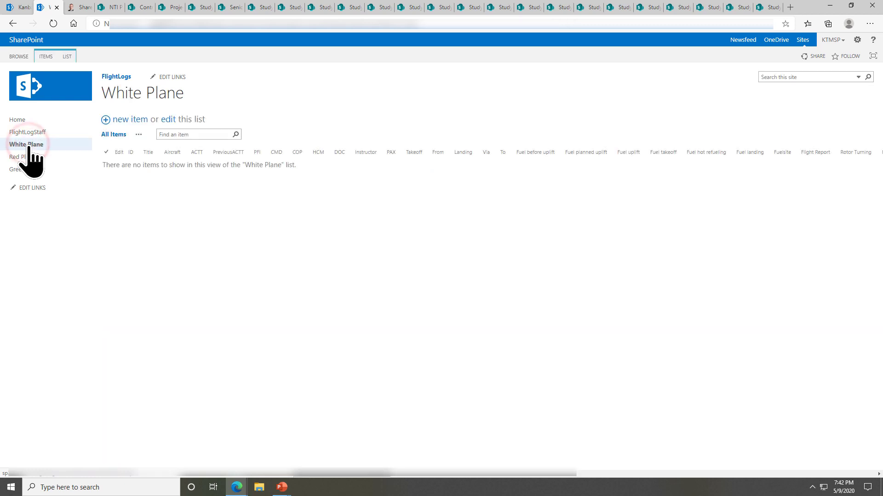
Open a new White Plane Journey Log form and check the Next Inspection Date and Hours fields
left_click(131, 119)
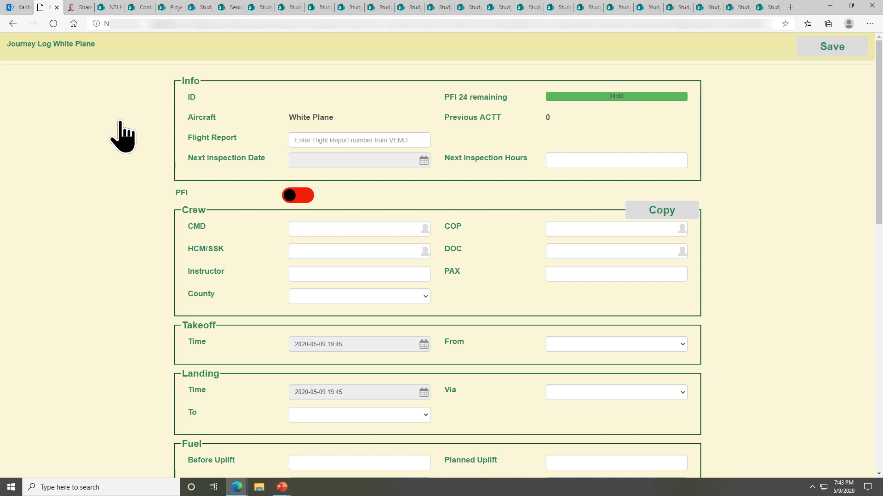
mouse_move(365, 166)
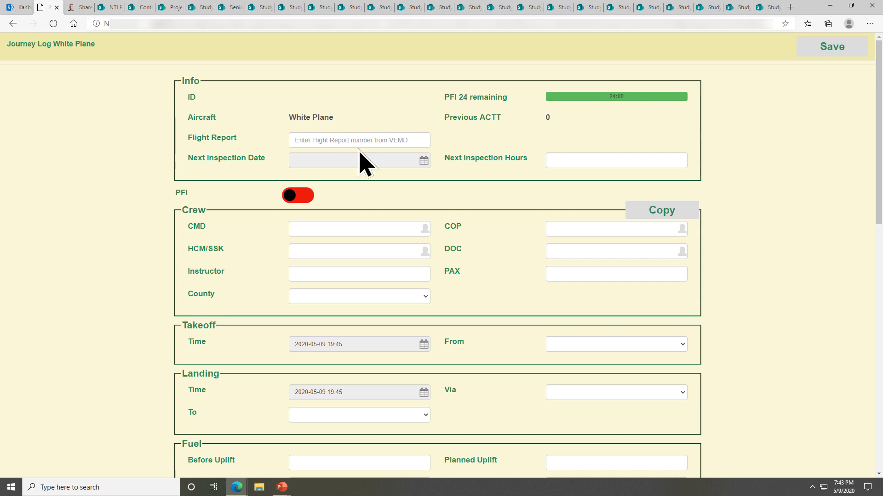
mouse_move(411, 160)
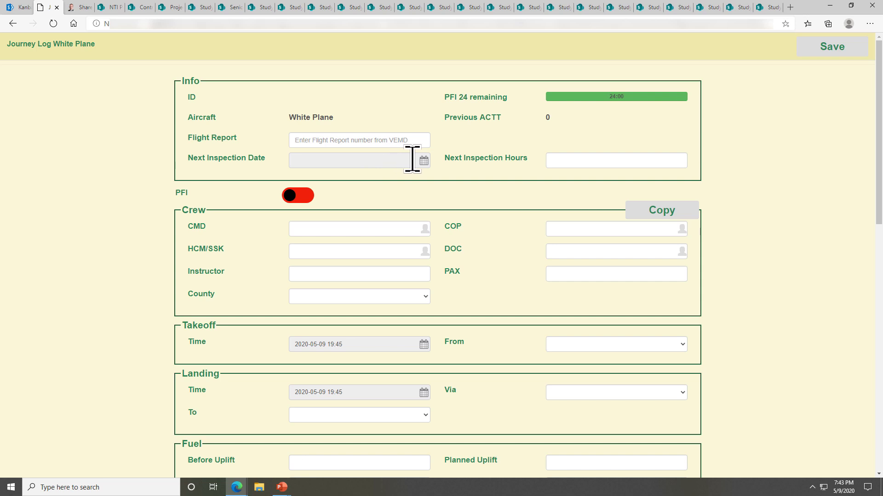
left_click(421, 160)
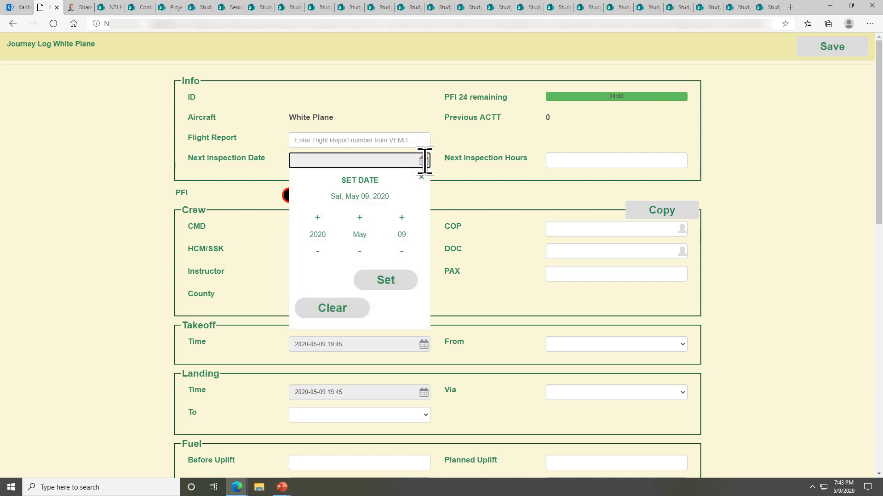
left_click(616, 161)
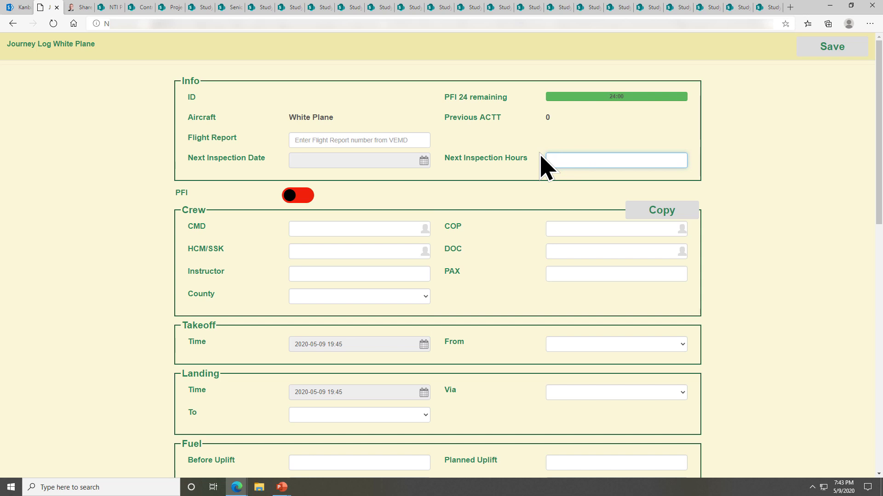
mouse_move(402, 90)
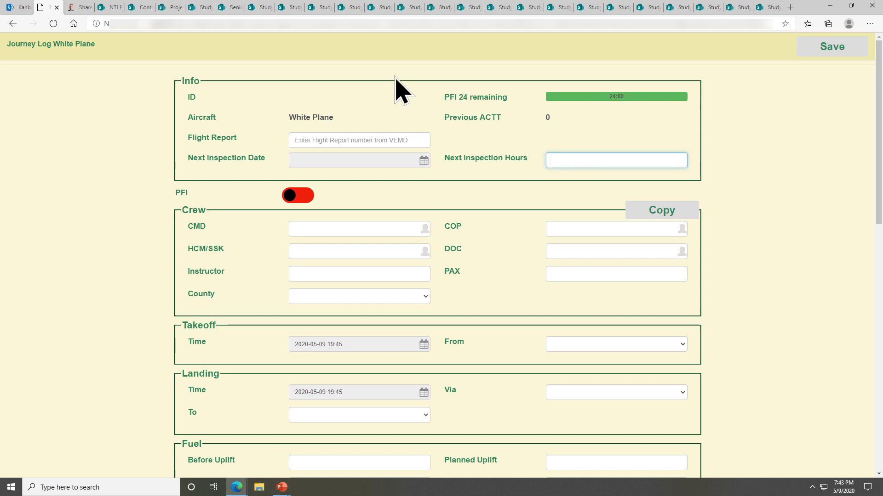
mouse_move(676, 136)
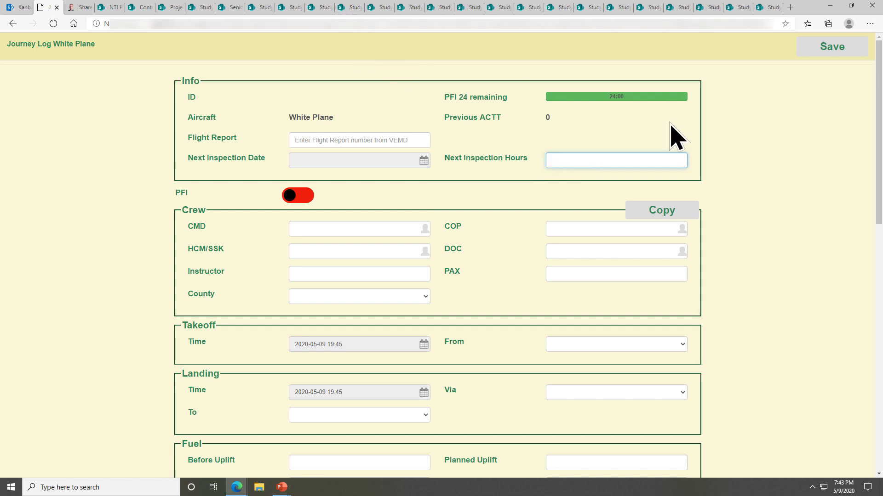
mouse_move(687, 243)
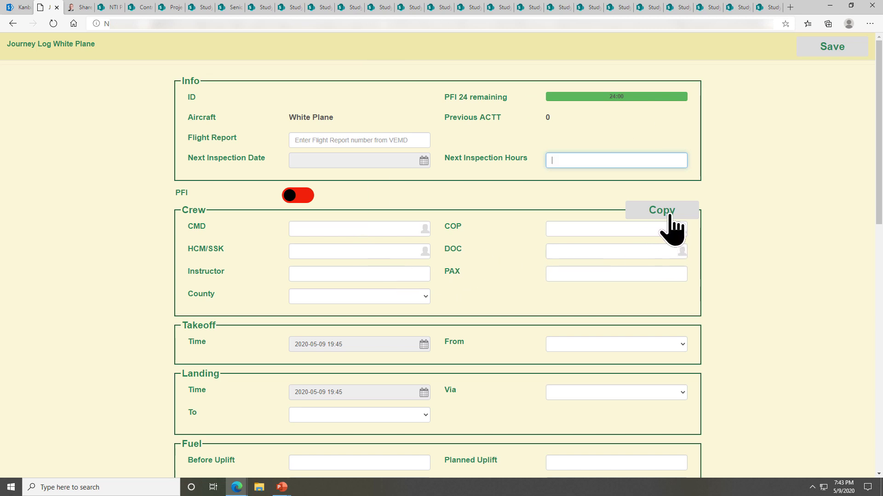
mouse_move(280, 216)
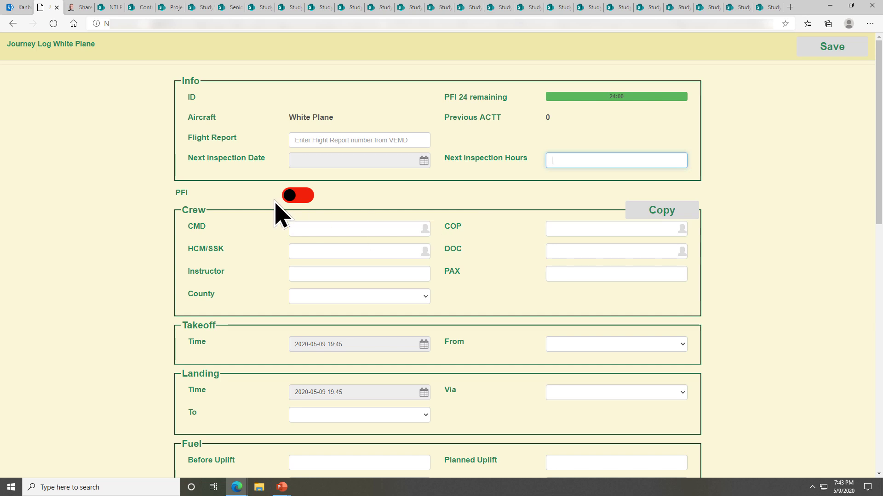
Switch PFI on and toggle Night in the journey log's Mission section
left_click(297, 195)
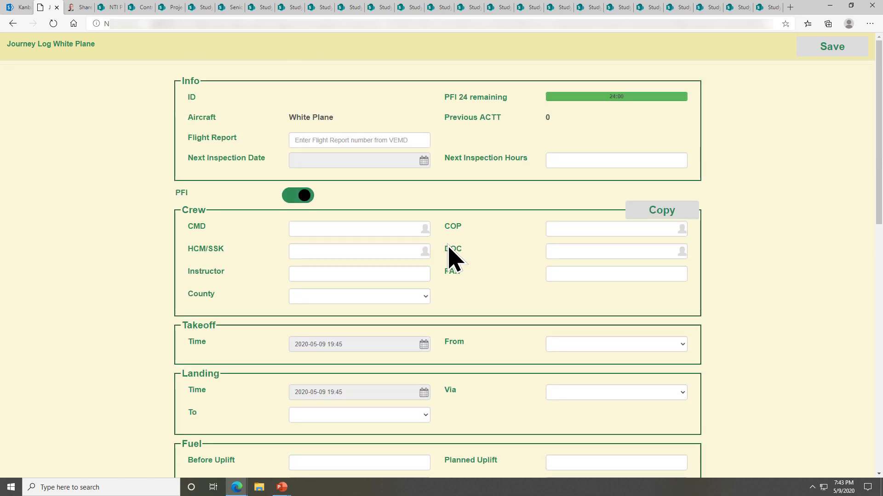
mouse_move(535, 107)
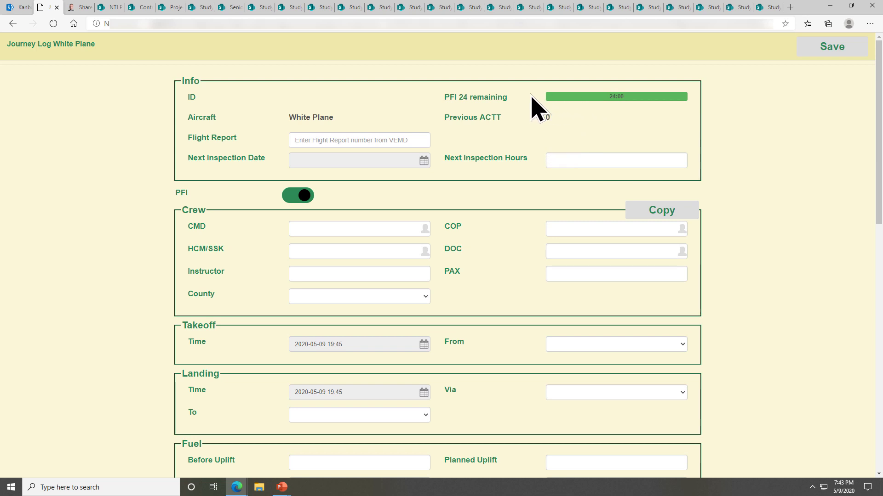
mouse_move(508, 118)
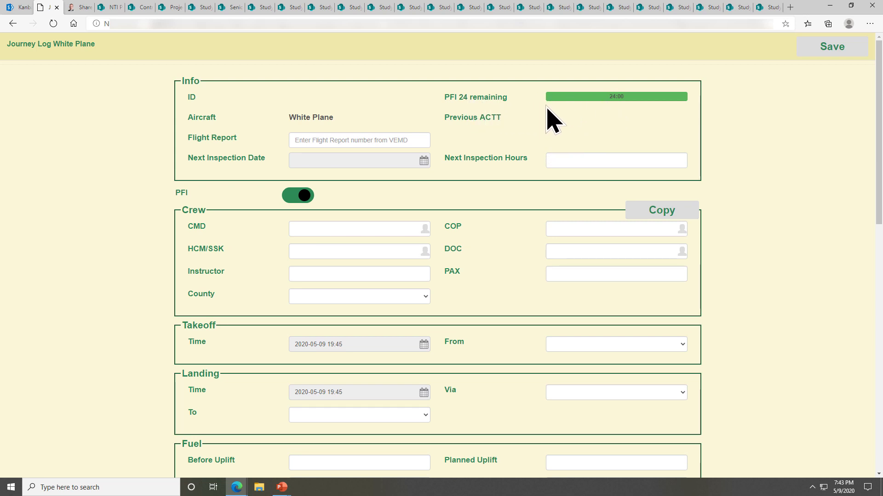
scroll("down", 3)
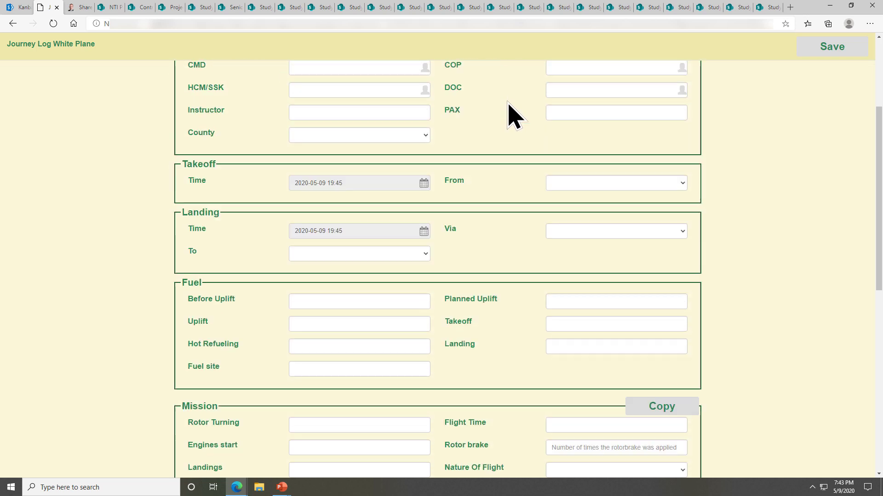
scroll("down", 3)
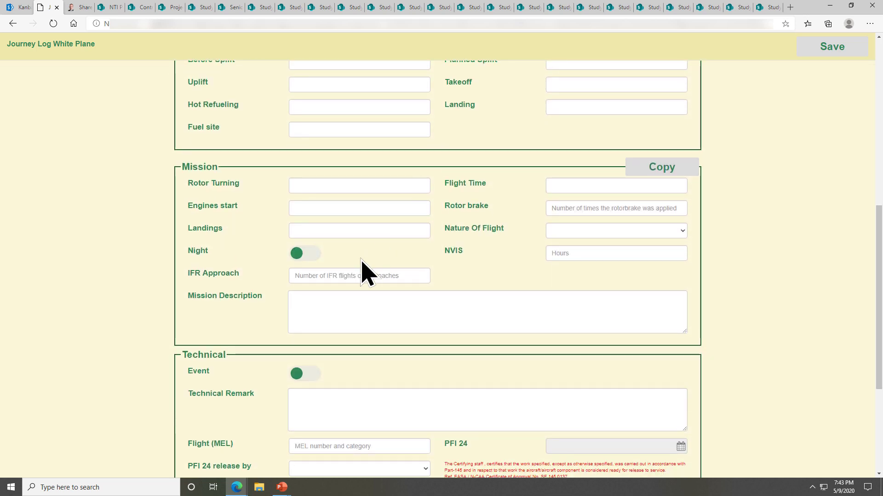
left_click(305, 253)
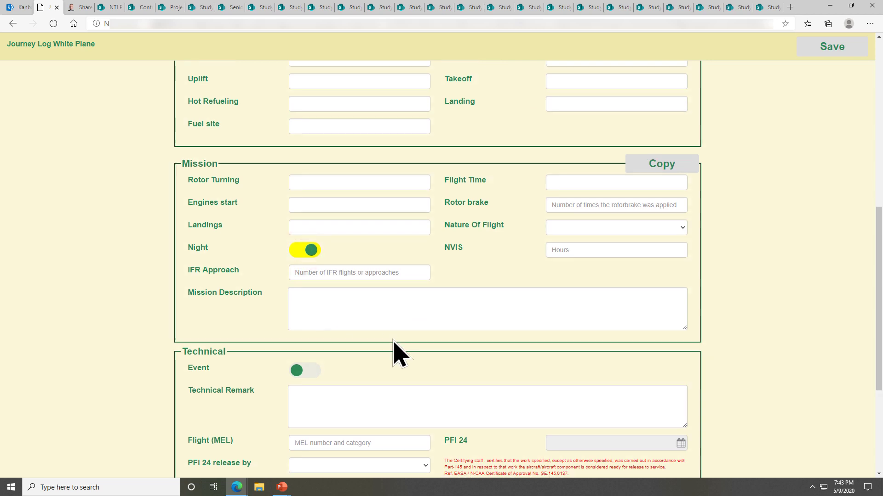
scroll("up", 3)
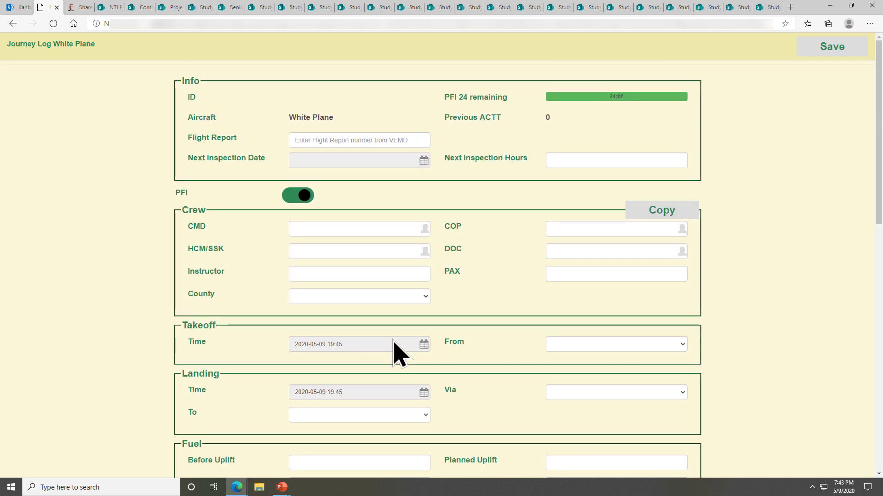
mouse_move(390, 326)
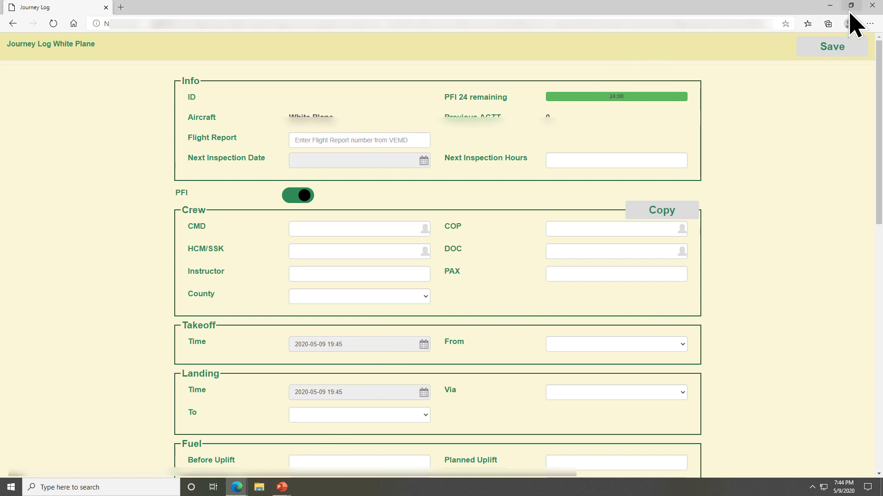
Restore the browser to a smaller window and scroll through the Journey Log form
left_click(853, 5)
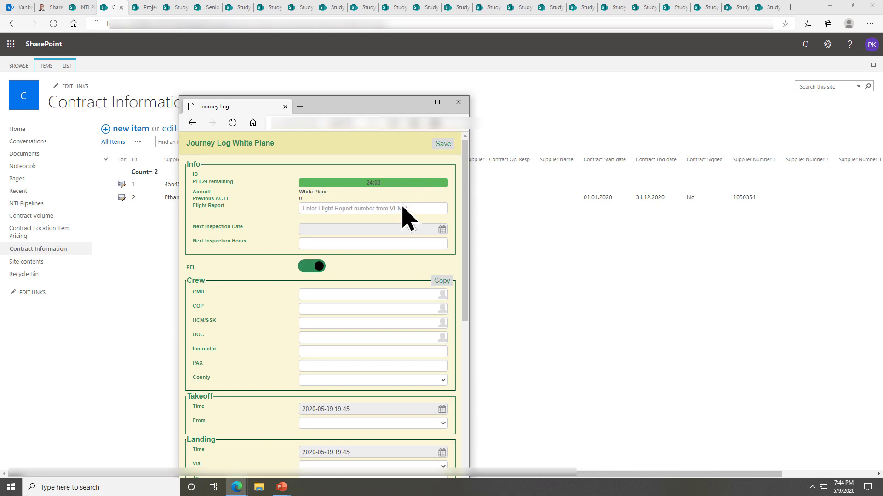
scroll("down", 3)
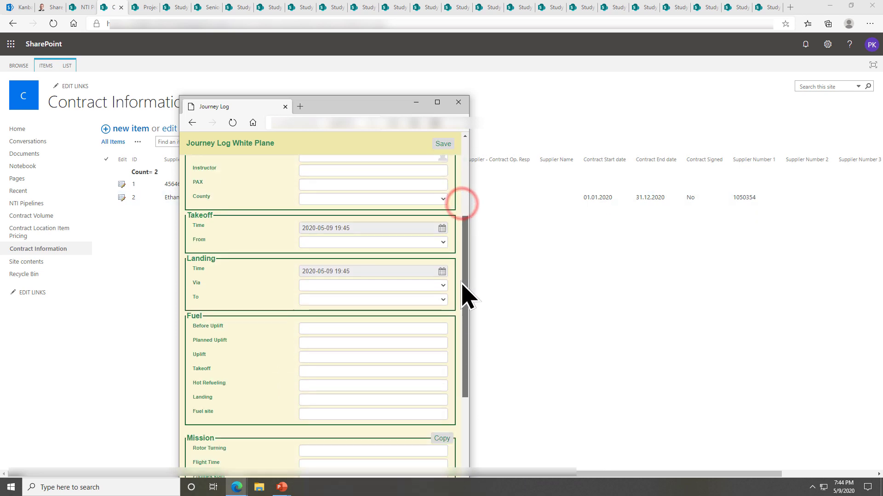
scroll("down", 3)
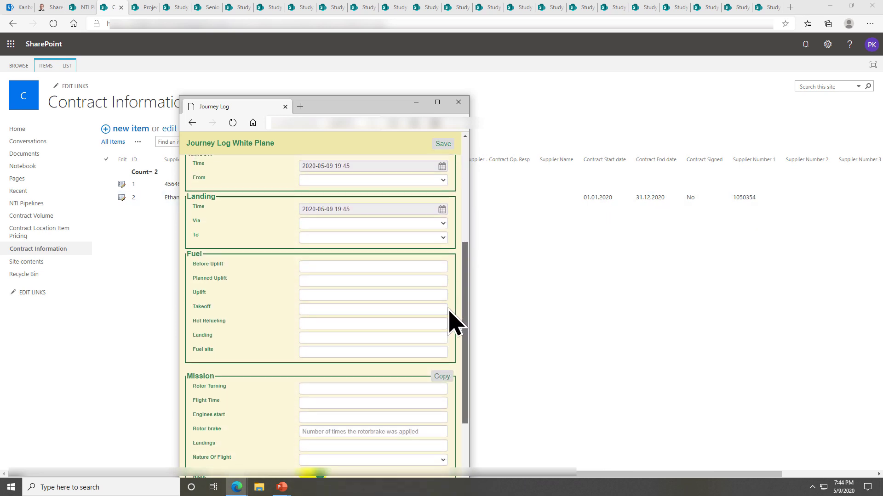
scroll("up", 3)
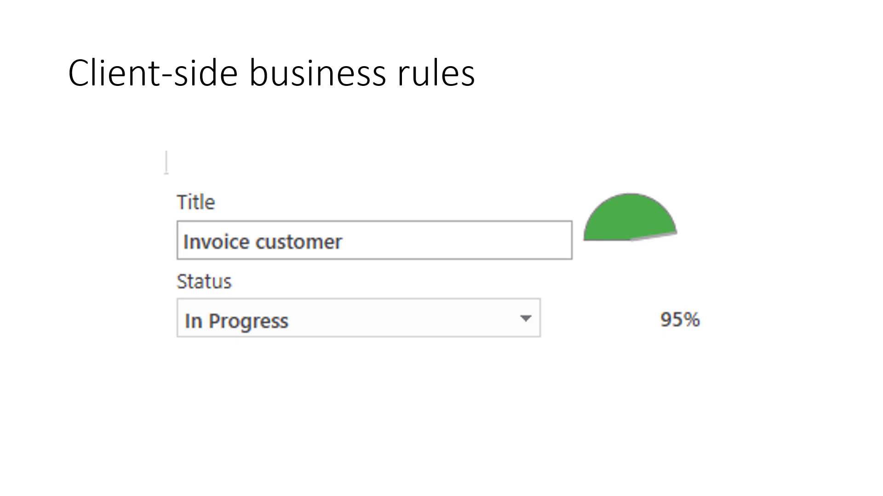
mouse_move(595, 318)
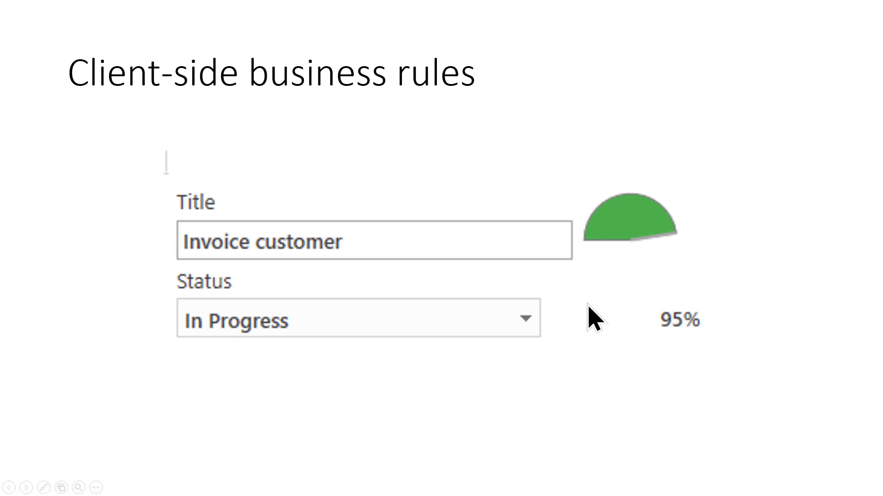
mouse_move(639, 343)
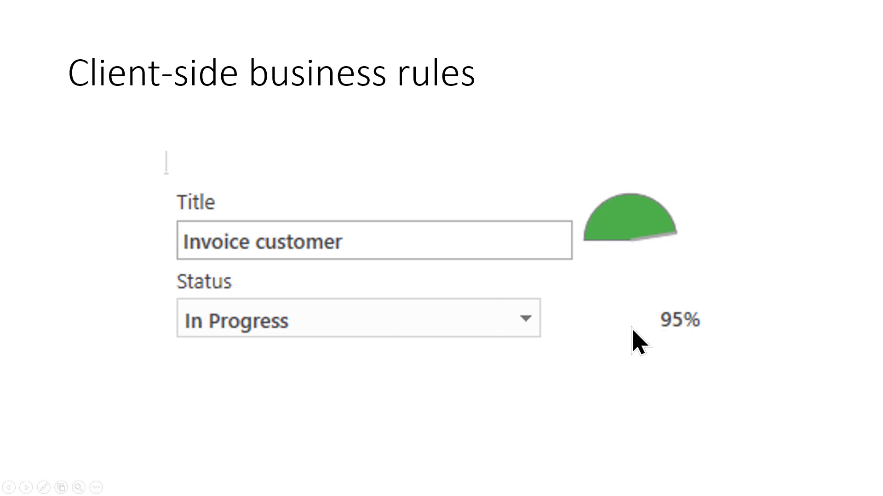
mouse_move(653, 335)
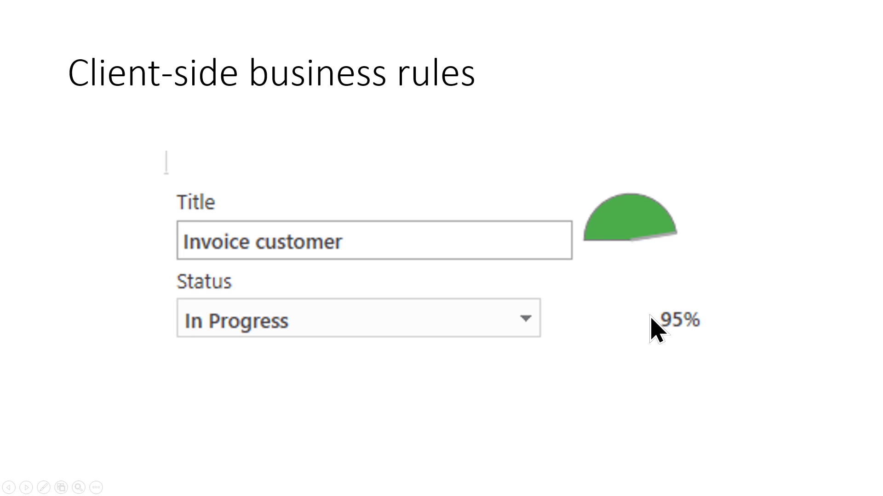
mouse_move(681, 336)
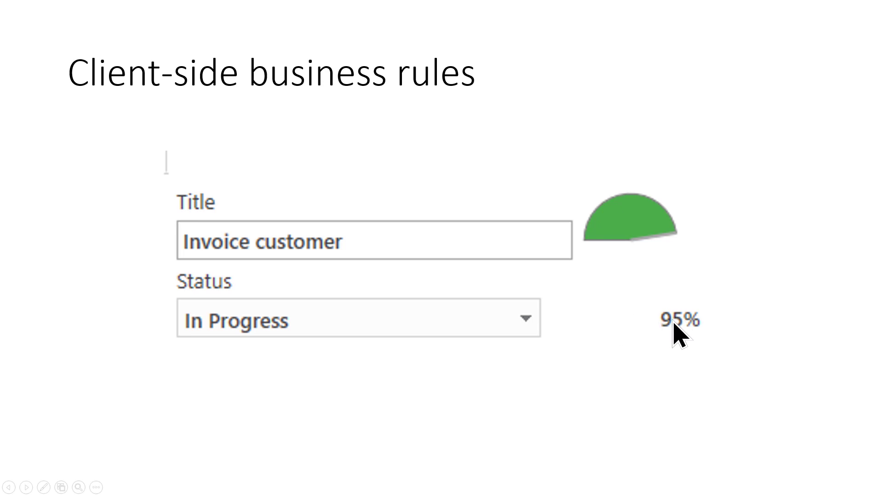
mouse_move(598, 253)
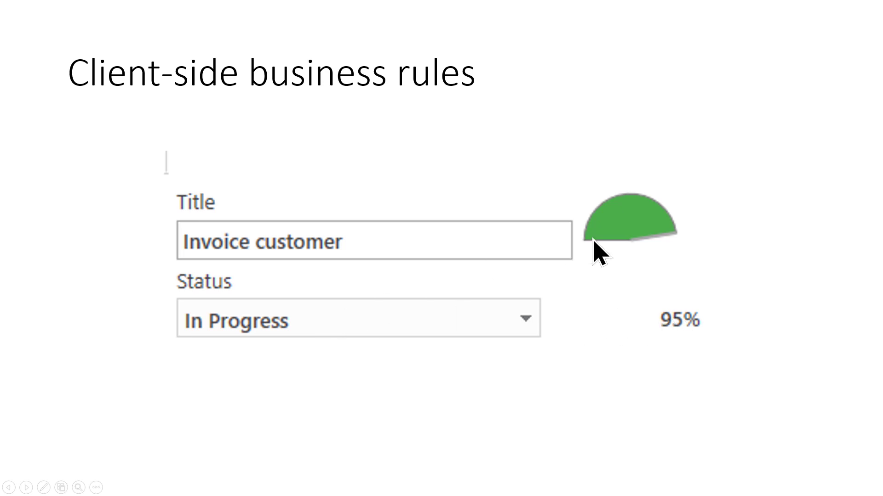
mouse_move(567, 292)
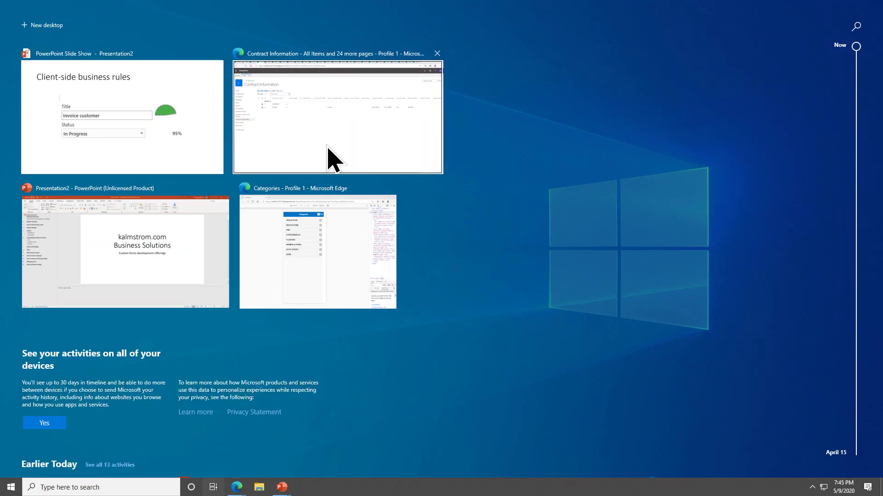
Back on the Kanban board, drag Invoice customer into In Progress and open Send receipts
left_click(337, 116)
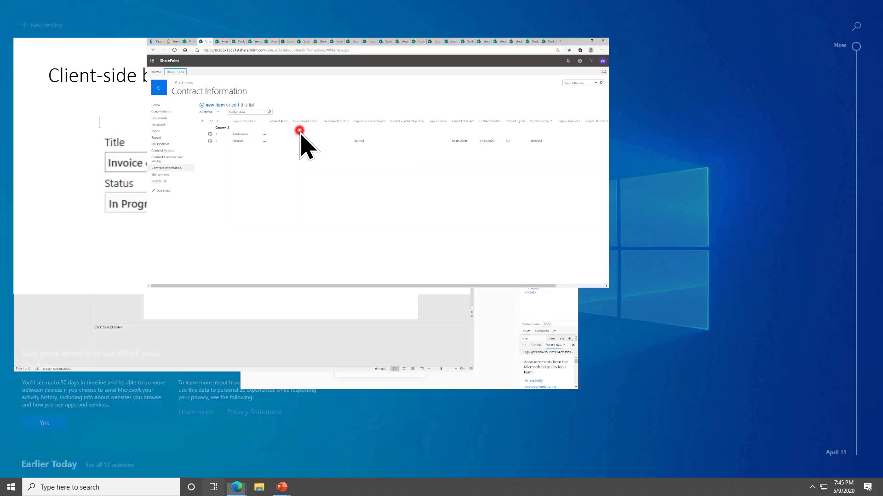
left_click(594, 40)
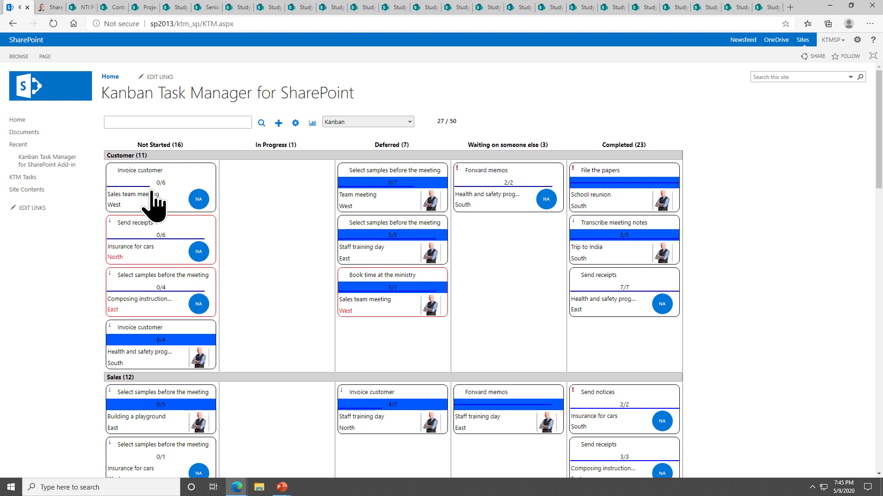
mouse_move(69, 211)
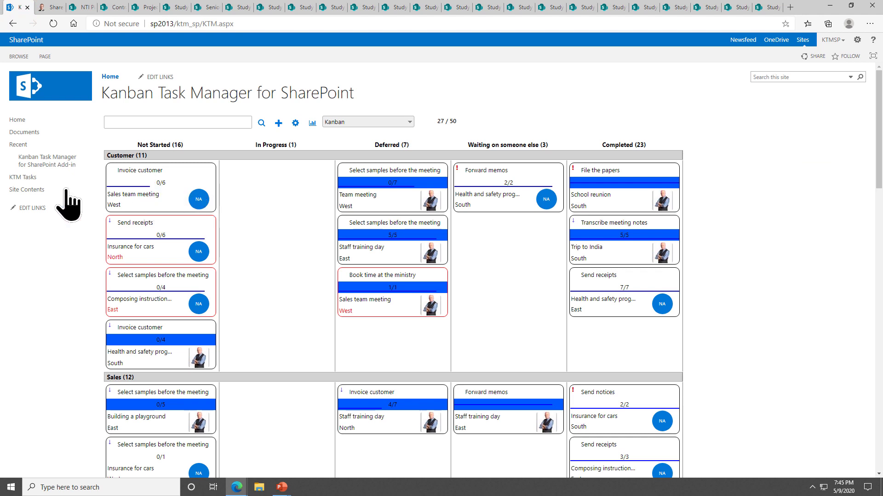
left_click(23, 177)
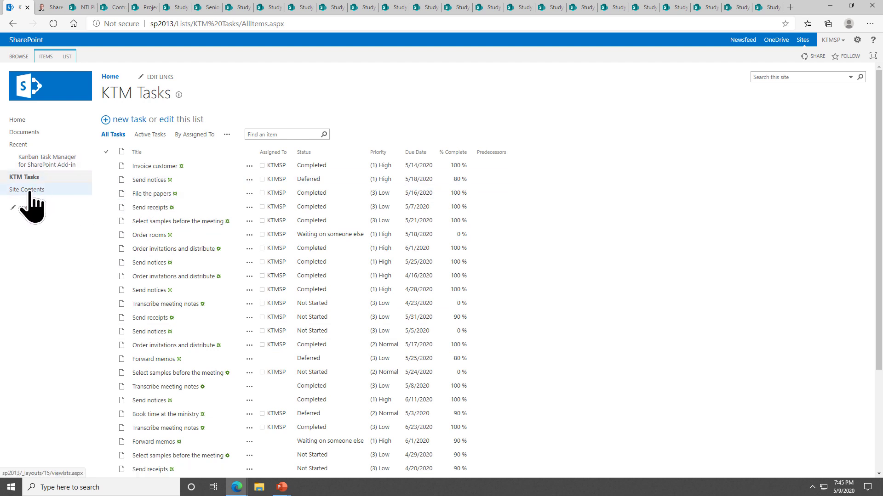
mouse_move(838, 116)
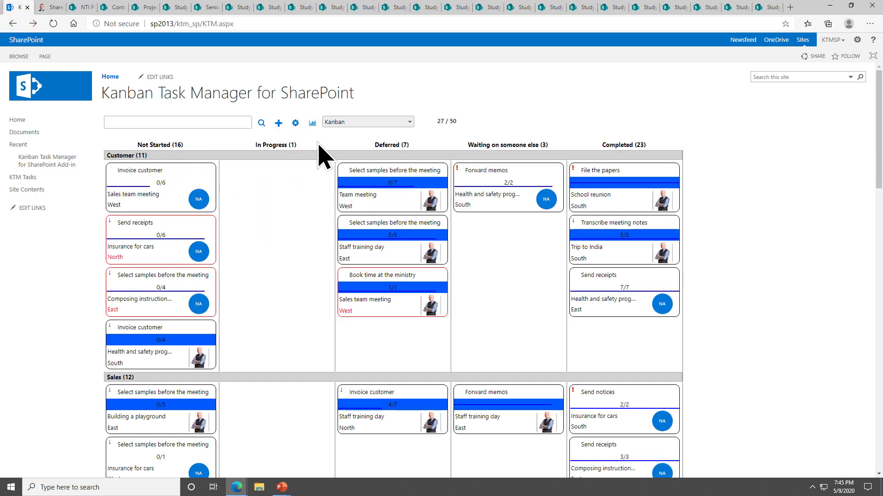
mouse_move(194, 203)
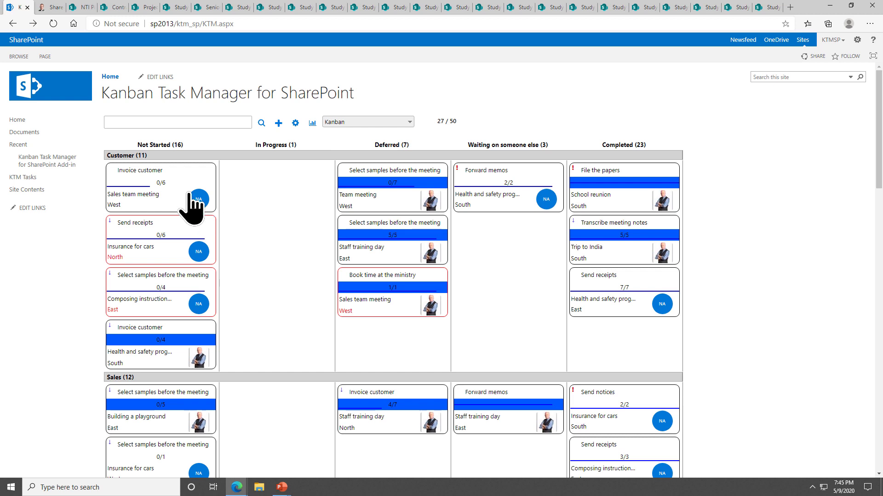
left_click_drag(161, 186, 276, 185)
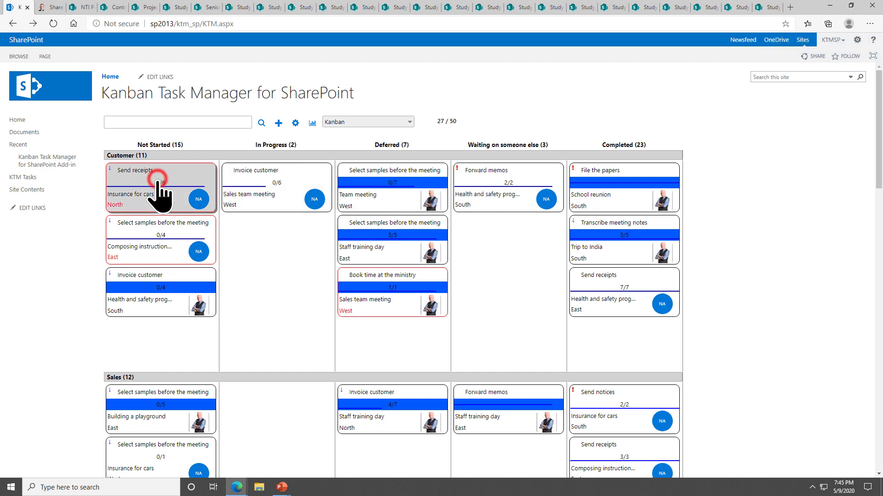
left_click(134, 170)
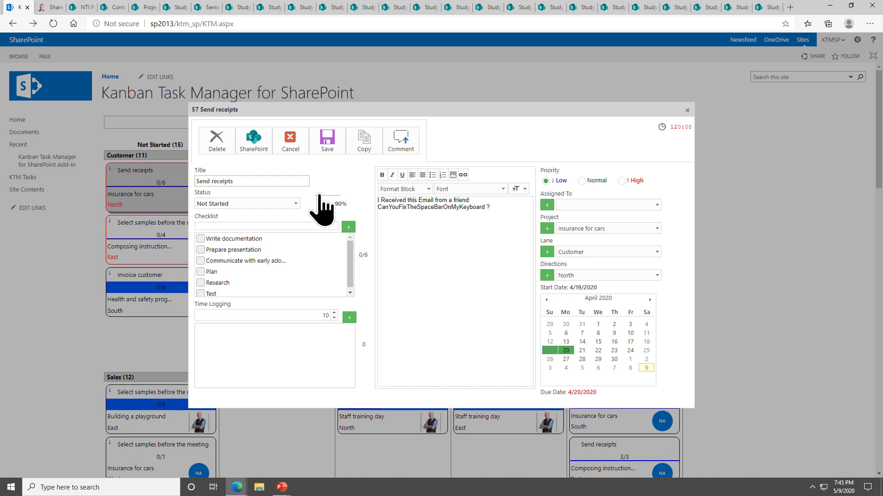
Change the Send receipts status from Not Started to In Progress, showing 25% complete
left_click(245, 204)
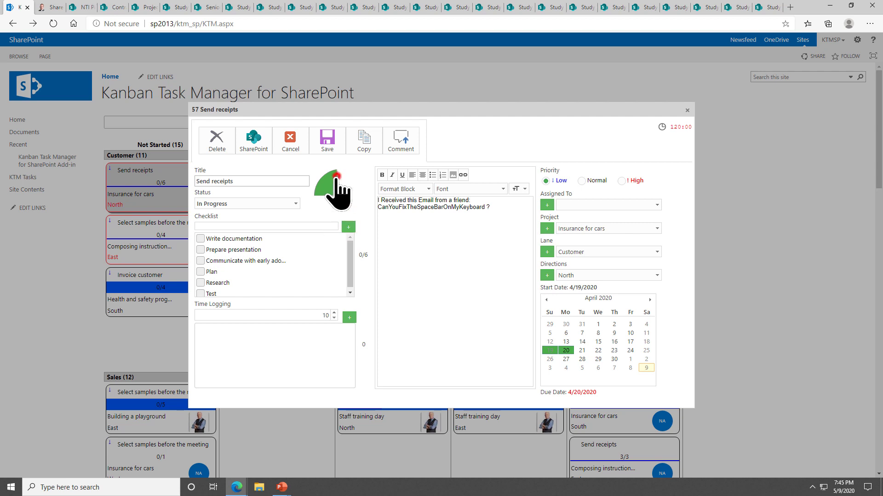
left_click(246, 203)
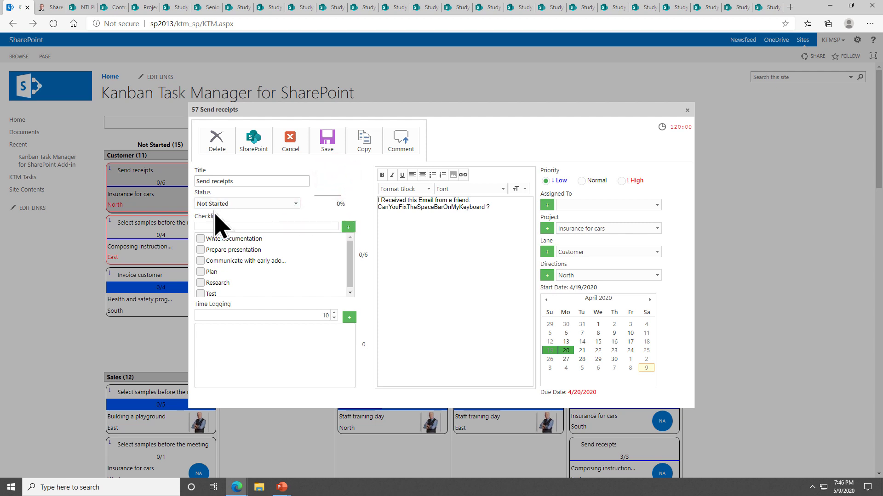
left_click(246, 204)
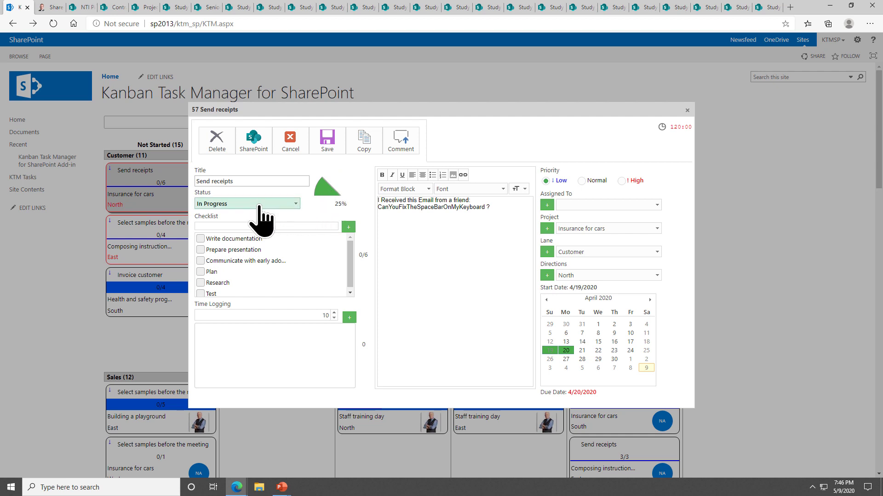
mouse_move(342, 218)
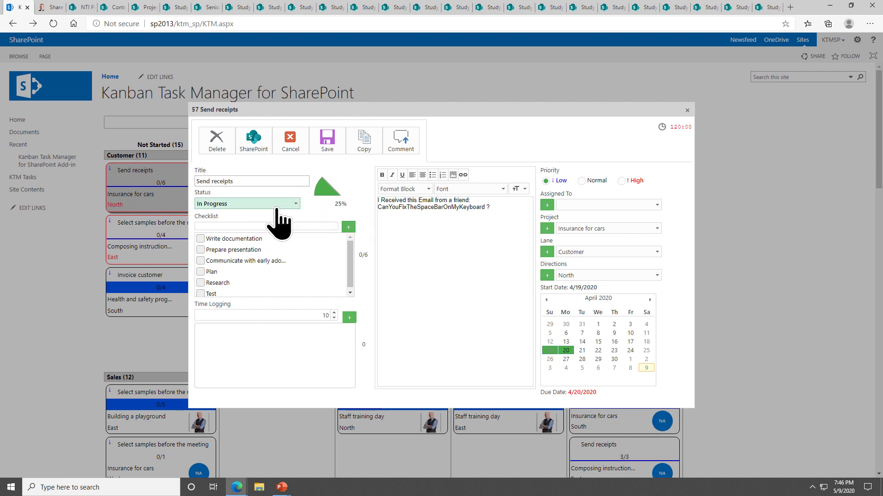
mouse_move(343, 228)
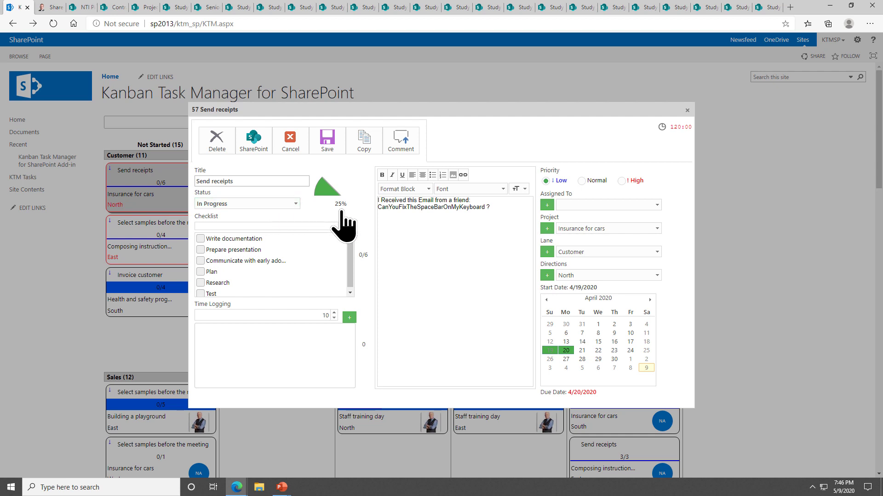
mouse_move(351, 299)
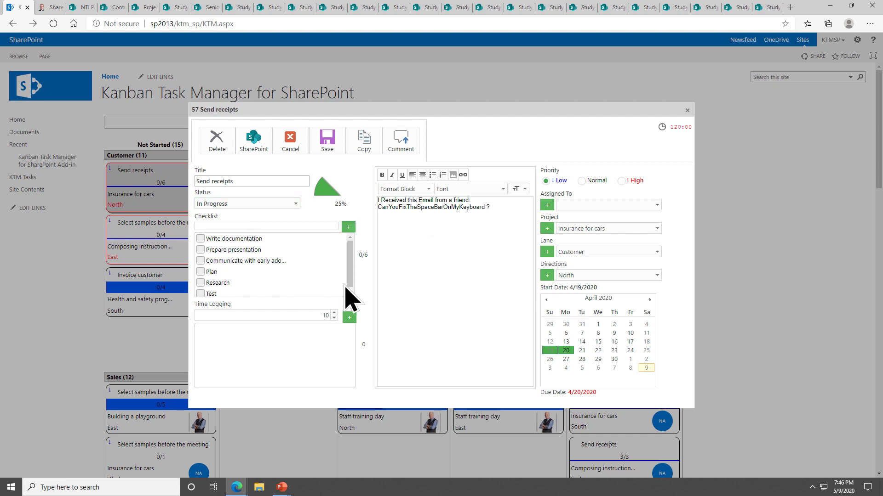
mouse_move(513, 232)
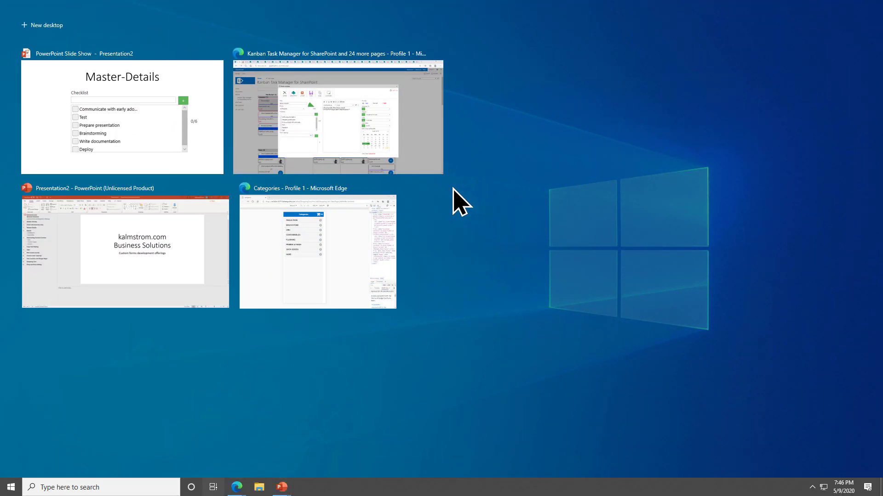
Tick the Prepare presentation, communicate, Plan, Research and Test checklist items until 6/6
left_click(213, 487)
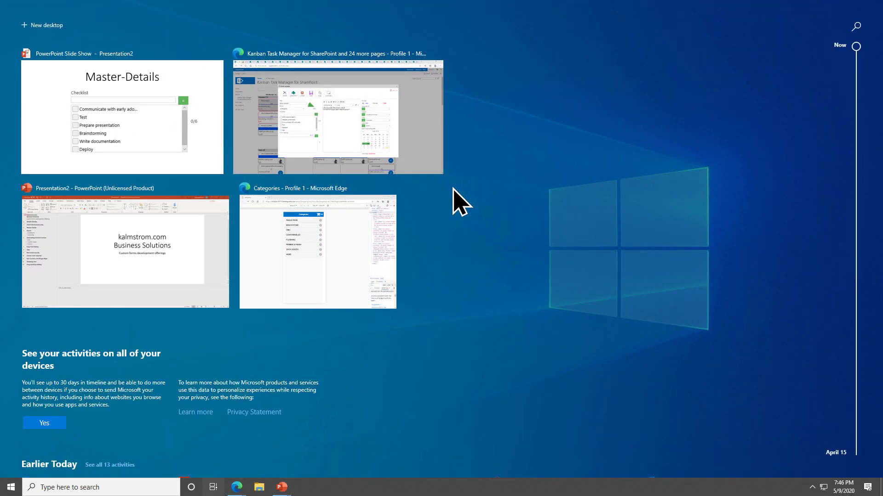
left_click(336, 116)
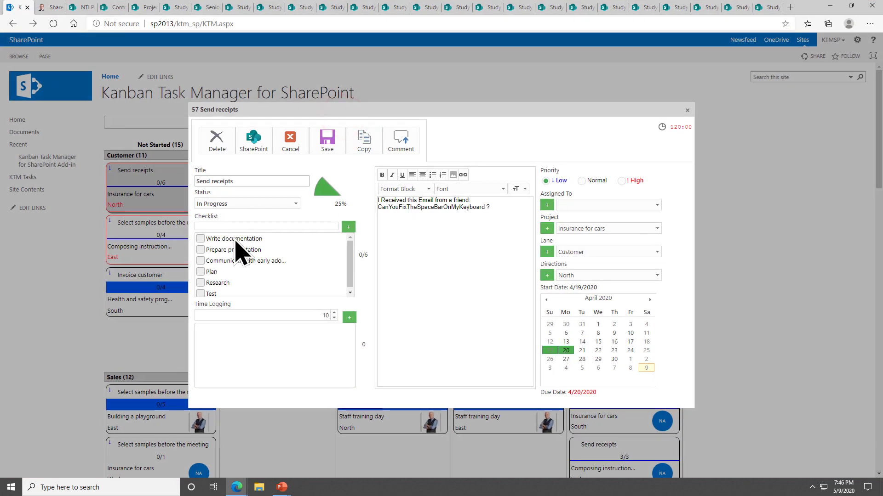
left_click(200, 249)
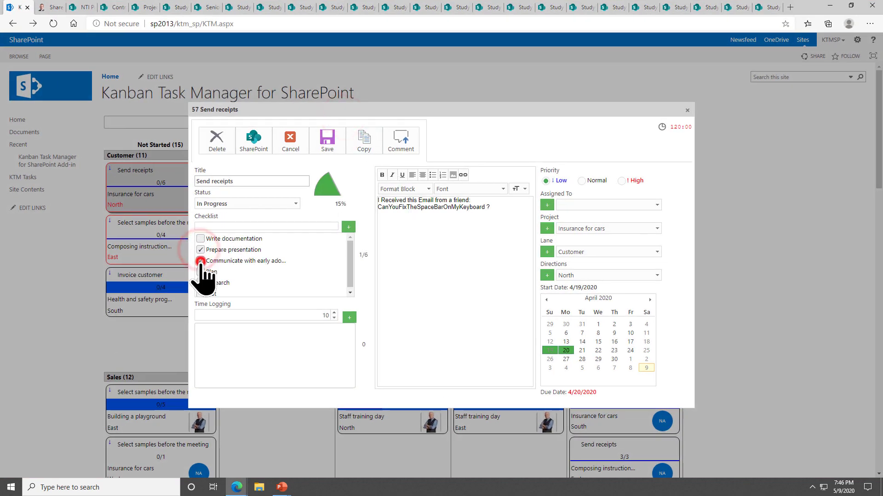
left_click(201, 238)
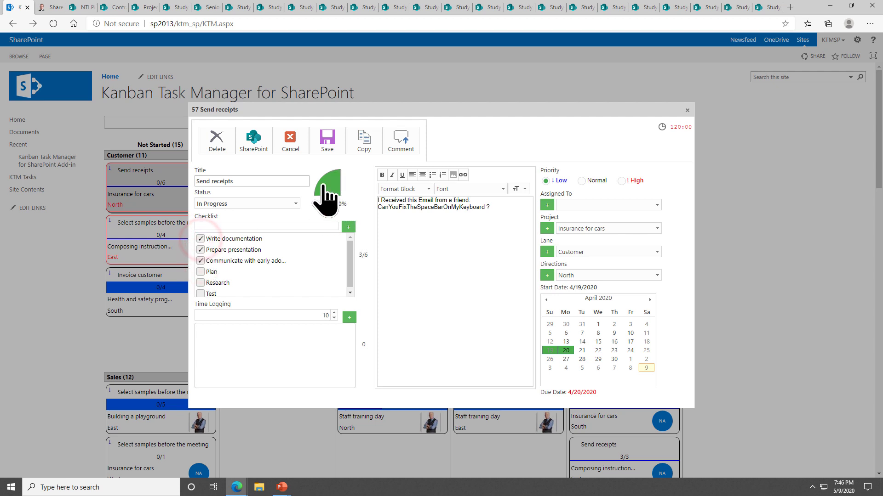
mouse_move(335, 189)
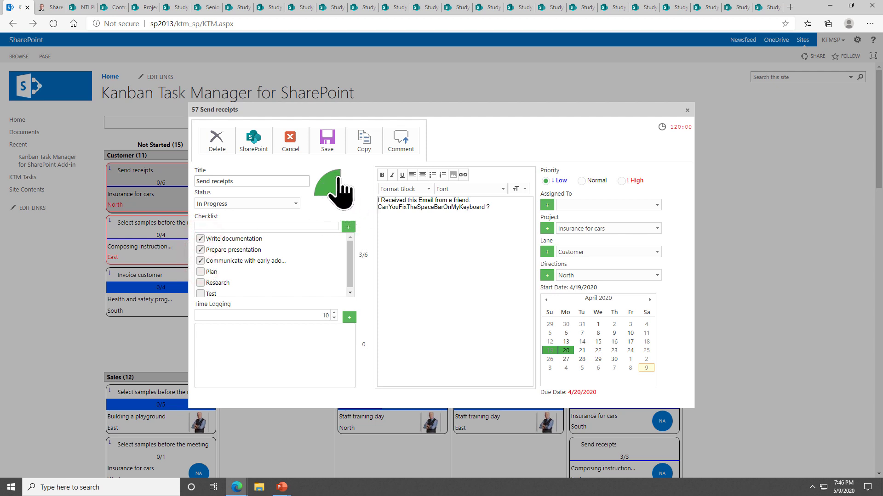
left_click(201, 271)
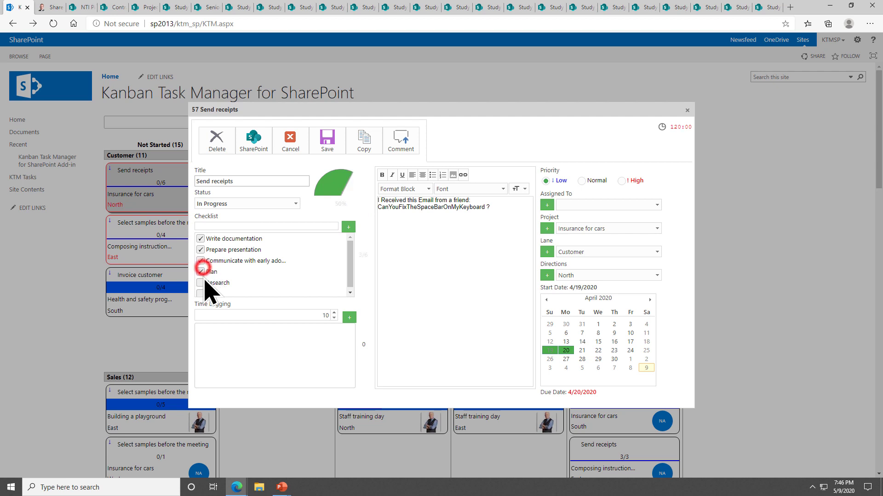
left_click(201, 283)
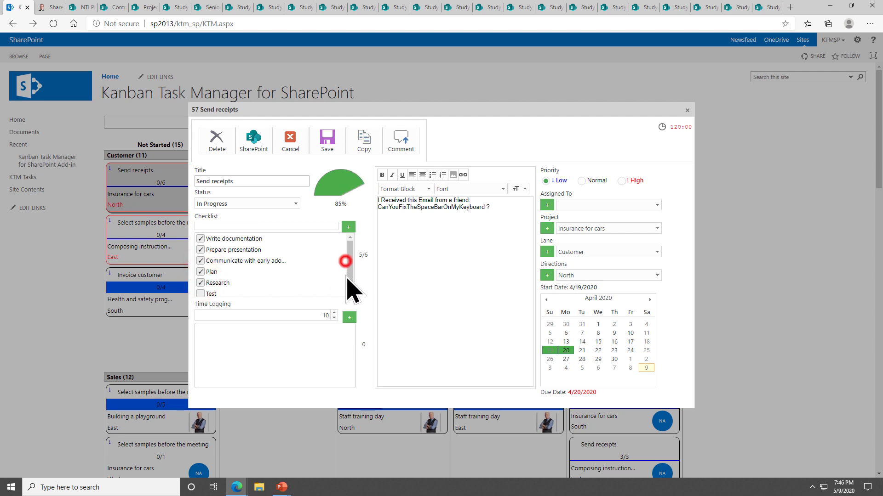
left_click(201, 294)
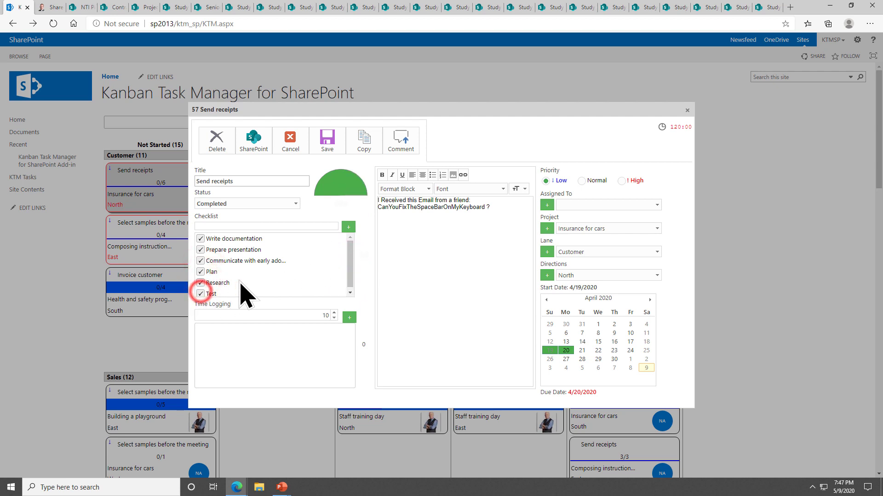
left_click(201, 294)
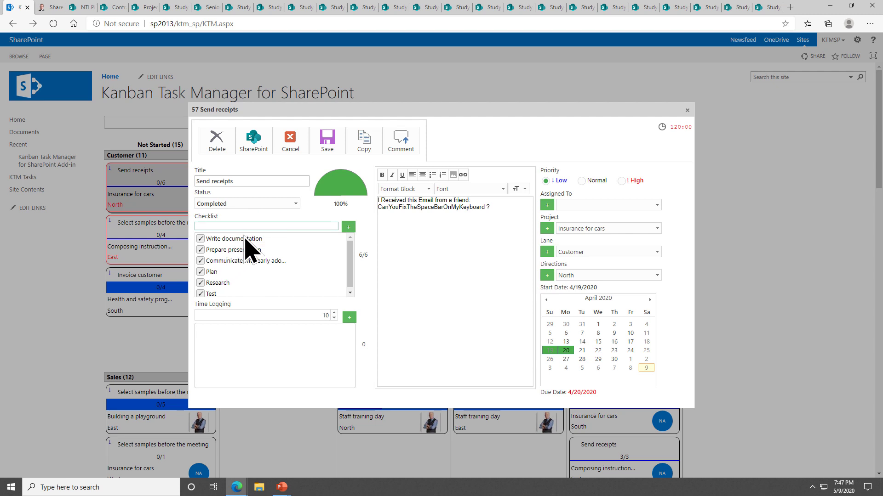
Add a 'Marketing' checklist item and place it below Prepare presentation
type("Mr")
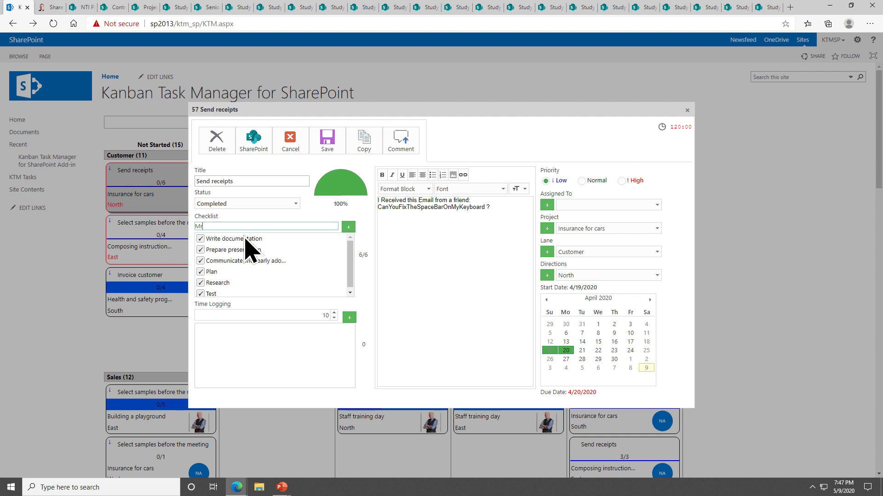
type("arketing")
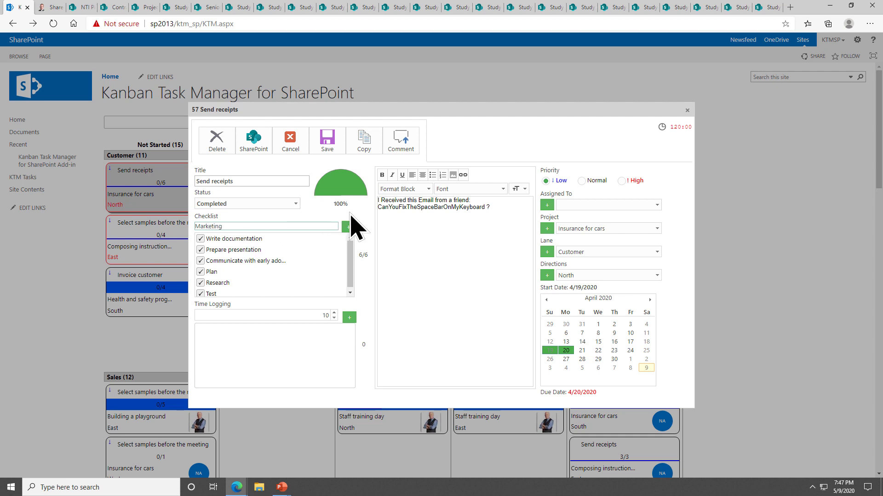
left_click(348, 227)
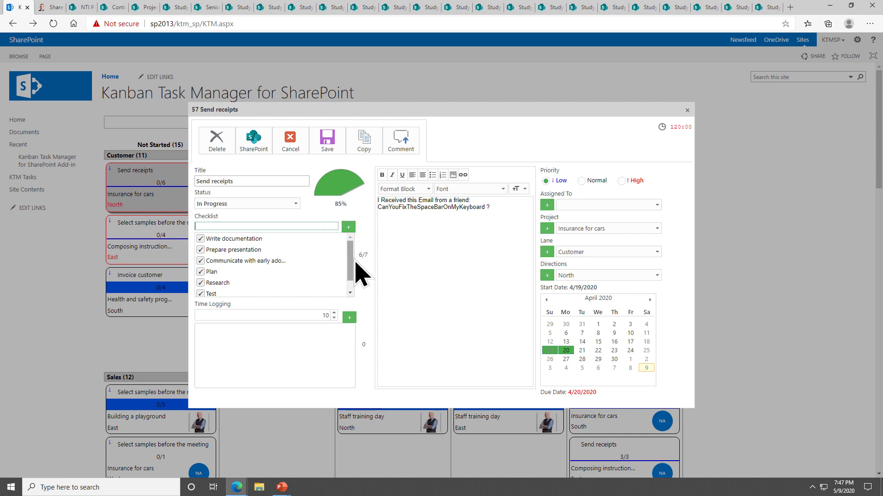
scroll("down", 3)
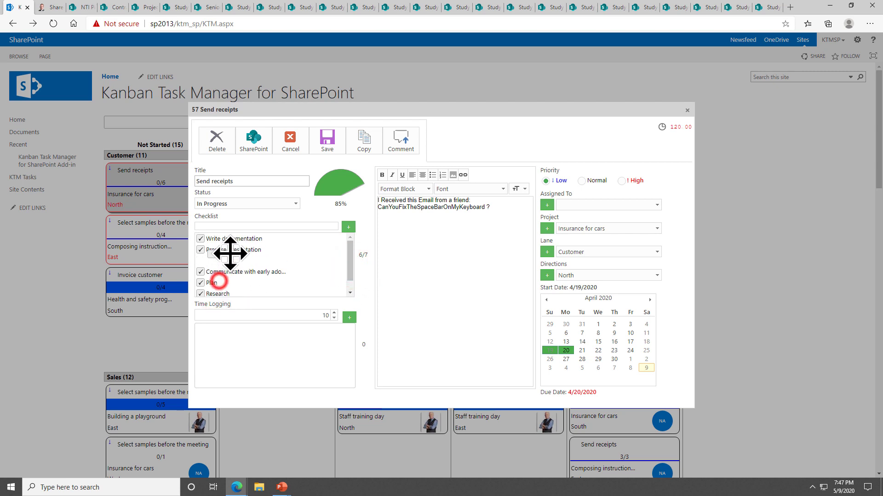
left_click(200, 261)
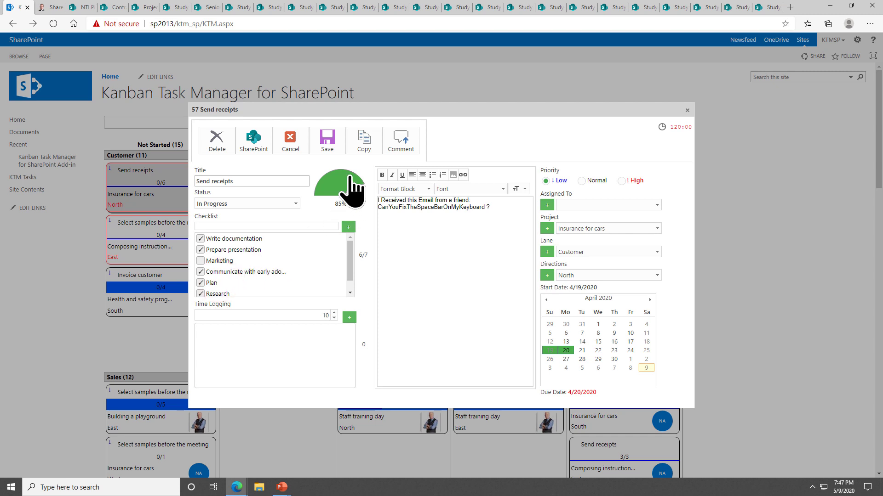
mouse_move(231, 273)
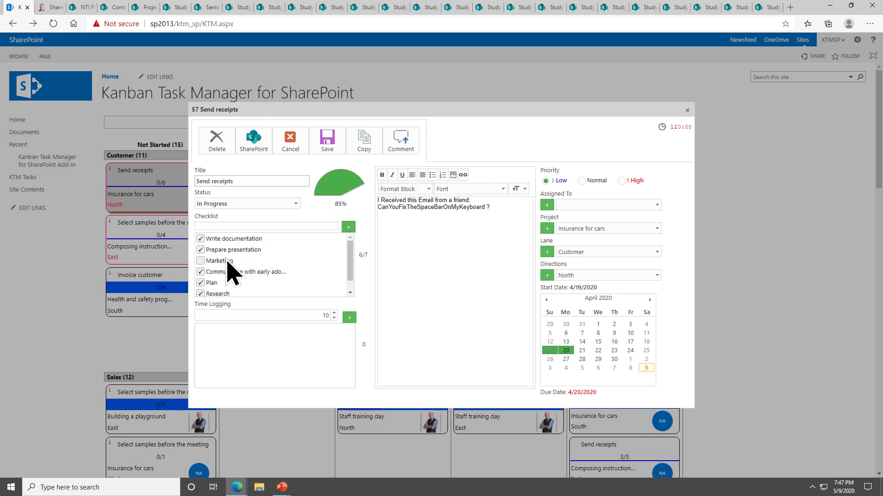
mouse_move(282, 487)
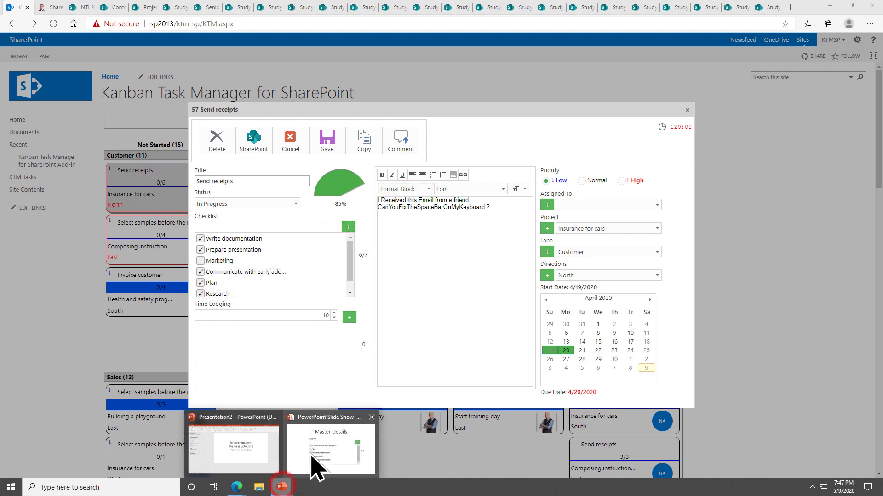
Return to the slide show and advance to the Master-Details checklist slide
left_click(331, 449)
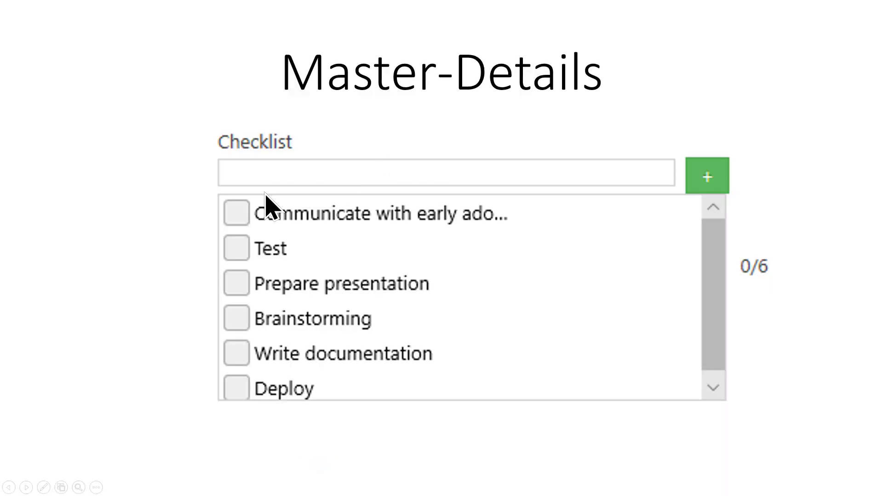
mouse_move(707, 194)
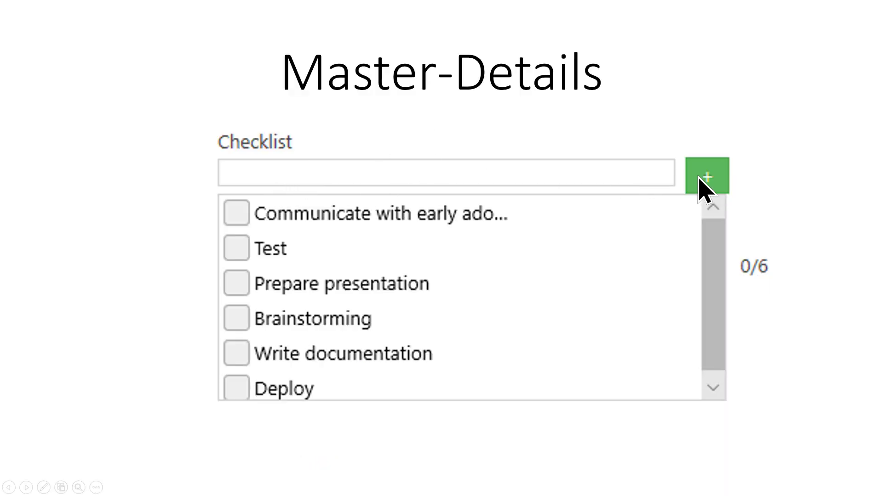
mouse_move(718, 198)
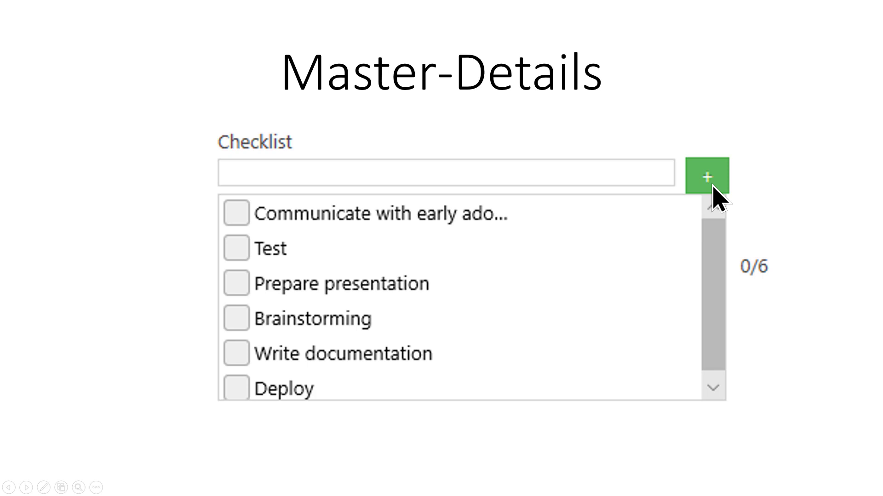
key("Right")
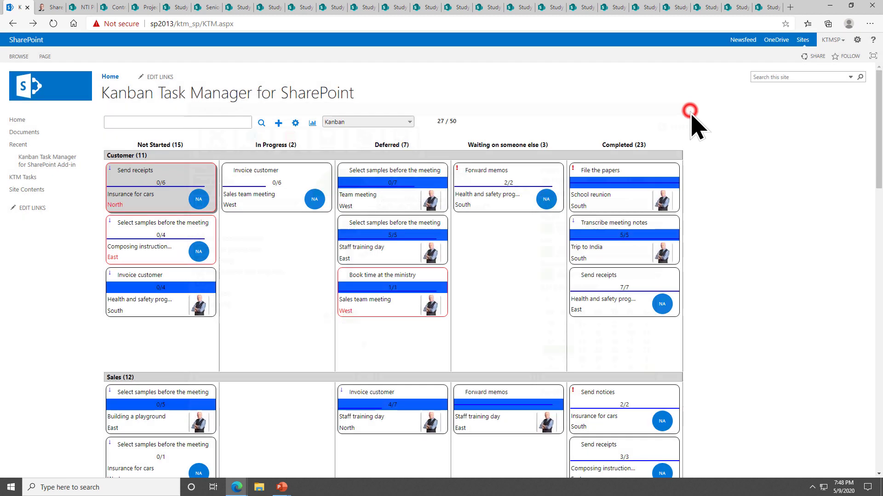
mouse_move(316, 161)
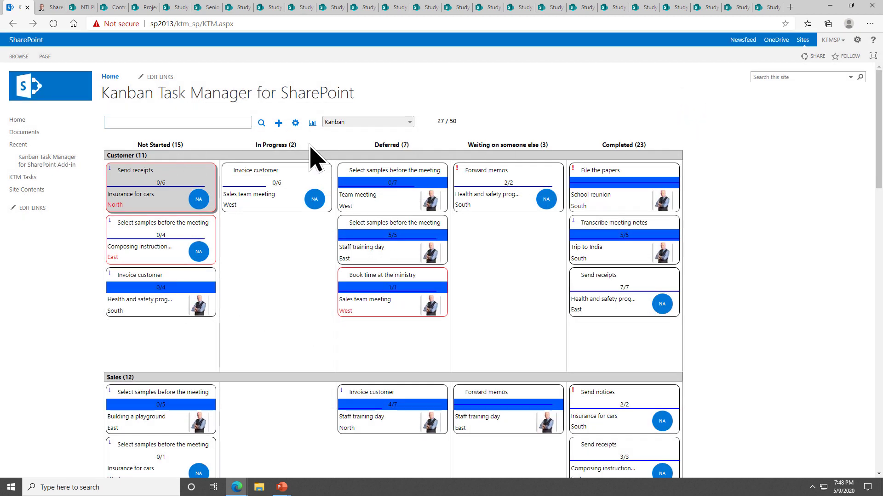
mouse_move(261, 123)
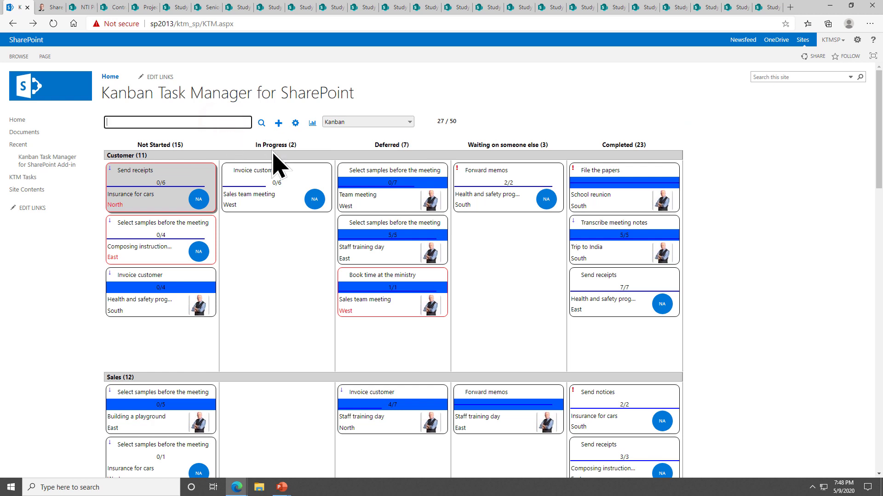
Search the board for 'meeting' and untick Normal and Low priority, leaving 4 of 50 tasks
type("mee")
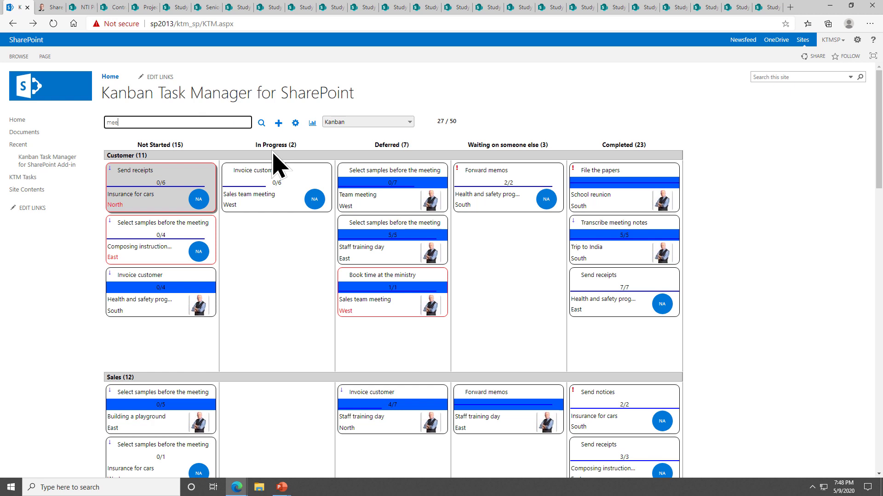
type("ting")
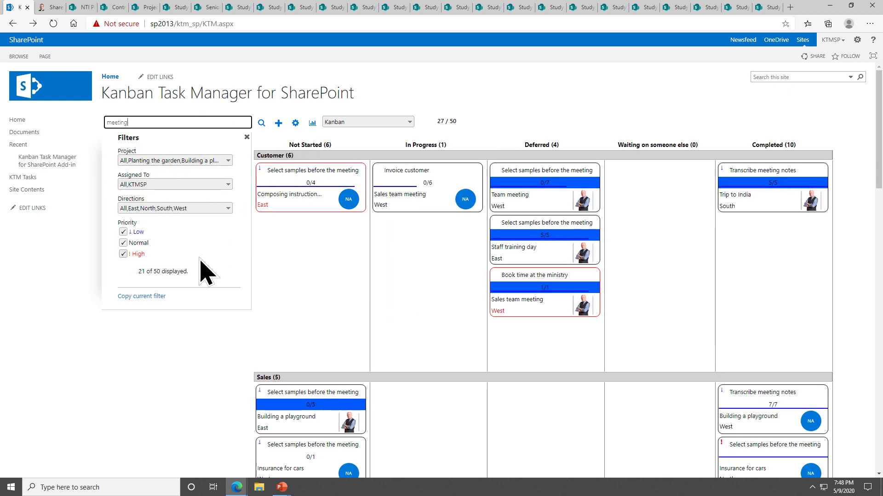
mouse_move(164, 289)
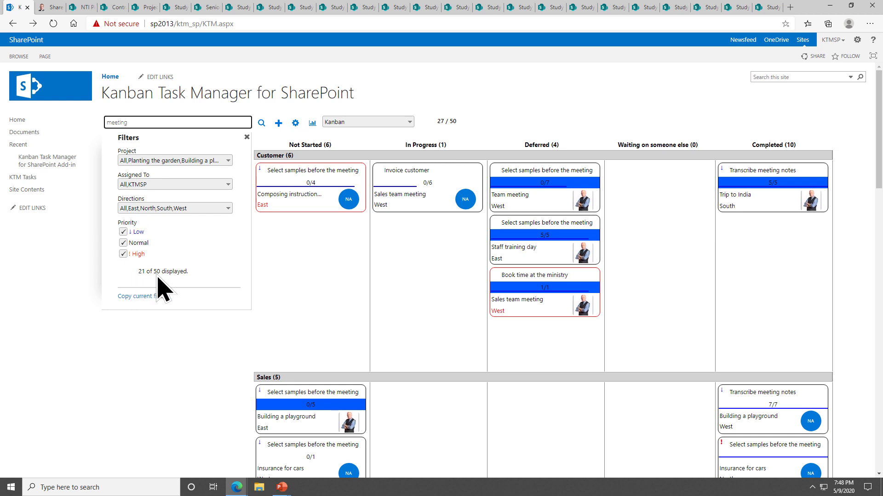
mouse_move(193, 284)
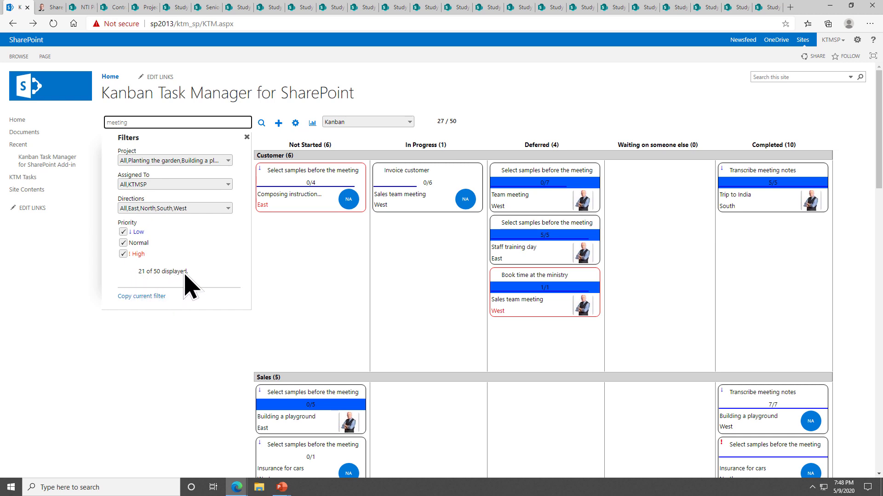
left_click(123, 243)
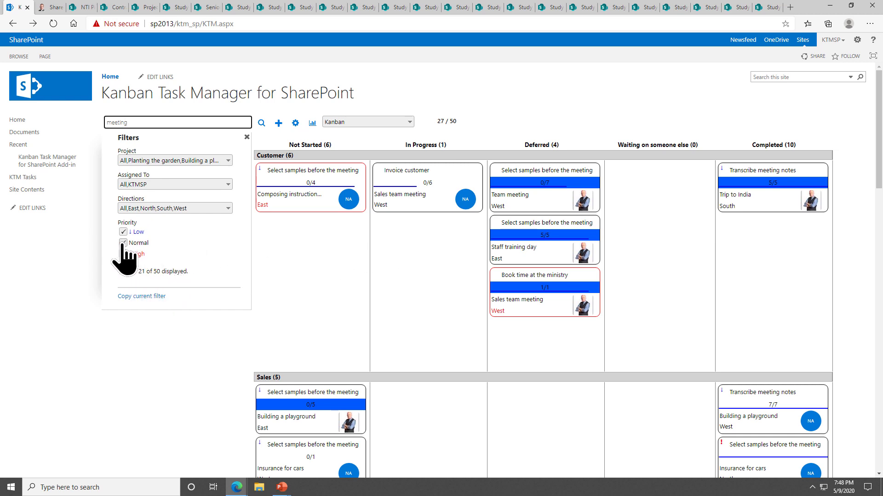
left_click(123, 242)
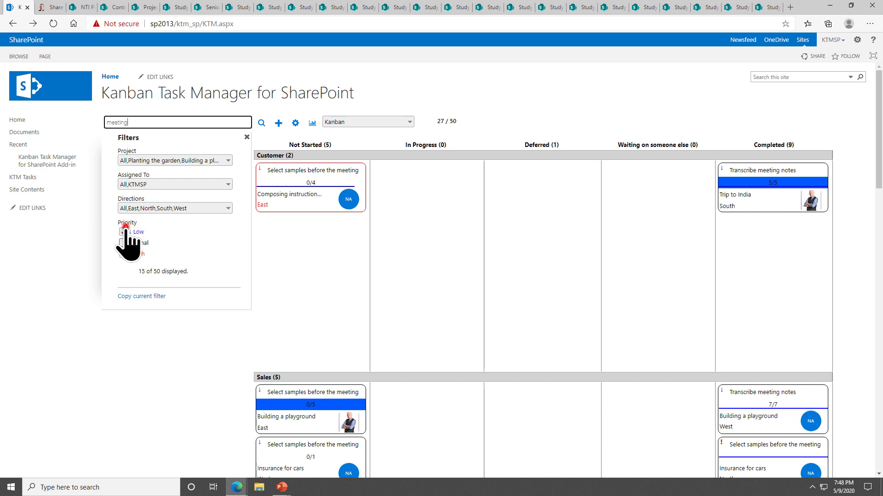
left_click(122, 254)
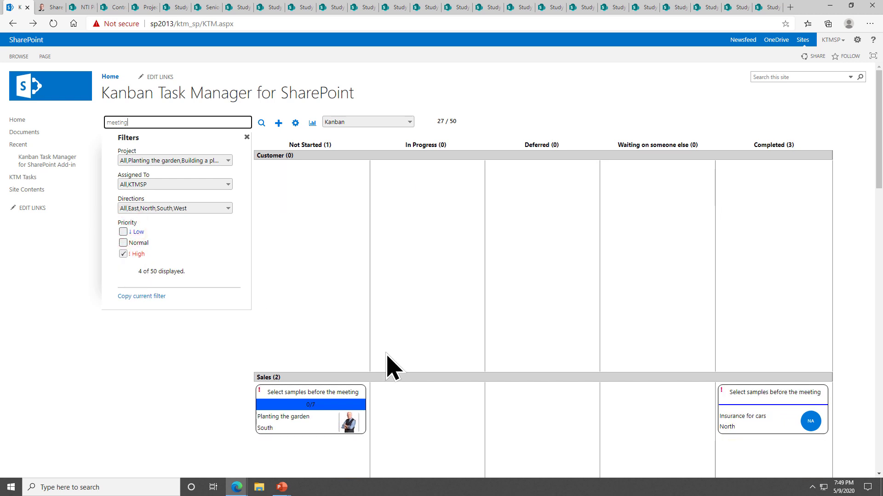
scroll("down", 3)
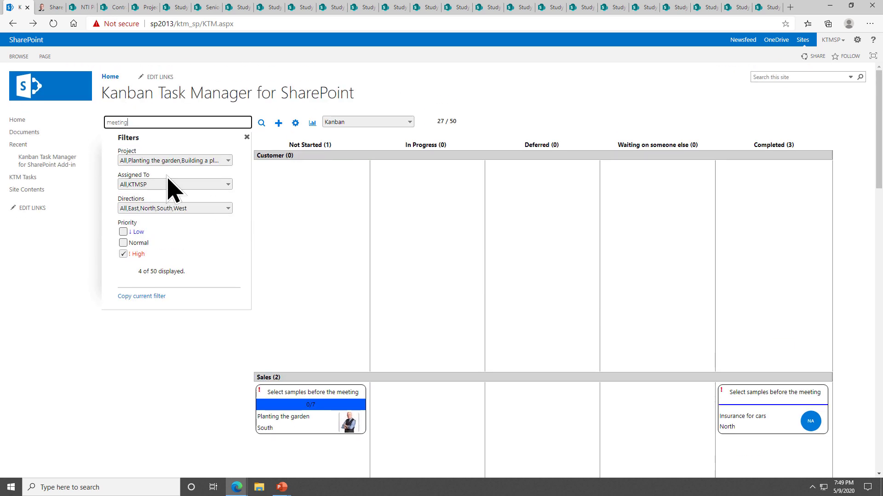
mouse_move(191, 169)
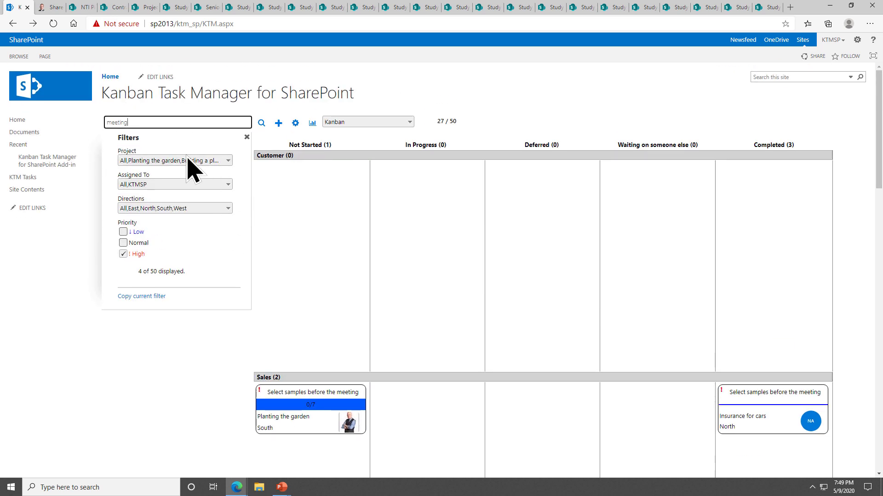
mouse_move(153, 262)
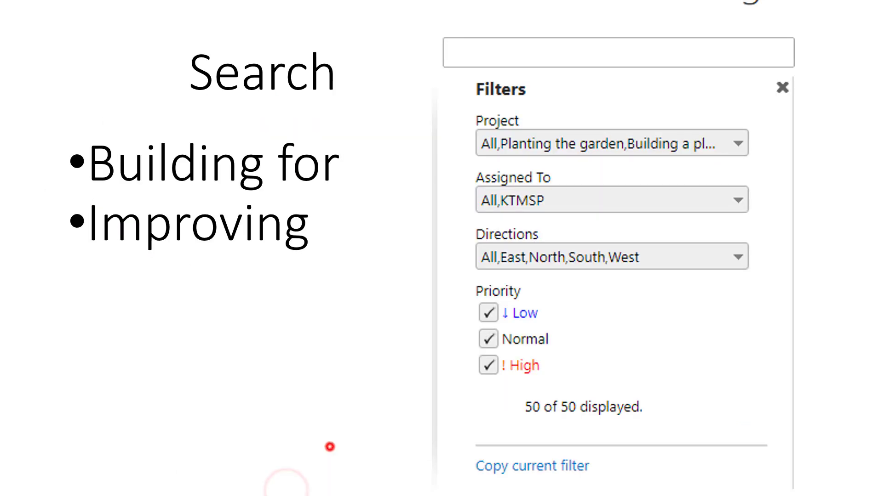
Advance to the Automating Content Creation slide, then exit the slide show
key("Right")
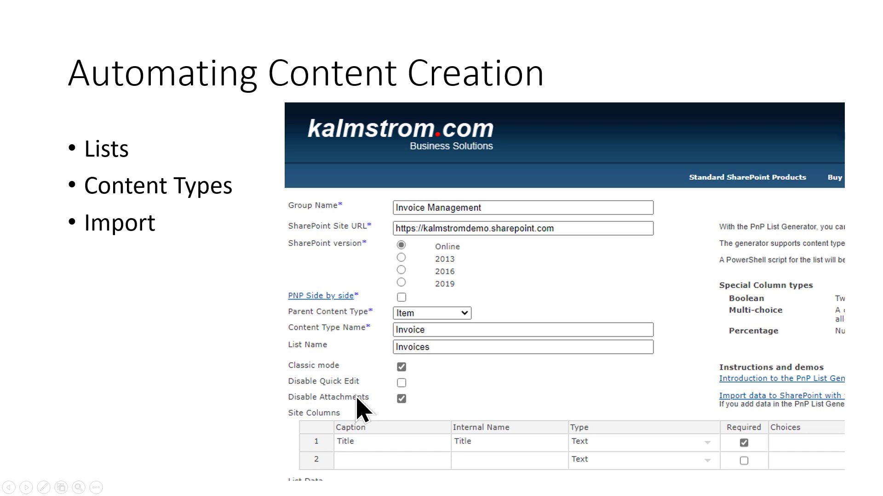
mouse_move(364, 408)
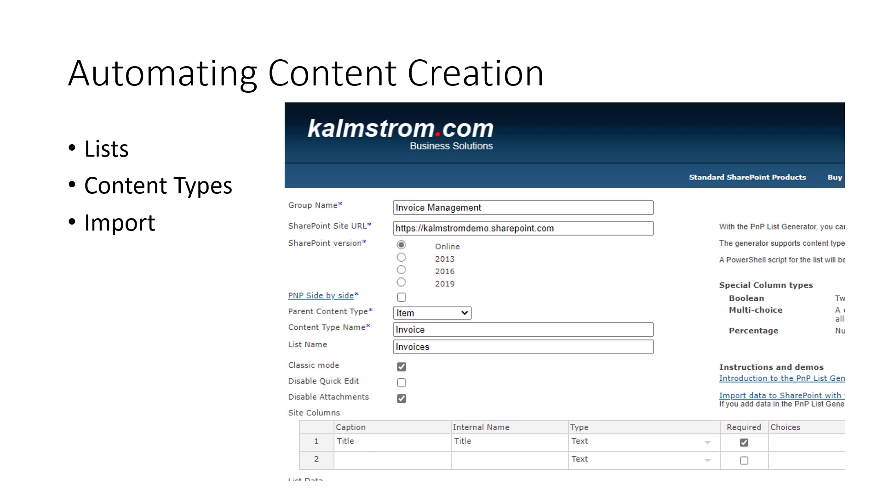
mouse_move(491, 449)
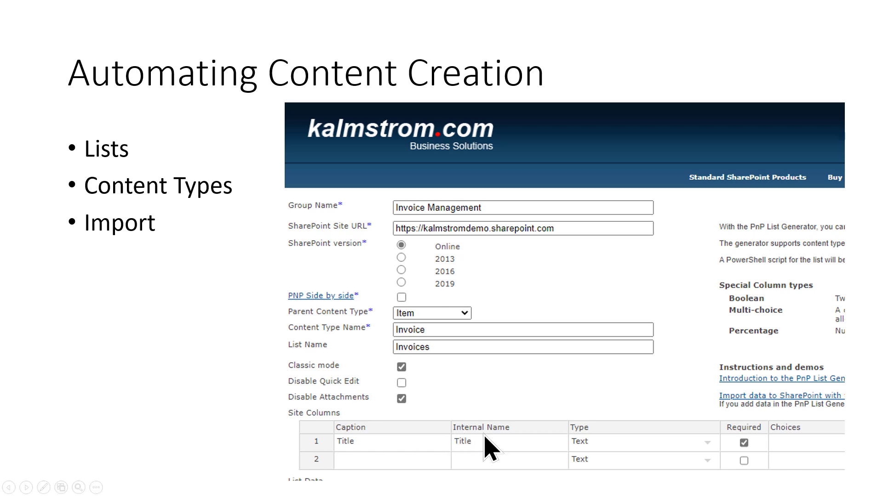
key("Escape")
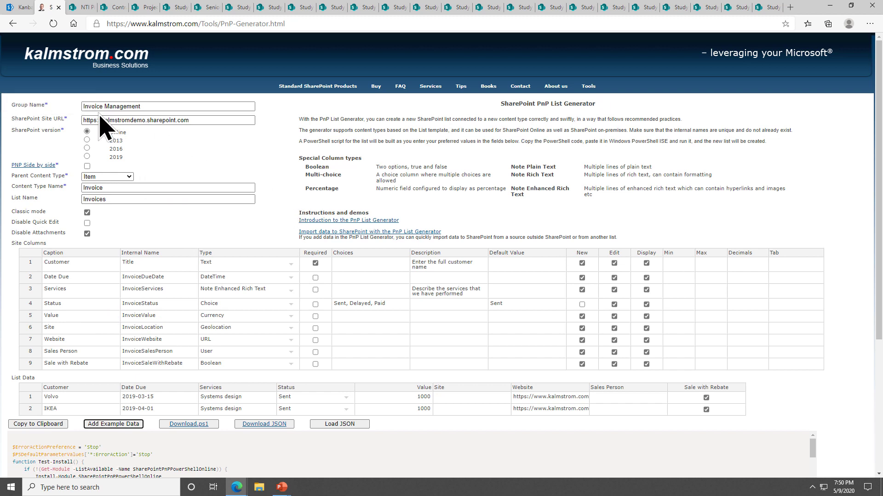
mouse_move(178, 163)
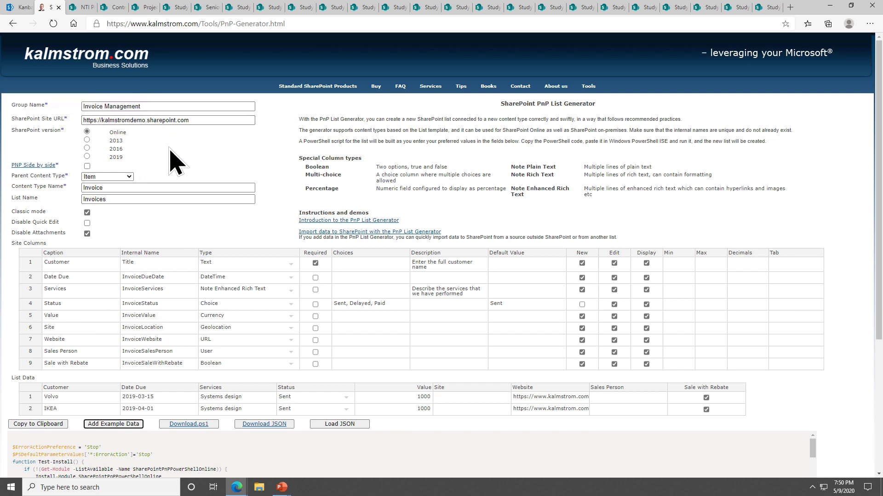
mouse_move(163, 281)
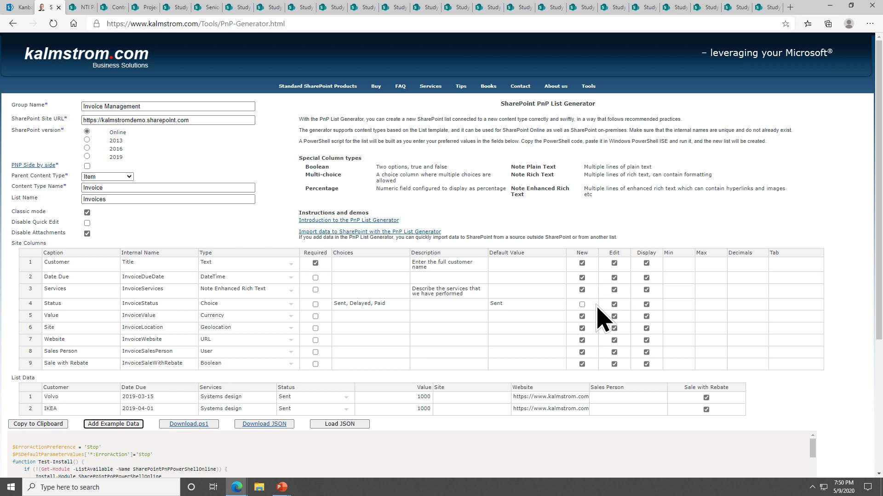
mouse_move(645, 309)
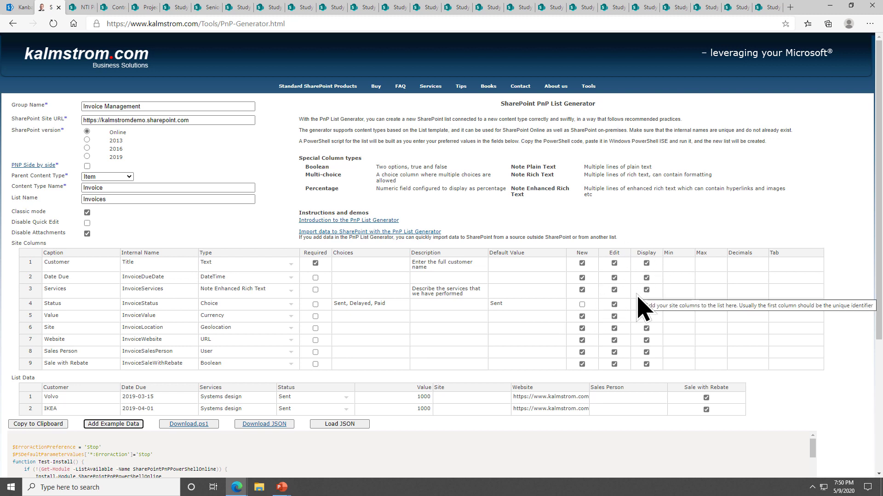
mouse_move(174, 281)
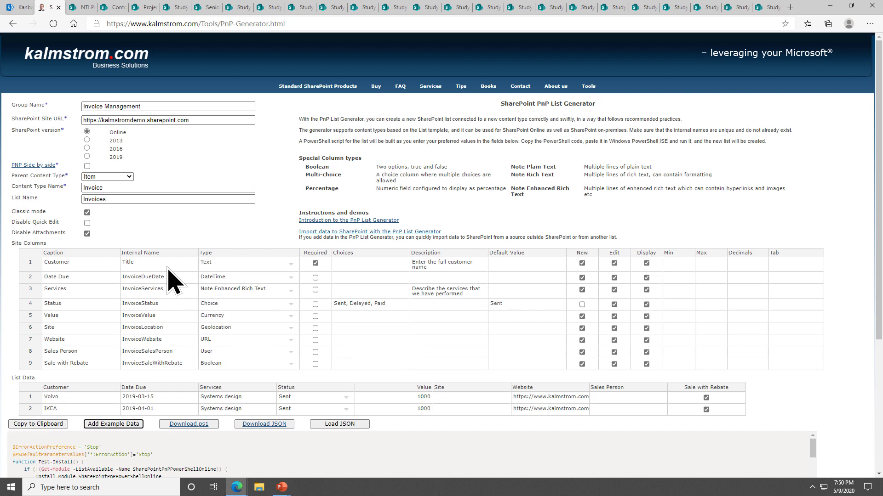
Review the PnP List Generator's Invoice Management form, then scroll back to the top
scroll("down", 3)
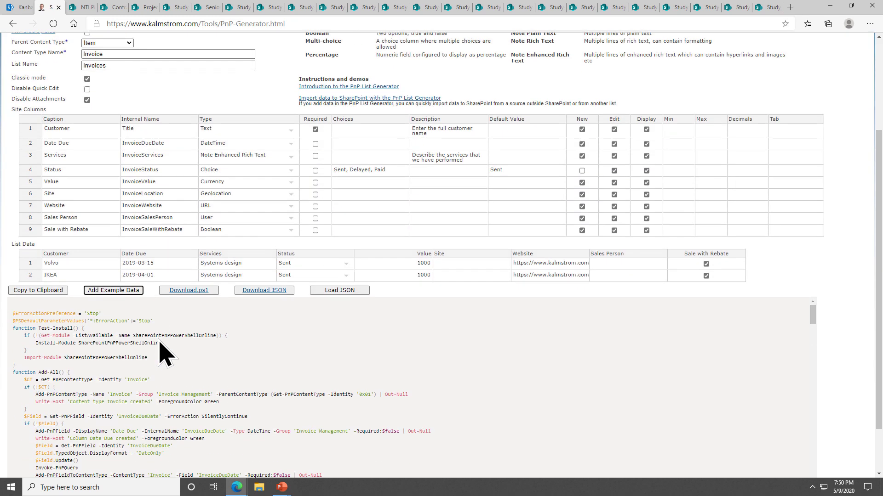
mouse_move(42, 124)
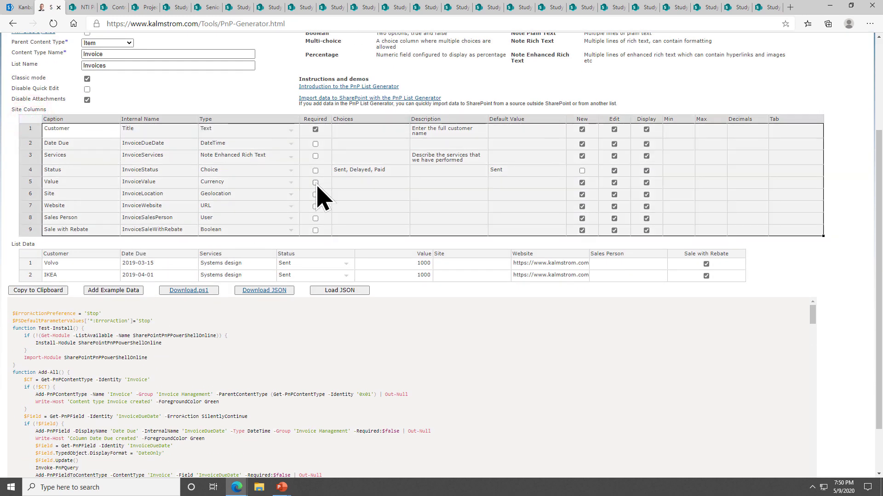
left_click(246, 155)
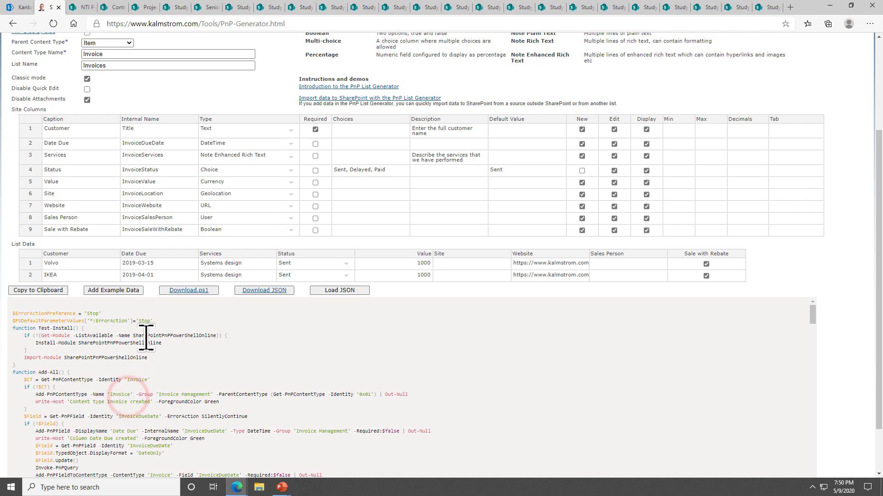
scroll("up", 3)
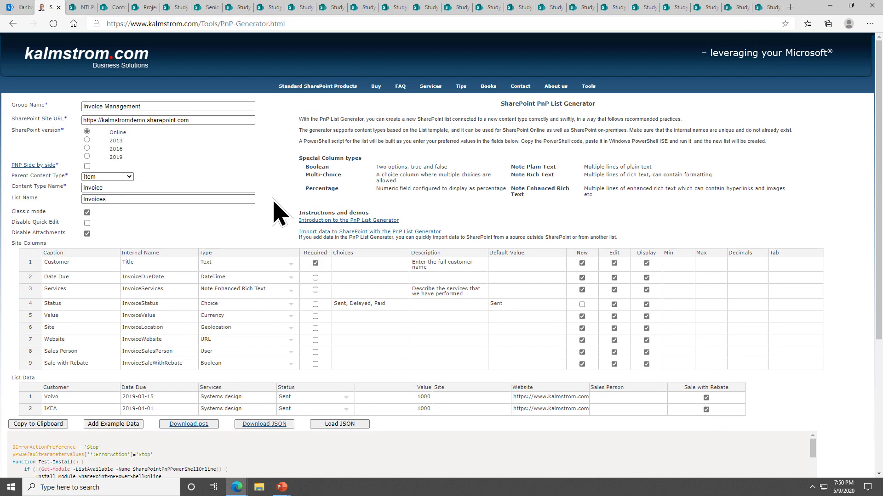
mouse_move(131, 179)
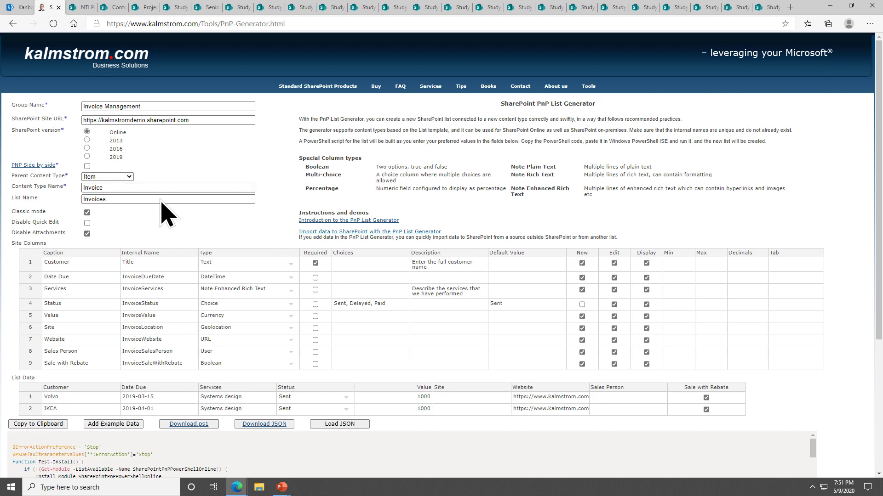
mouse_move(231, 243)
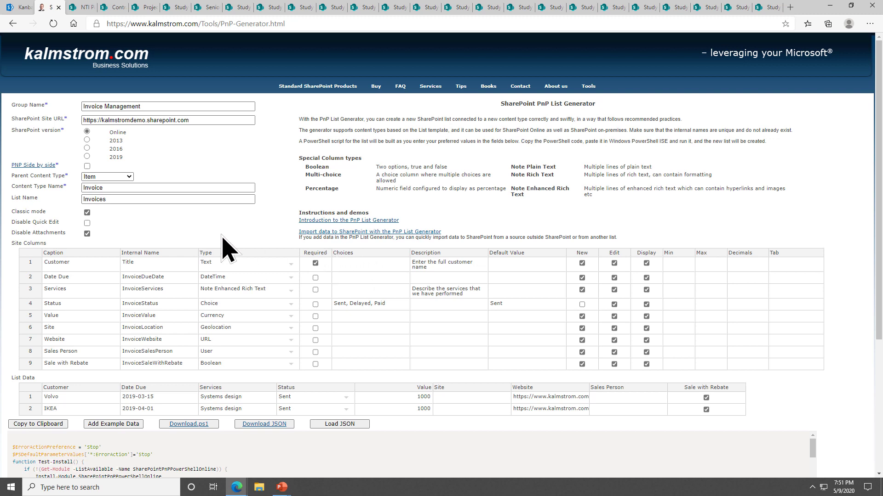
mouse_move(180, 242)
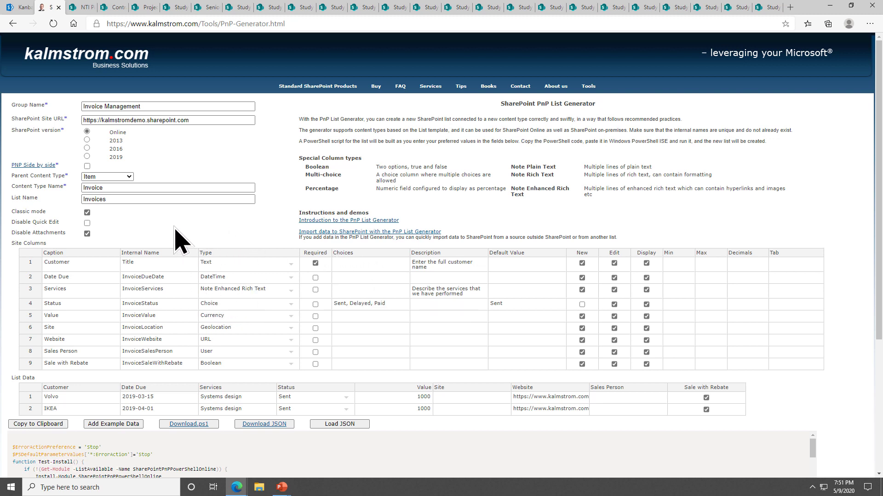
mouse_move(216, 284)
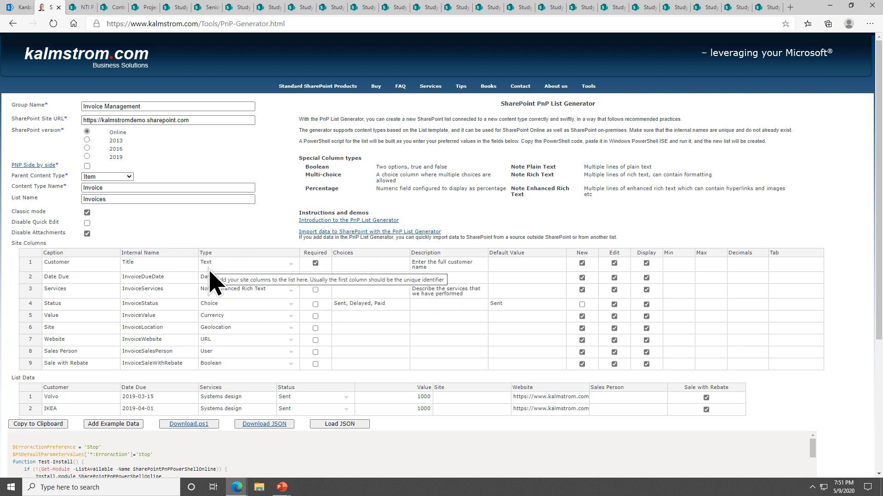
left_click(158, 277)
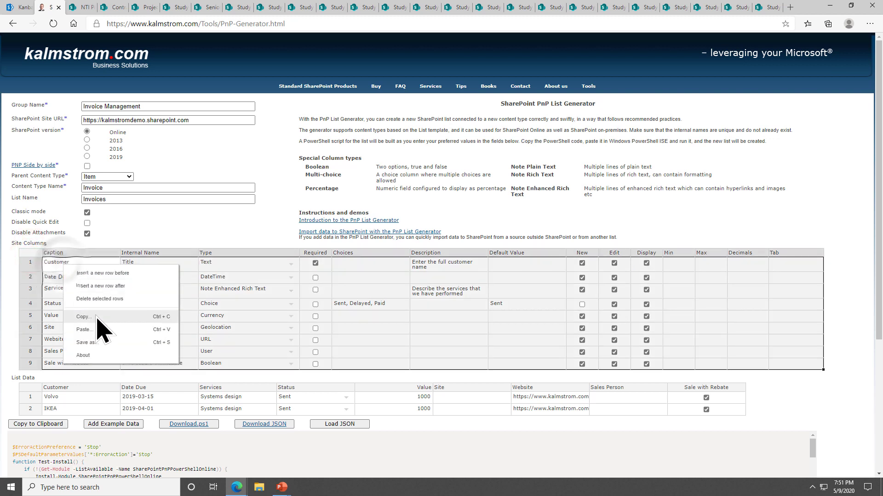
left_click(245, 303)
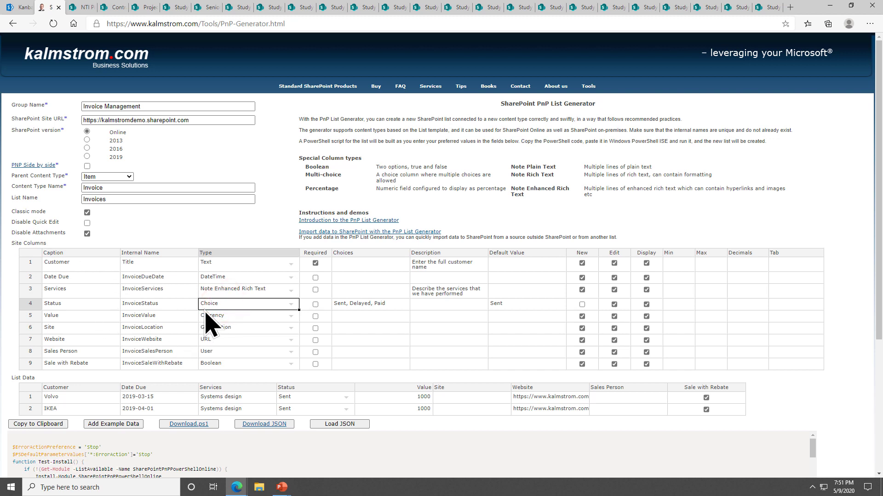
mouse_move(203, 141)
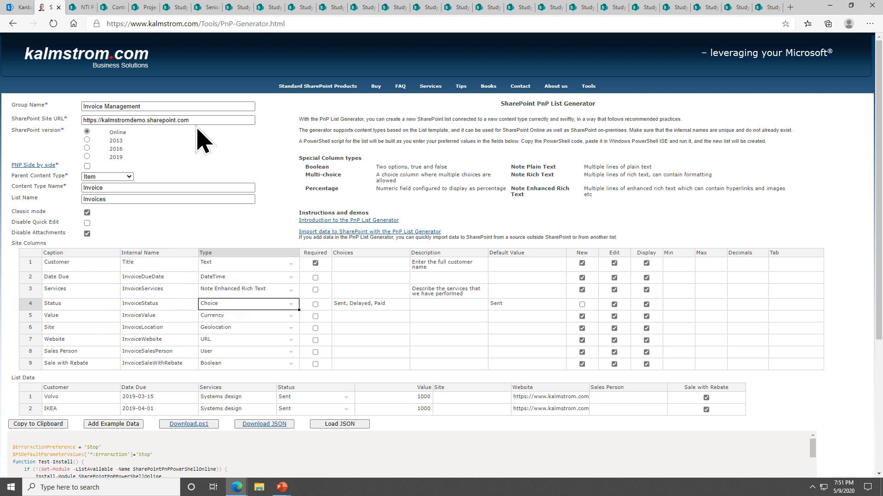
mouse_move(155, 433)
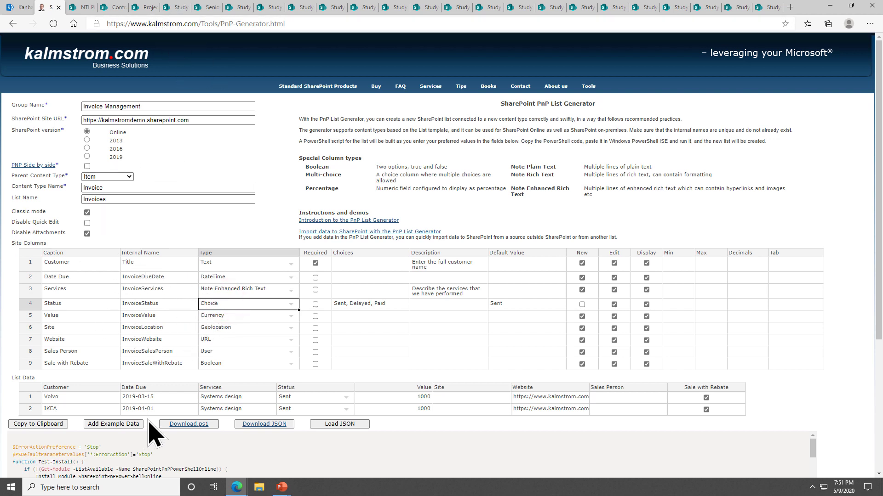
mouse_move(146, 315)
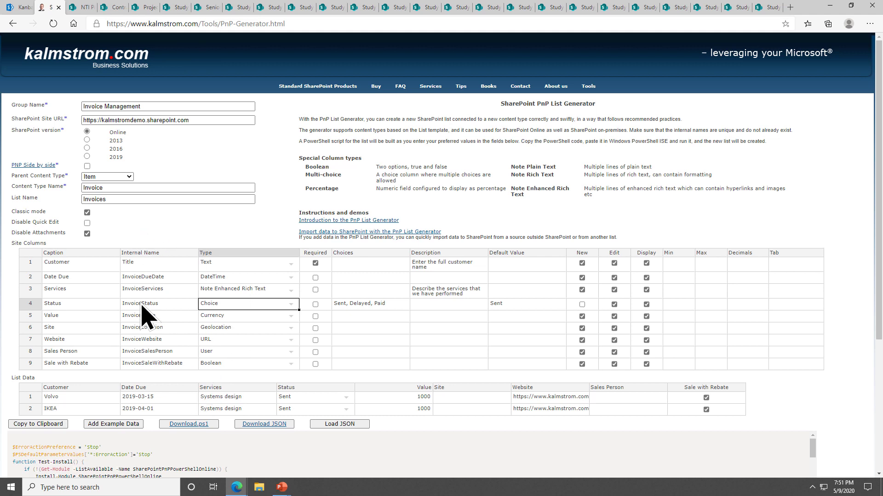
mouse_move(141, 299)
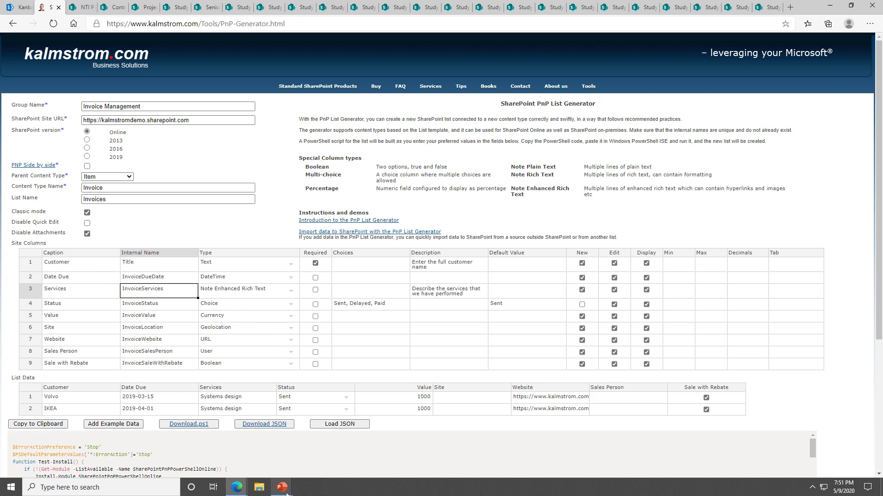
Return from the taskbar to the running PowerPoint slide show
left_click(281, 488)
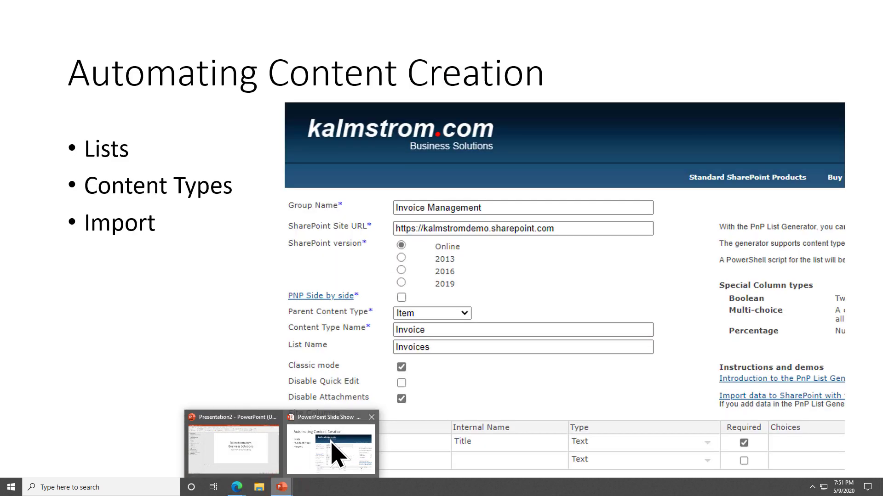
left_click(331, 449)
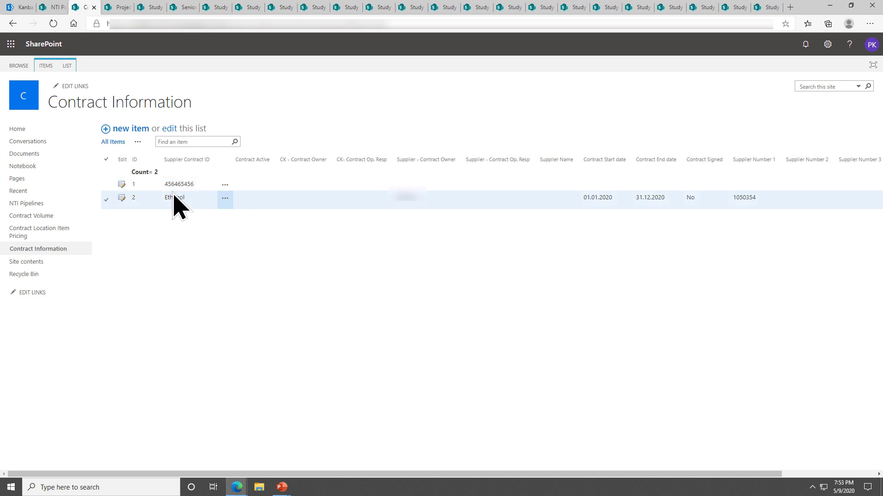
left_click(26, 262)
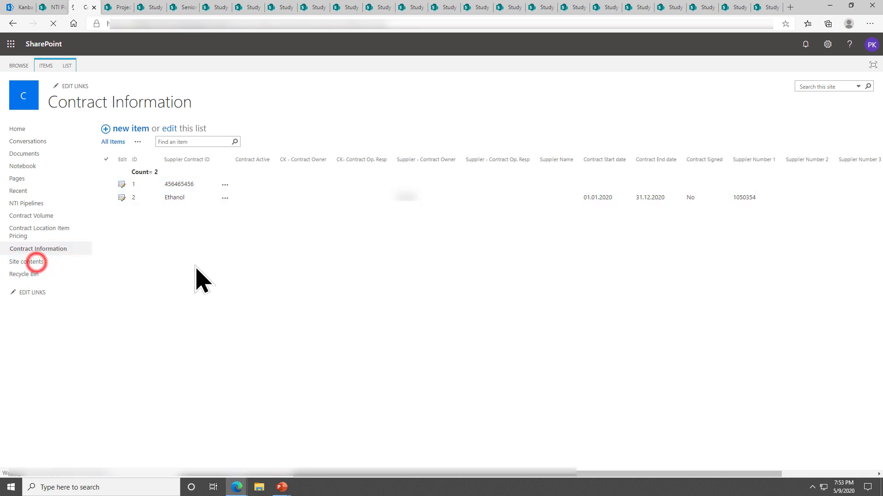
left_click(26, 261)
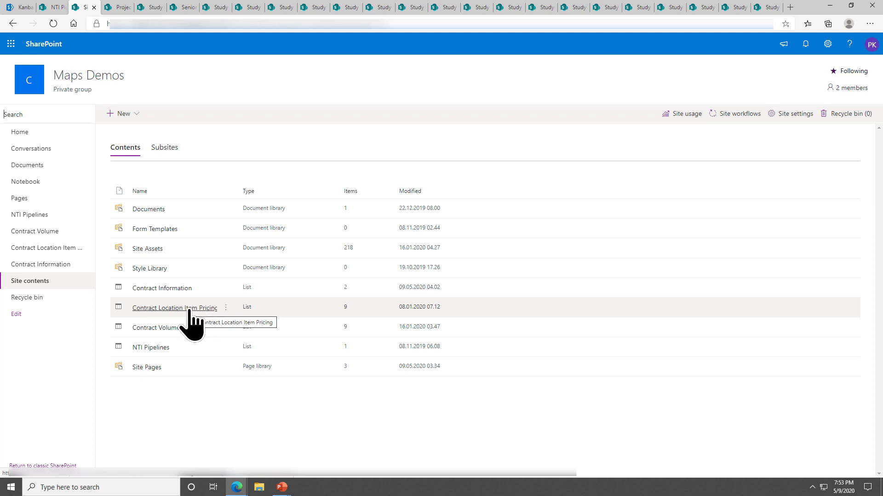
mouse_move(171, 341)
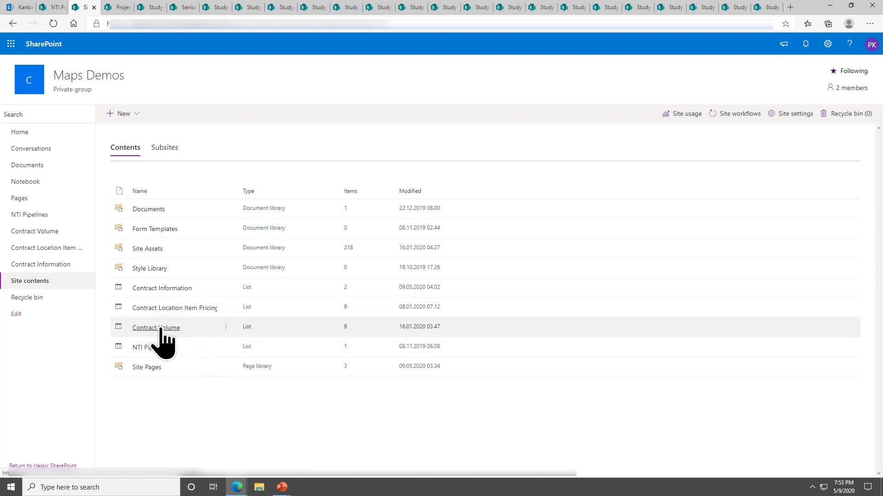
left_click(156, 328)
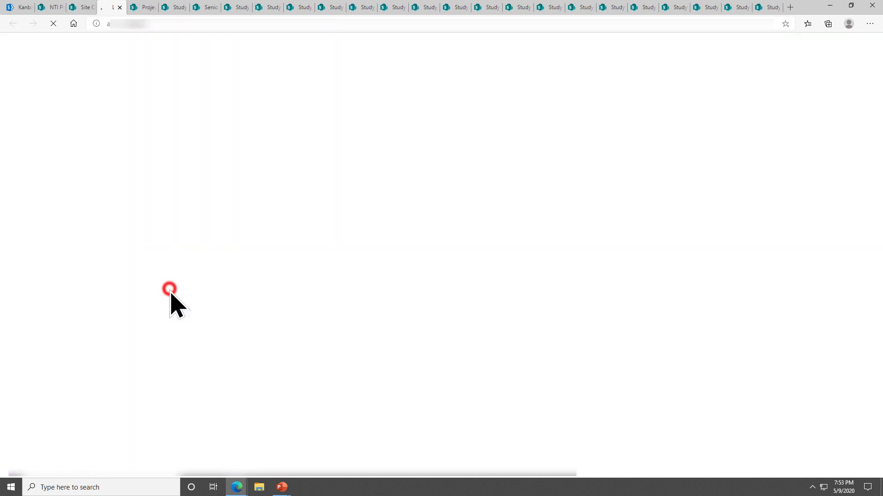
left_click(170, 288)
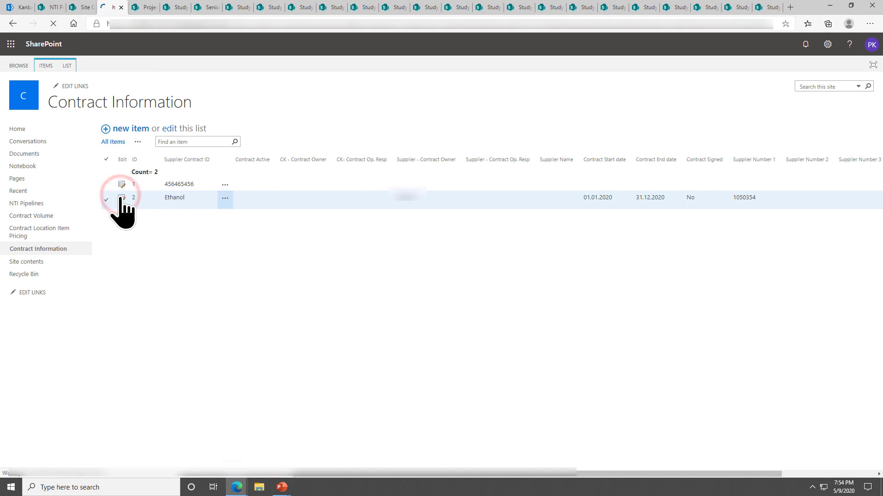
Edit the Ethanol contract and show its Volumes tab with three product rows
left_click(121, 198)
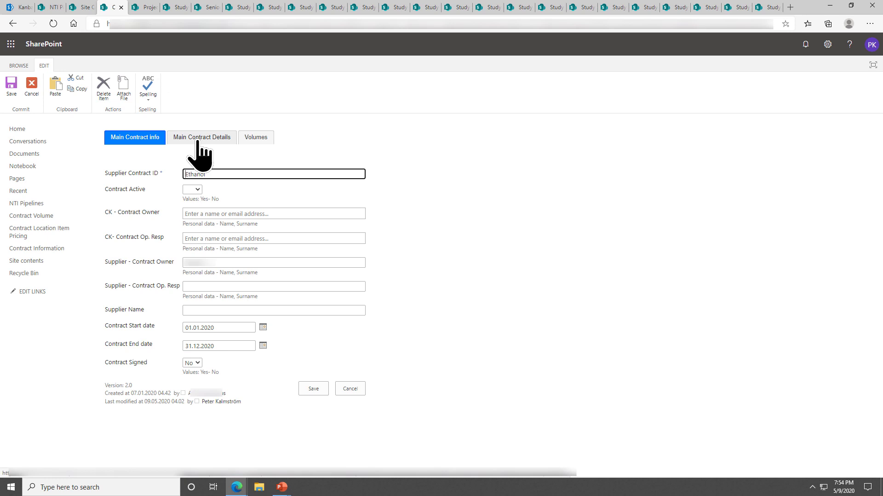
left_click(134, 137)
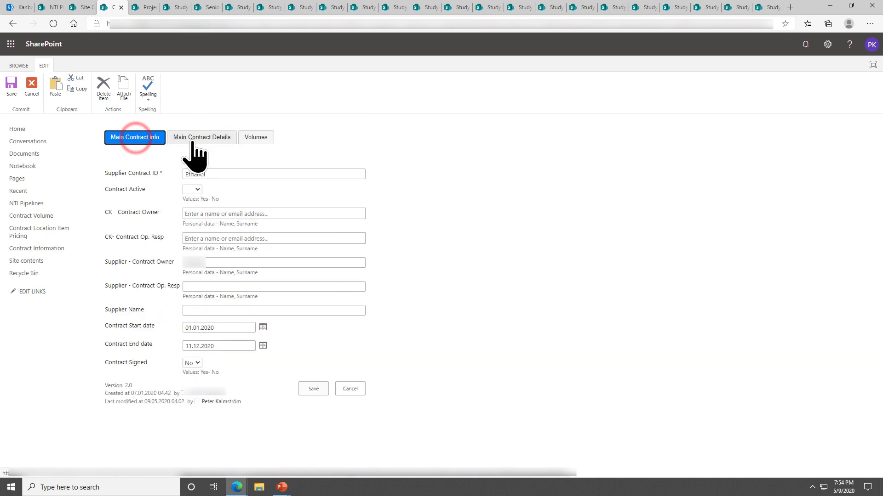
left_click(201, 137)
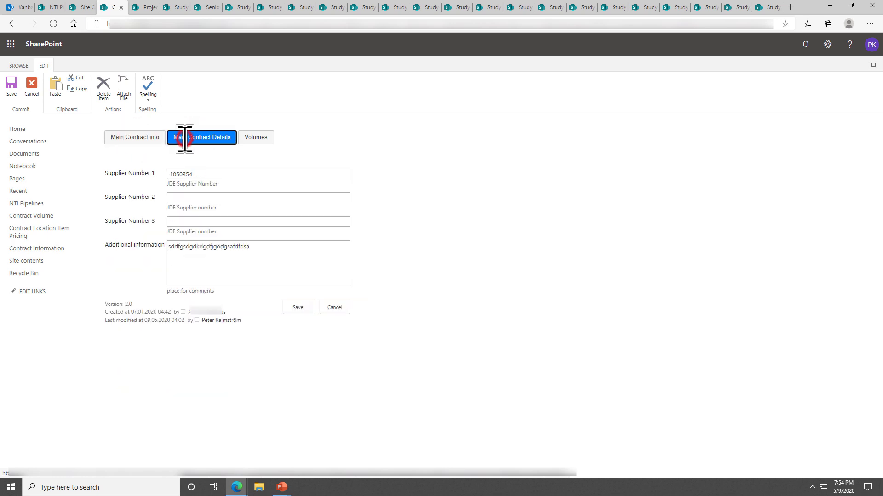
mouse_move(171, 193)
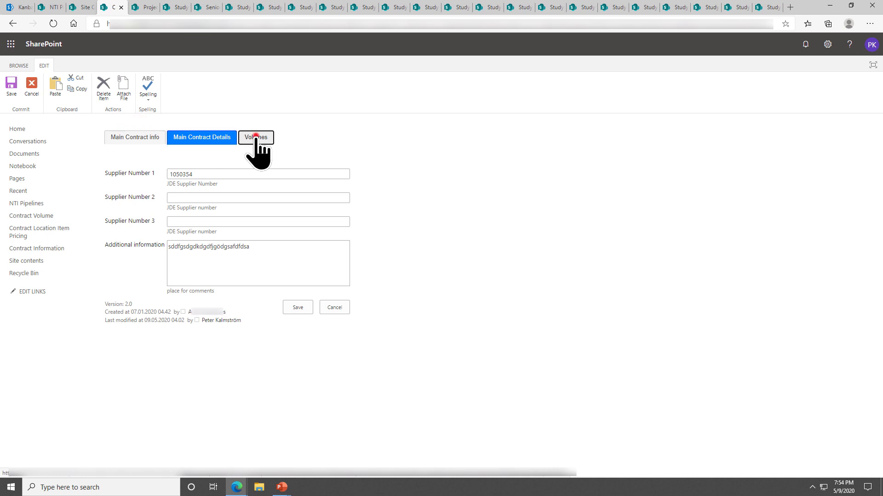
left_click(256, 136)
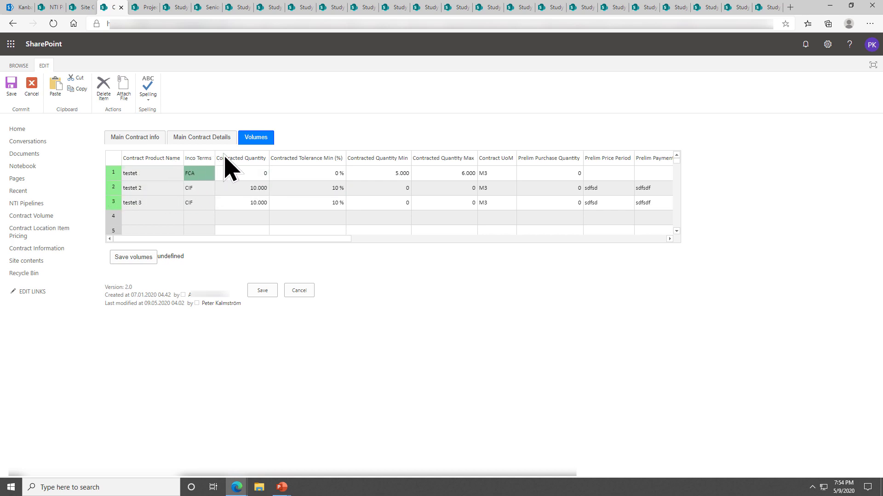
mouse_move(201, 137)
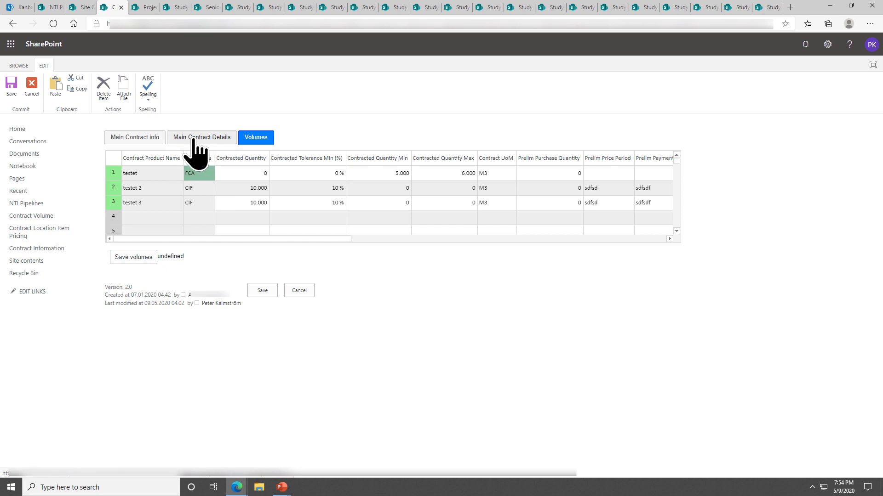
mouse_move(152, 135)
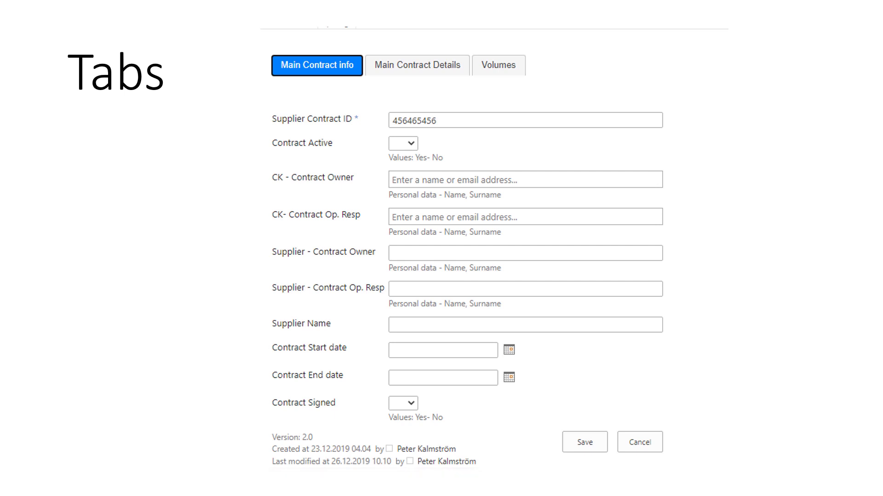
mouse_move(371, 366)
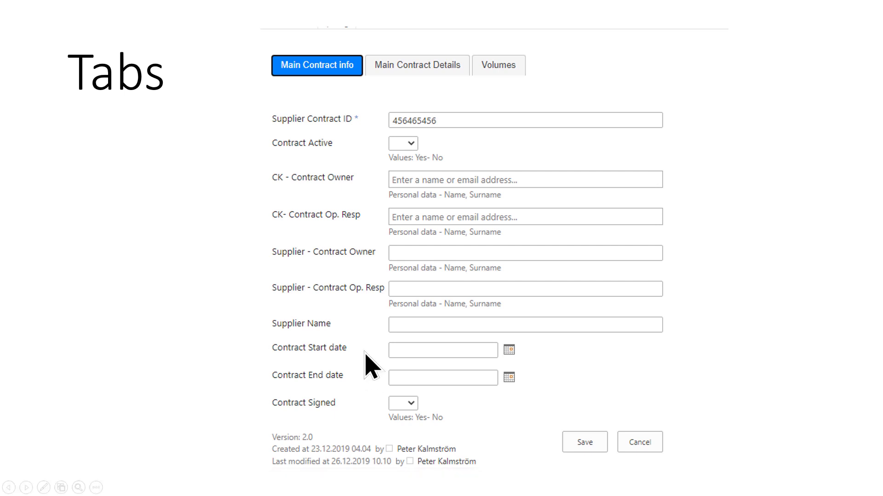
Advance from the Tabs slide to the Role based security slide
key("Right")
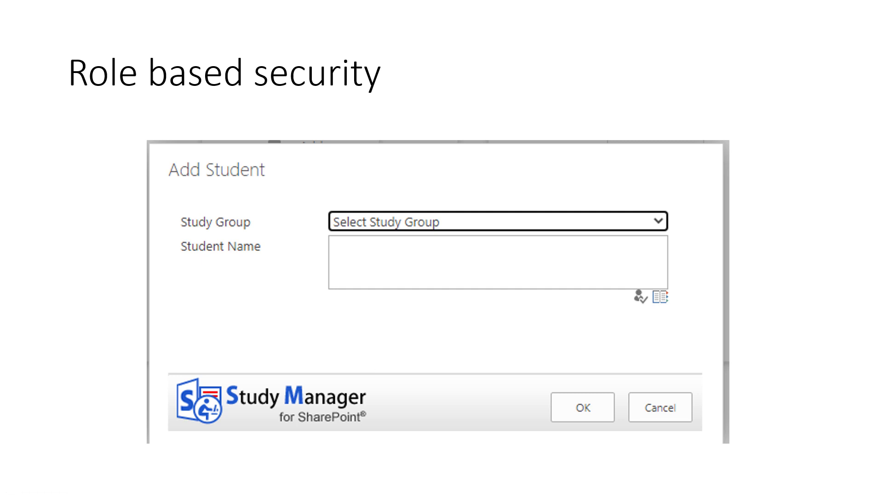
mouse_move(382, 347)
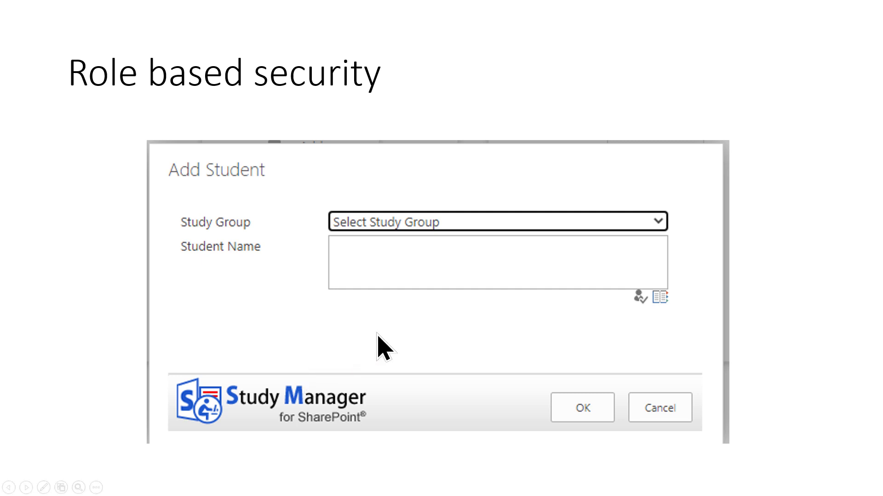
mouse_move(206, 186)
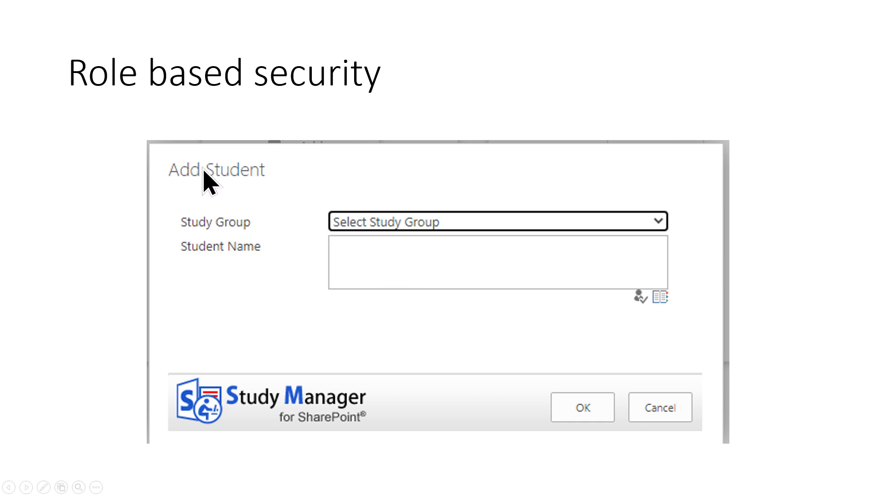
mouse_move(303, 416)
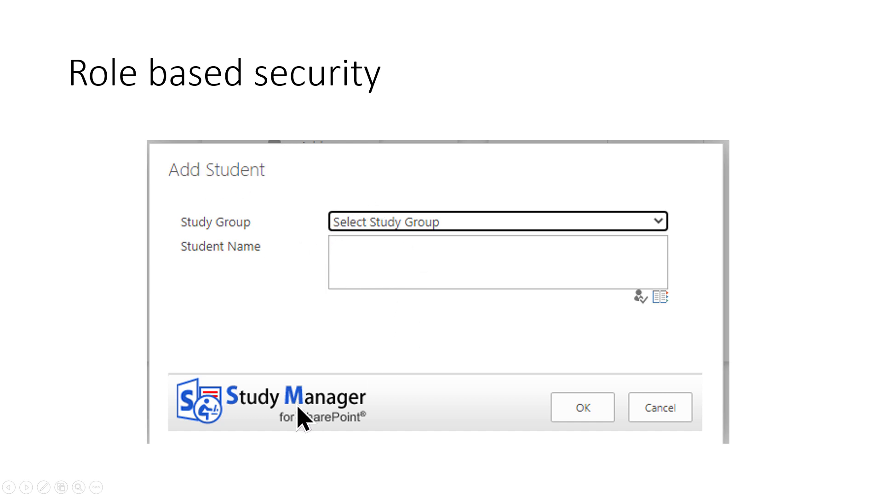
mouse_move(432, 253)
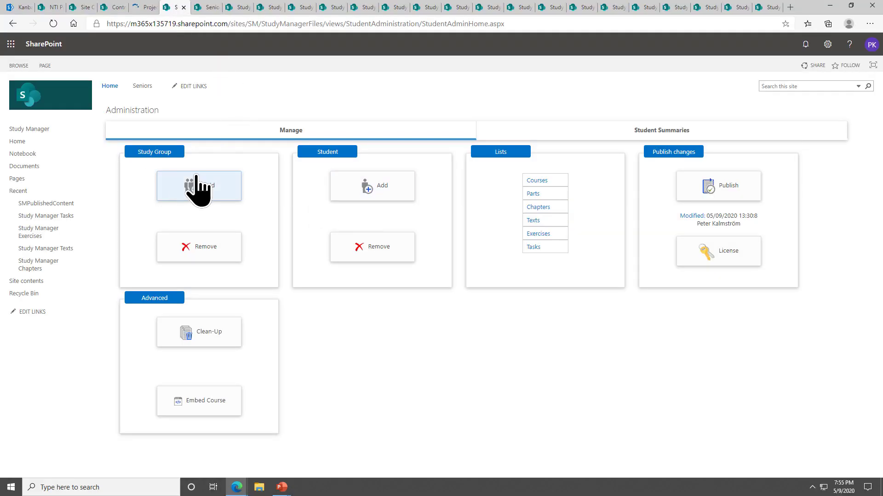
mouse_move(143, 86)
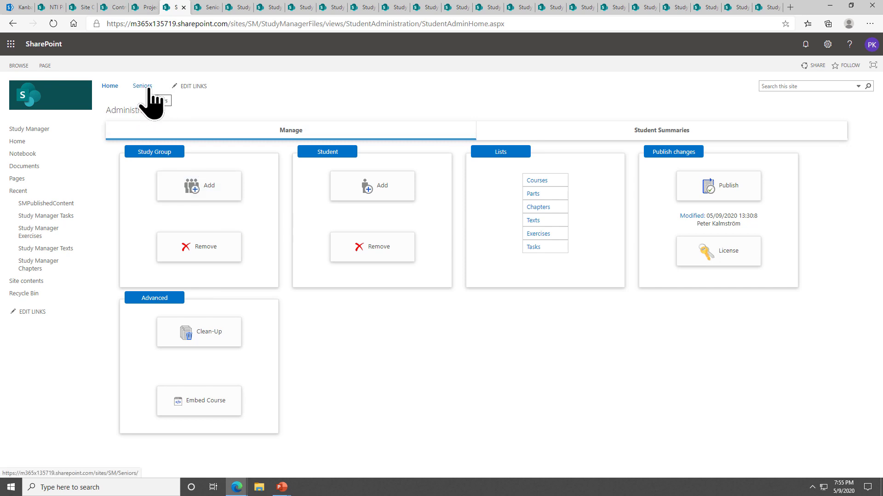
mouse_move(329, 193)
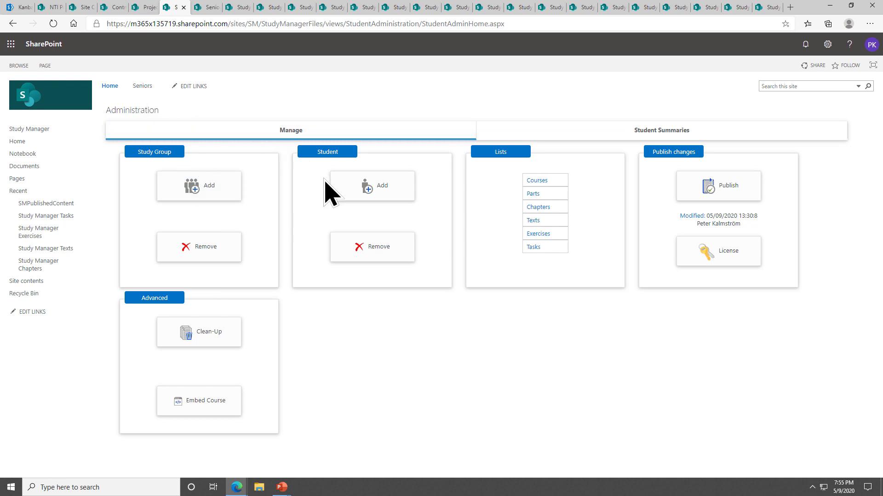
left_click(372, 186)
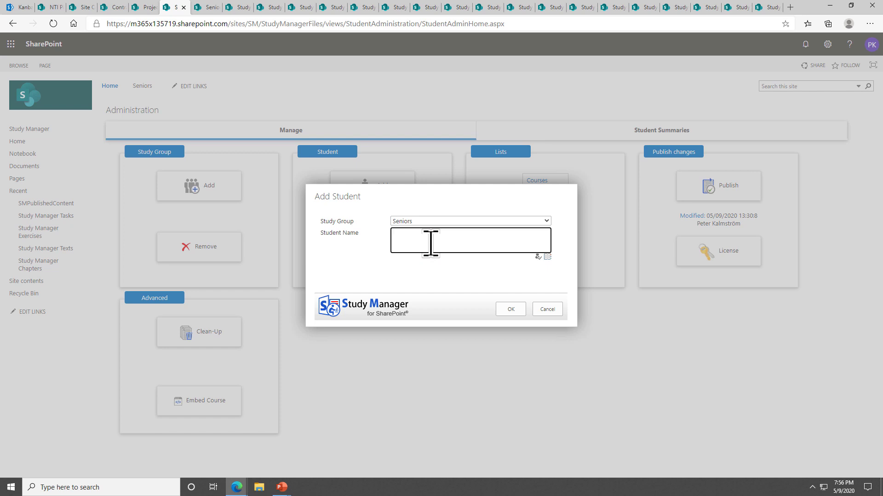
mouse_move(60, 218)
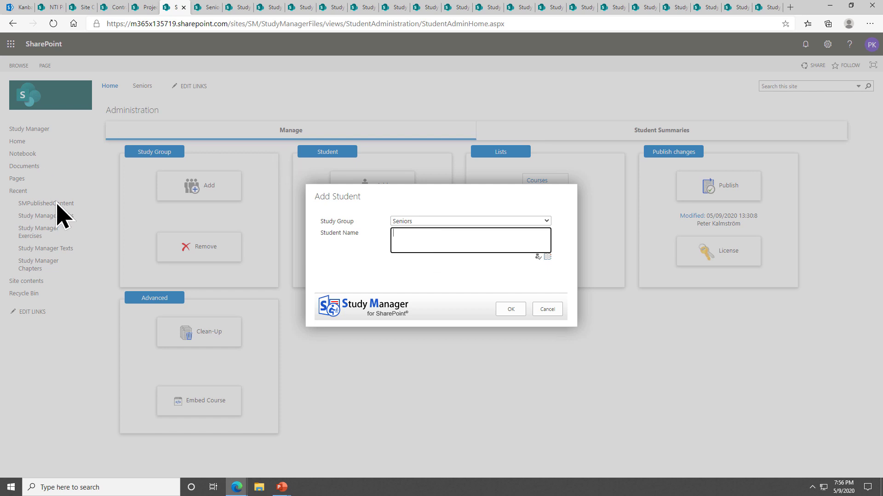
mouse_move(221, 232)
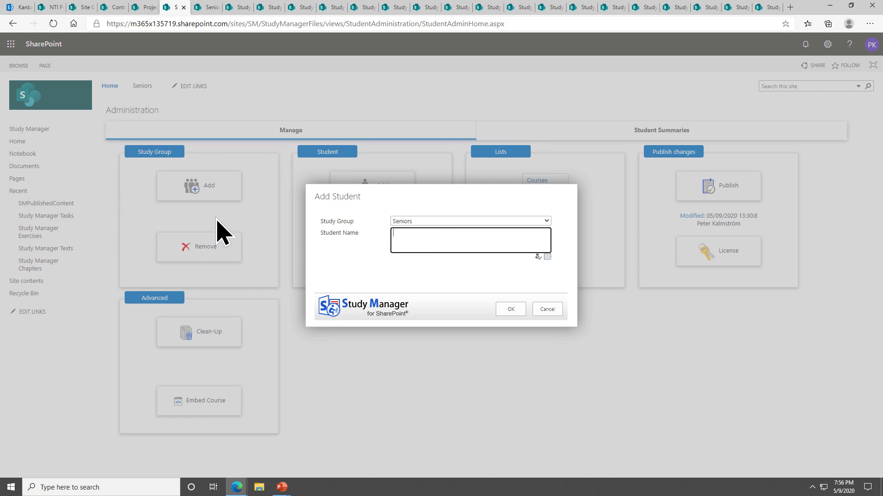
mouse_move(146, 98)
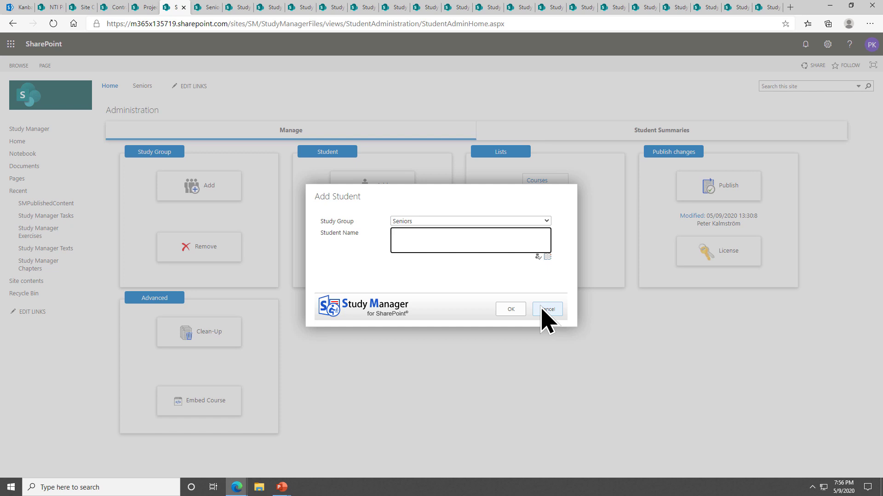
mouse_move(542, 308)
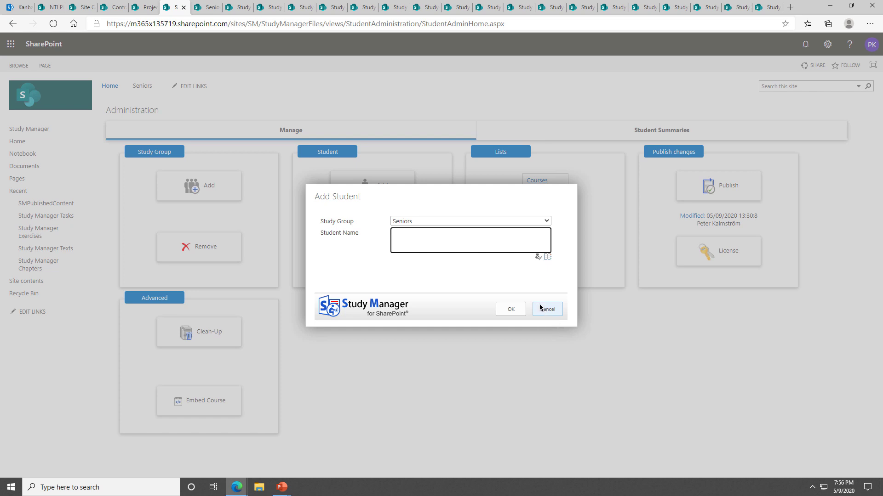
mouse_move(546, 309)
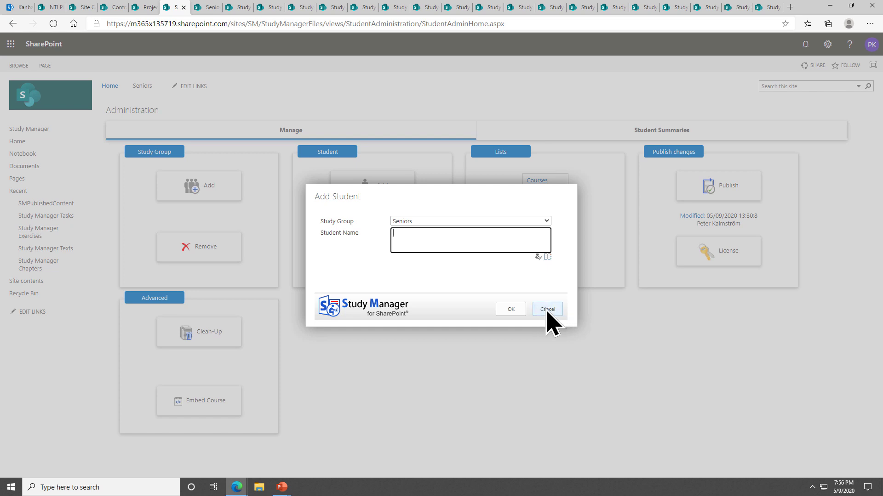
left_click(545, 308)
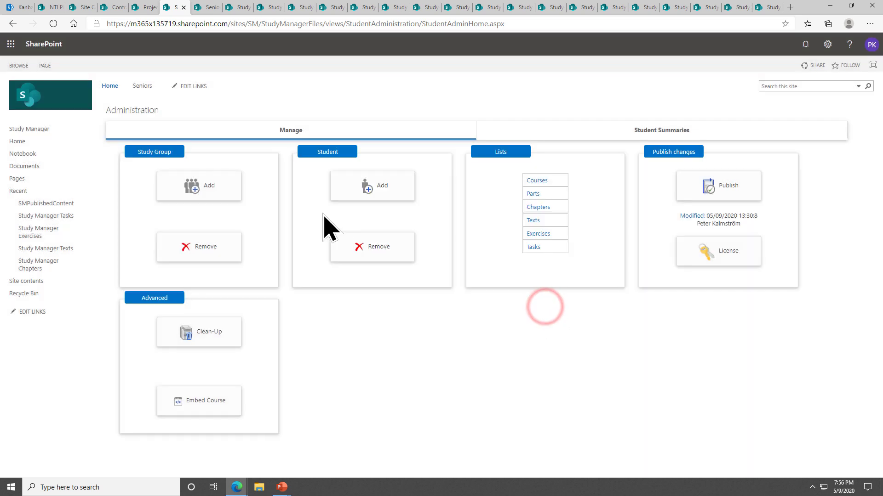
mouse_move(282, 487)
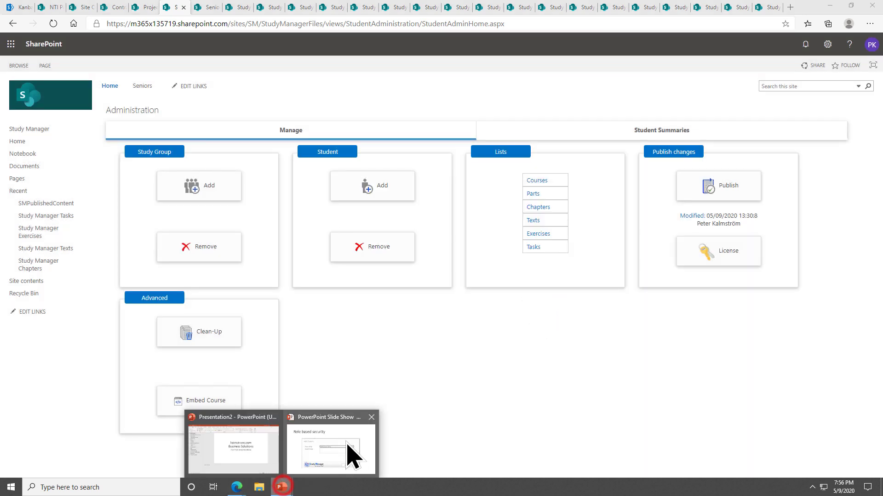
Return to the slide show and advance to the Column level security slide
left_click(329, 449)
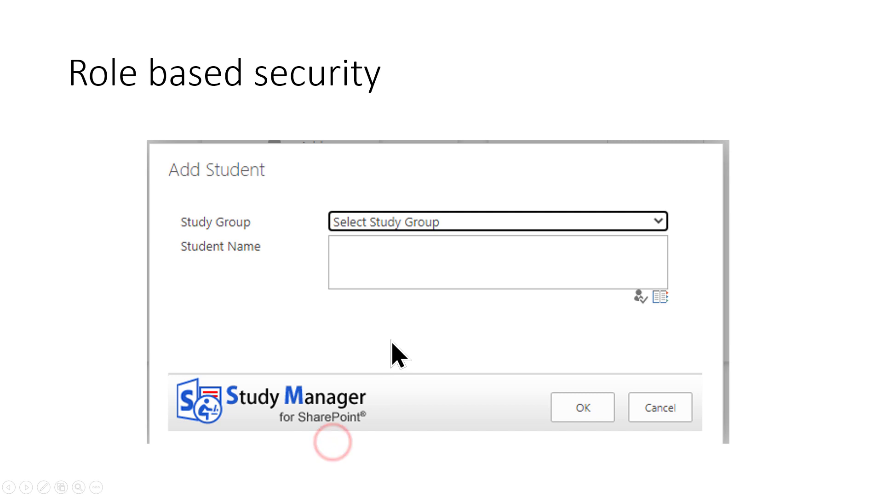
key("Right")
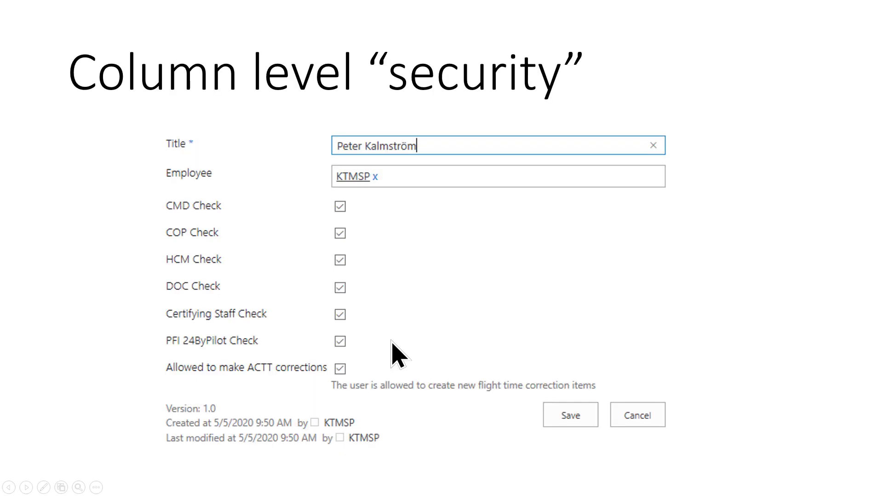
mouse_move(400, 355)
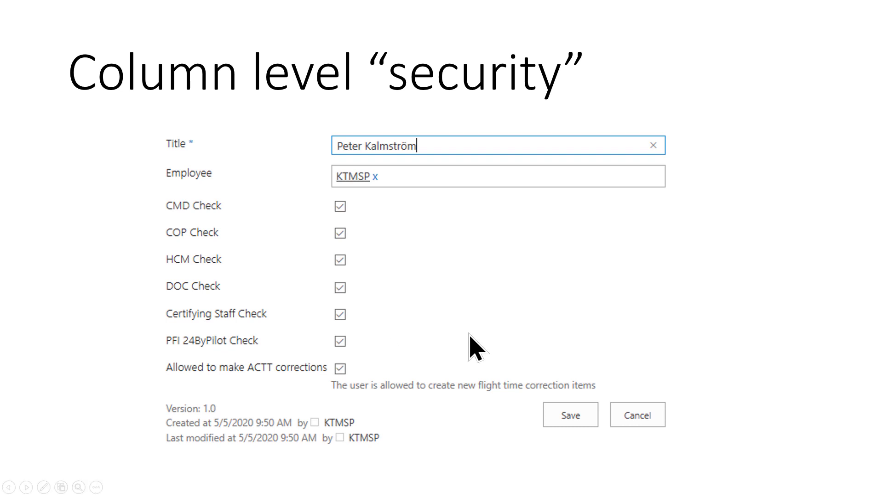
mouse_move(744, 265)
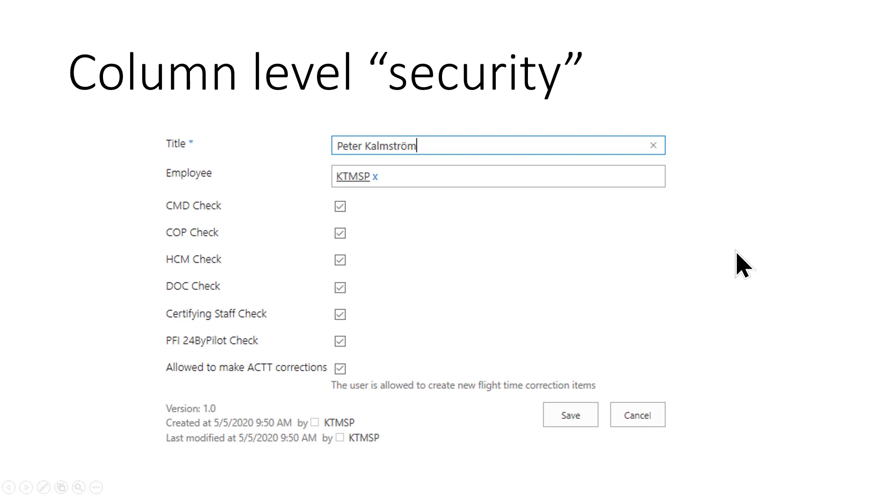
mouse_move(340, 470)
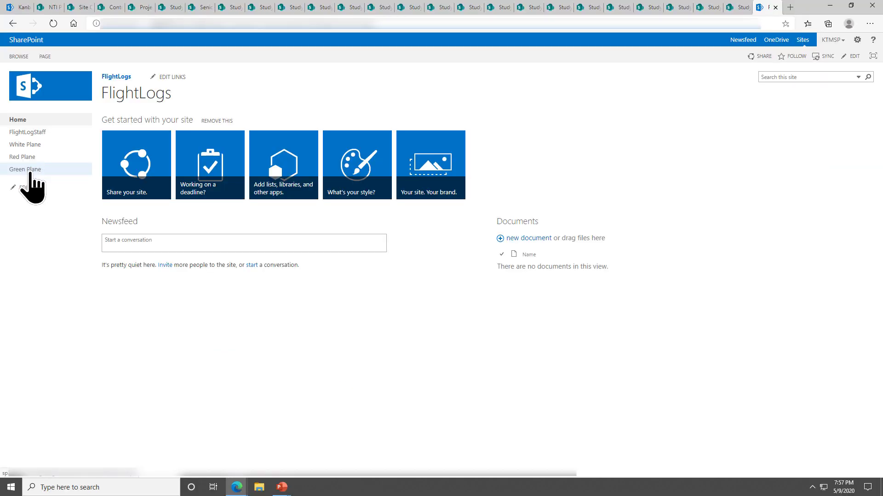
Open the FlightLogStaff list and start a new staff item at its Title field
left_click(27, 132)
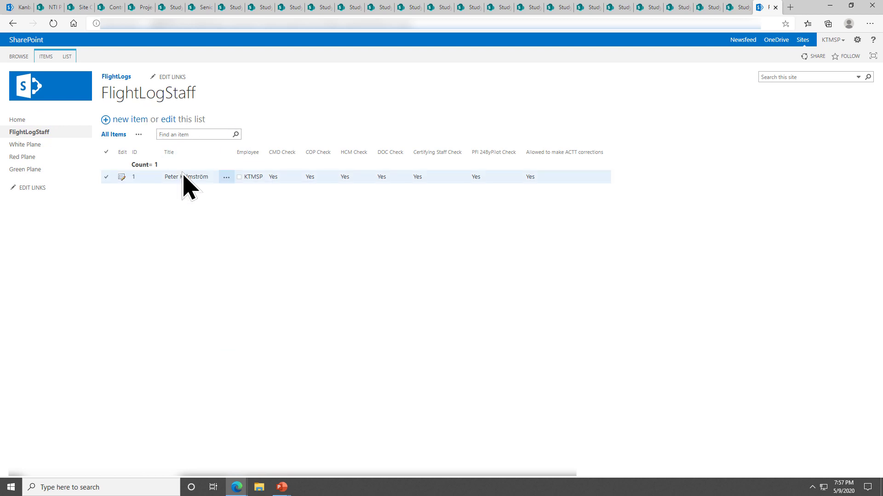
mouse_move(178, 265)
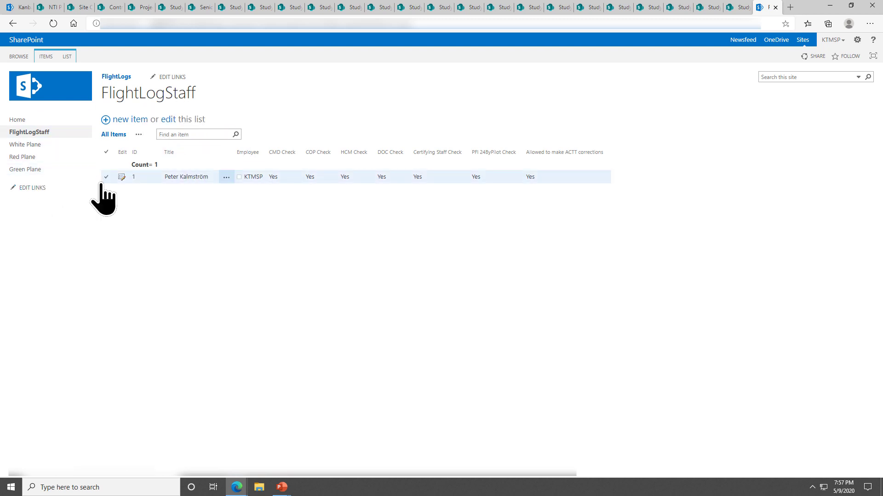
left_click(130, 118)
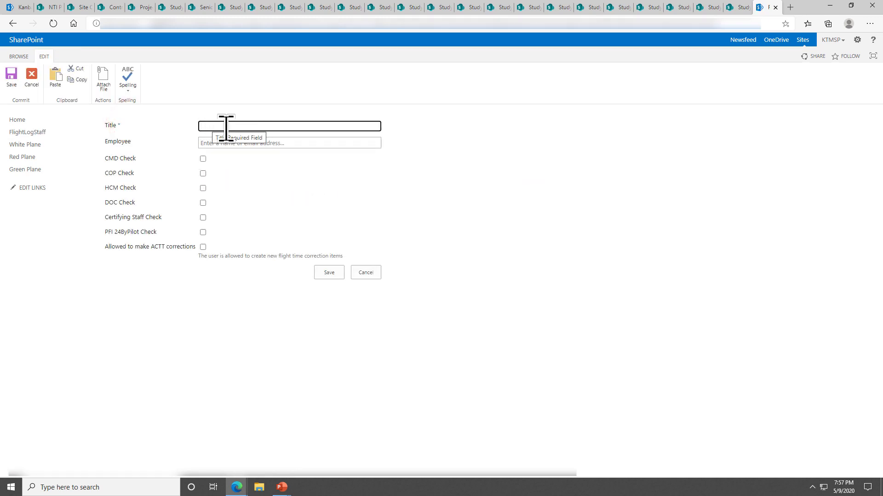
left_click(289, 142)
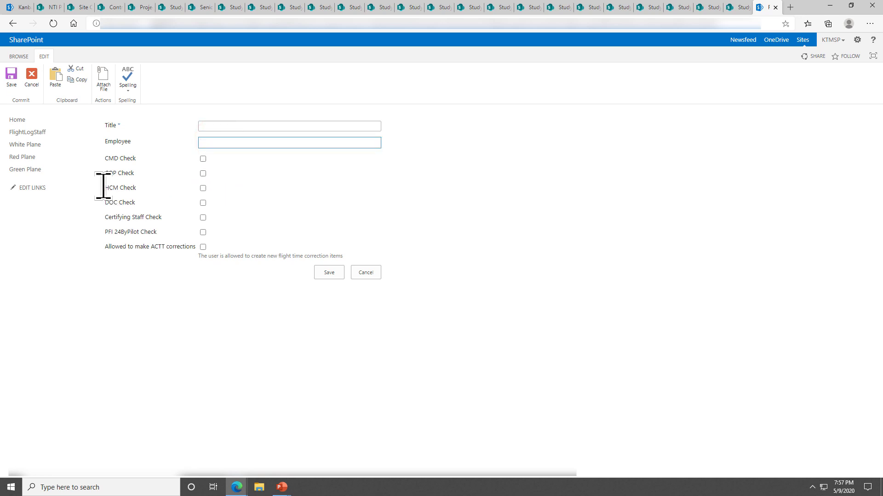
mouse_move(208, 179)
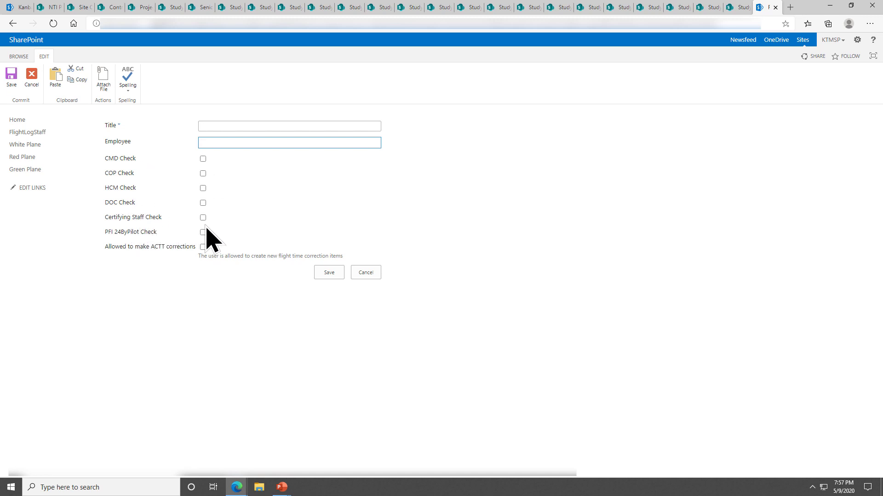
mouse_move(118, 231)
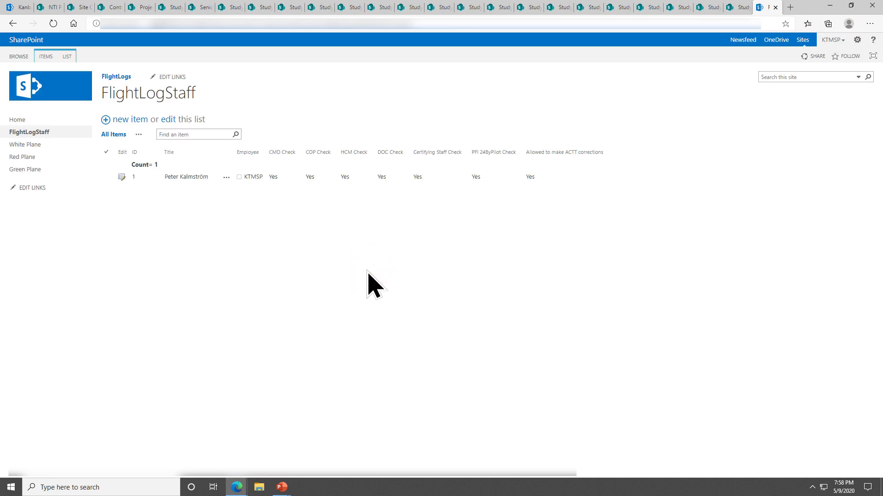
mouse_move(372, 459)
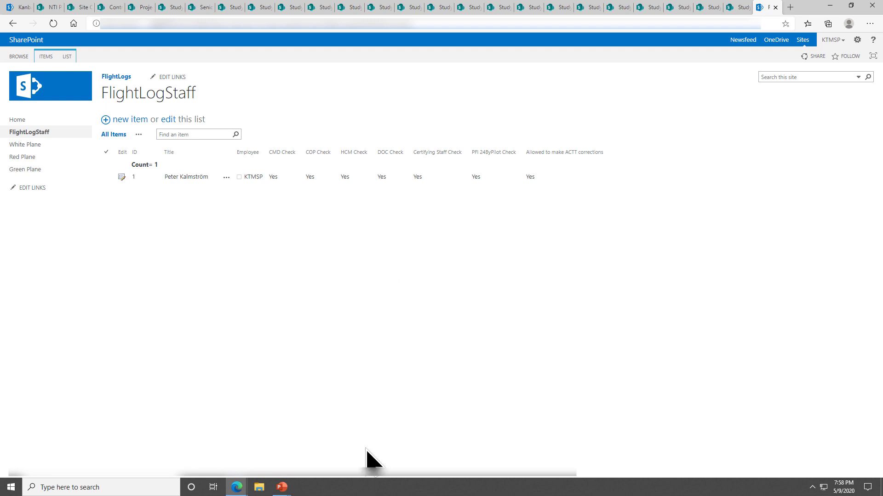
mouse_move(281, 487)
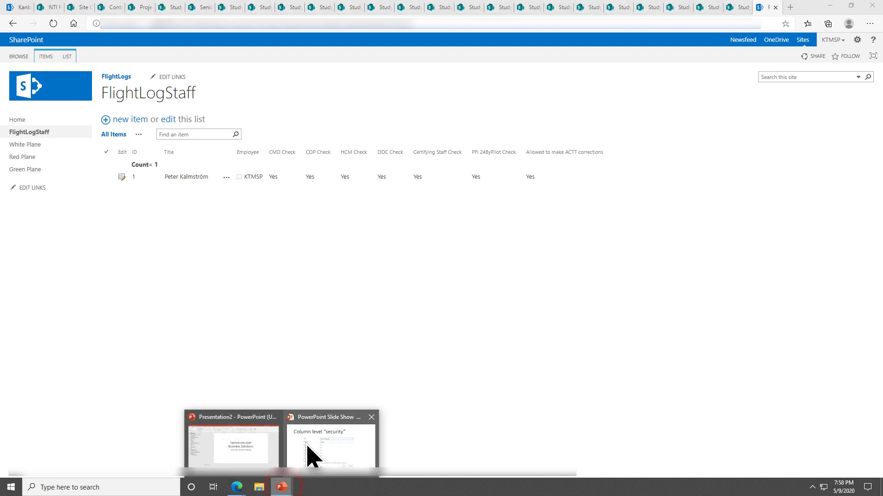
Return to the slide show on the Geo Location and Google Maps slide
left_click(331, 445)
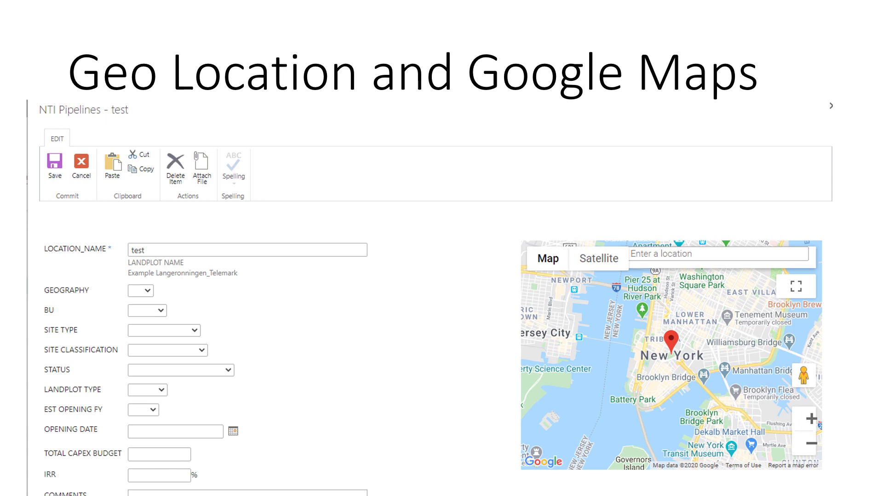
mouse_move(630, 281)
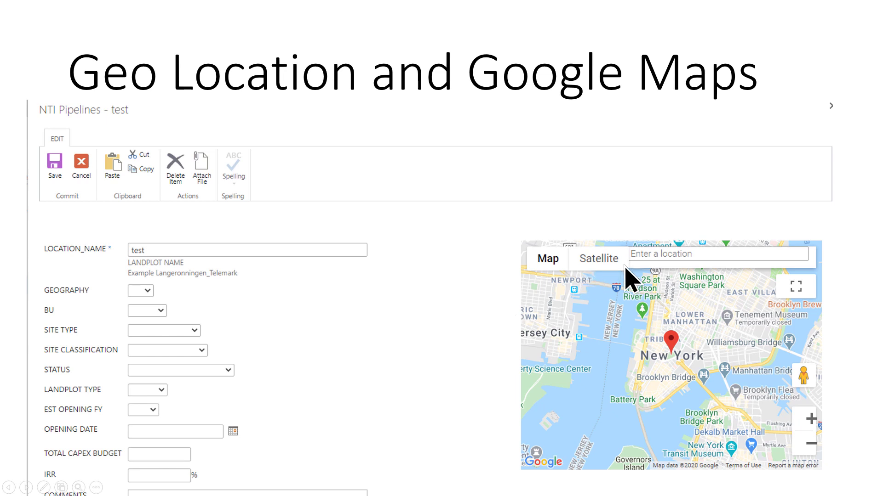
mouse_move(654, 272)
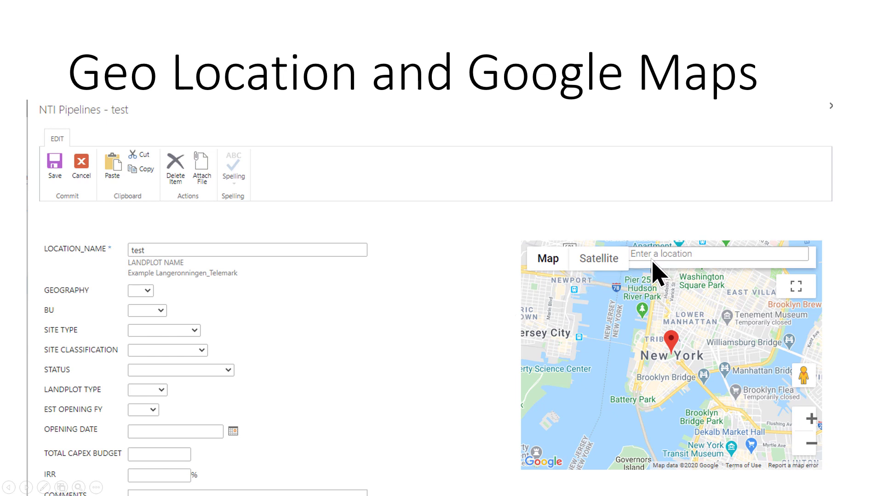
mouse_move(505, 254)
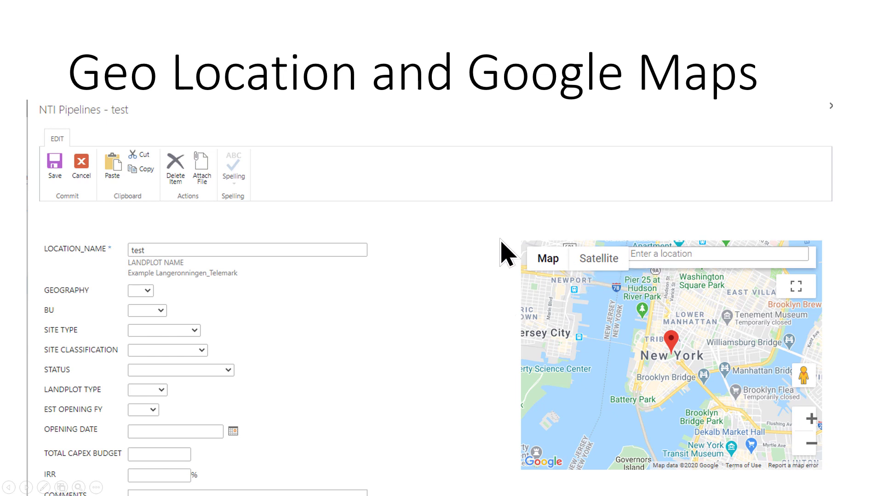
mouse_move(448, 276)
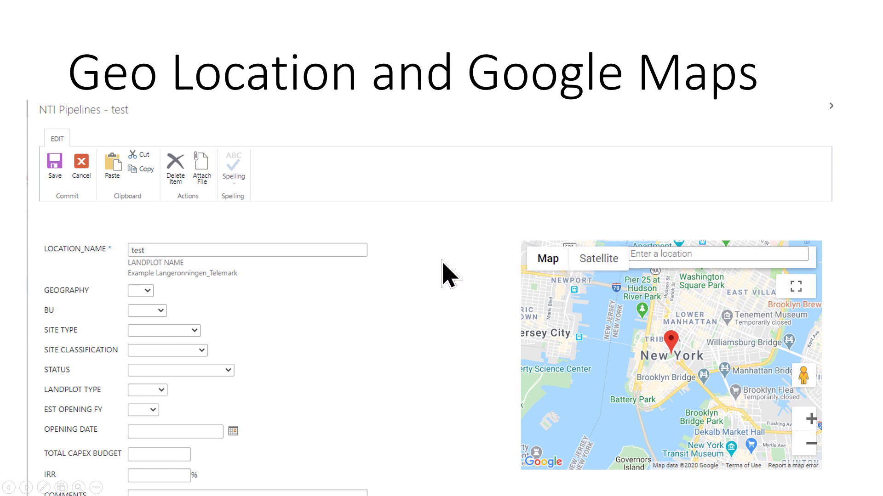
mouse_move(469, 419)
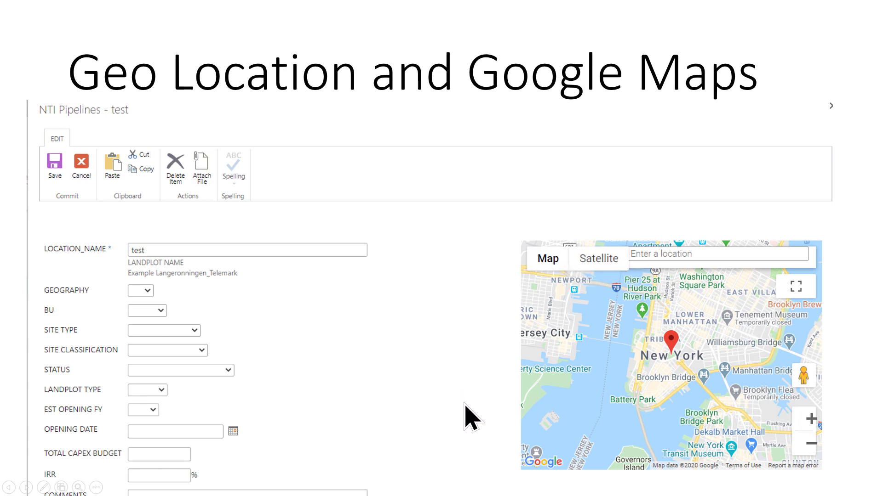
mouse_move(349, 360)
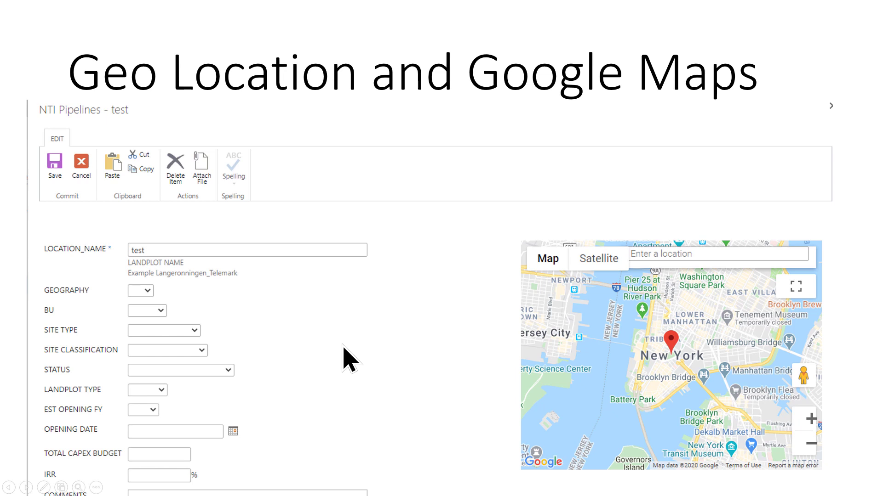
mouse_move(349, 363)
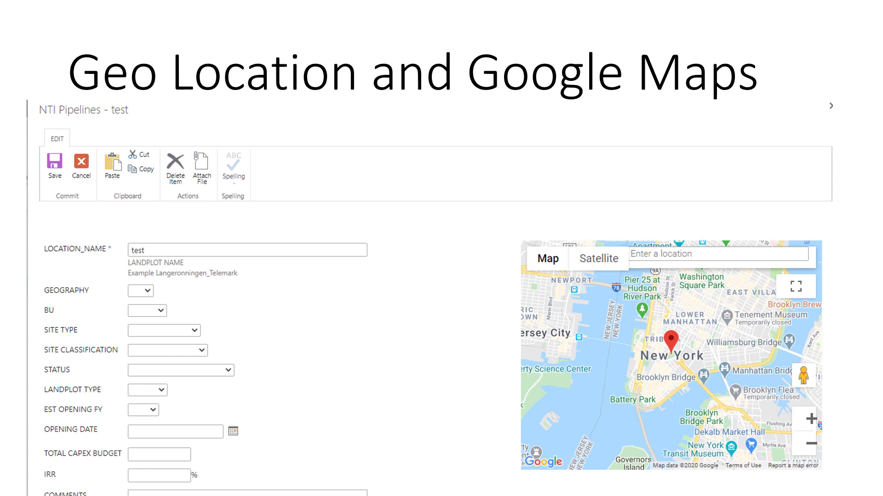
mouse_move(629, 331)
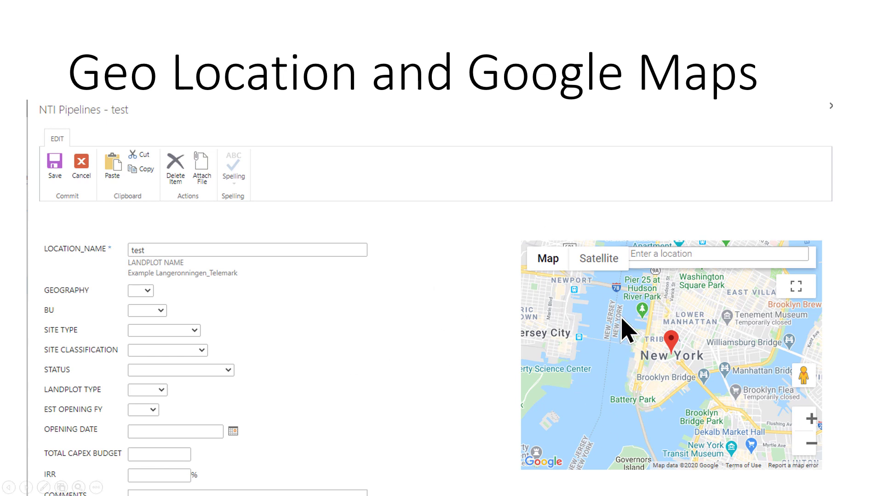
mouse_move(708, 320)
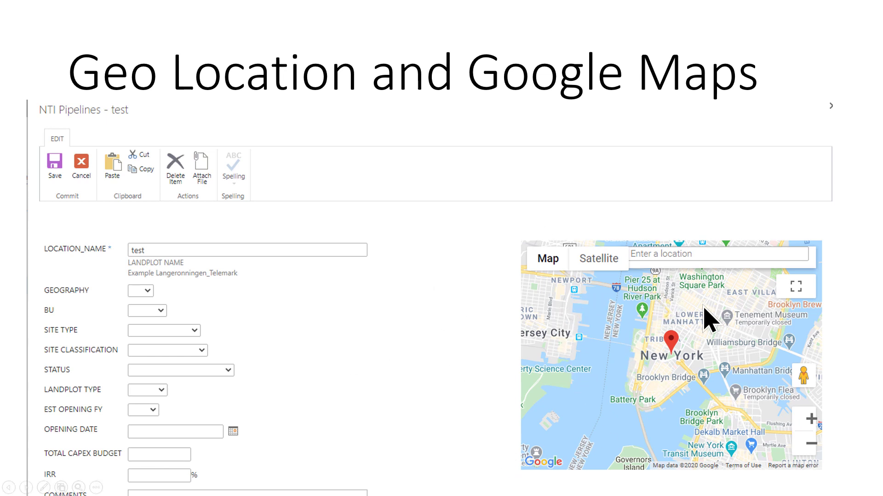
mouse_move(641, 326)
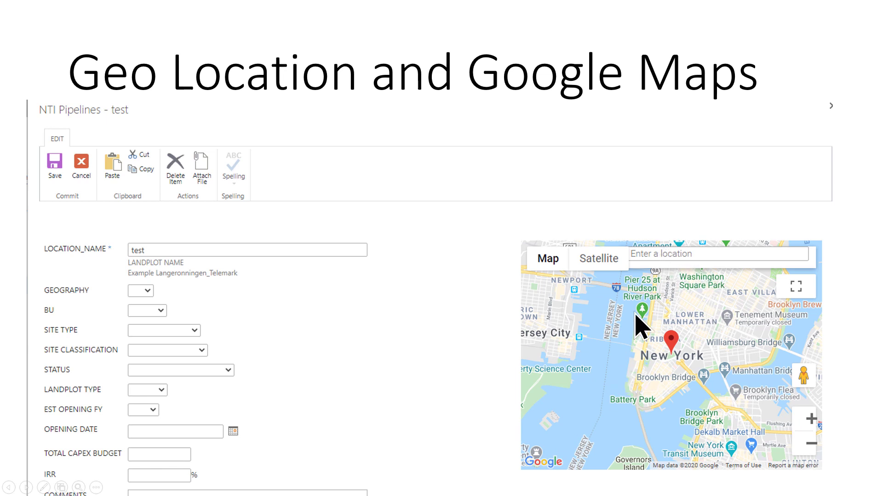
mouse_move(356, 353)
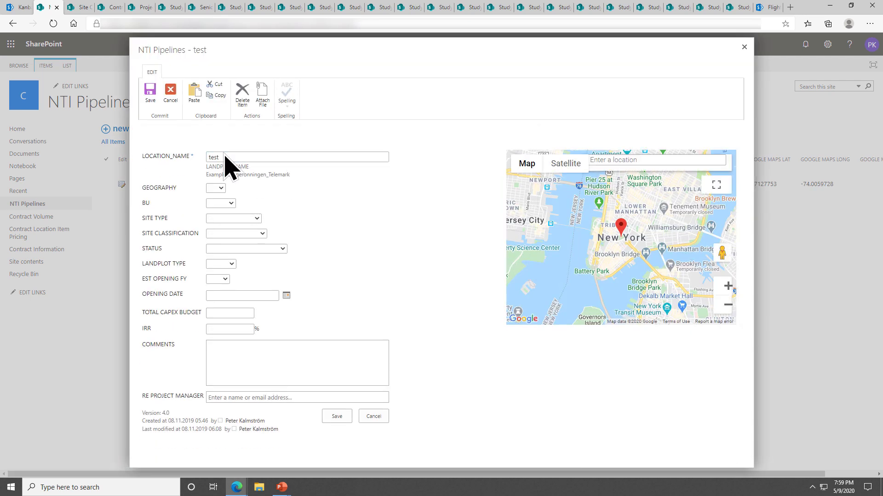
mouse_move(607, 159)
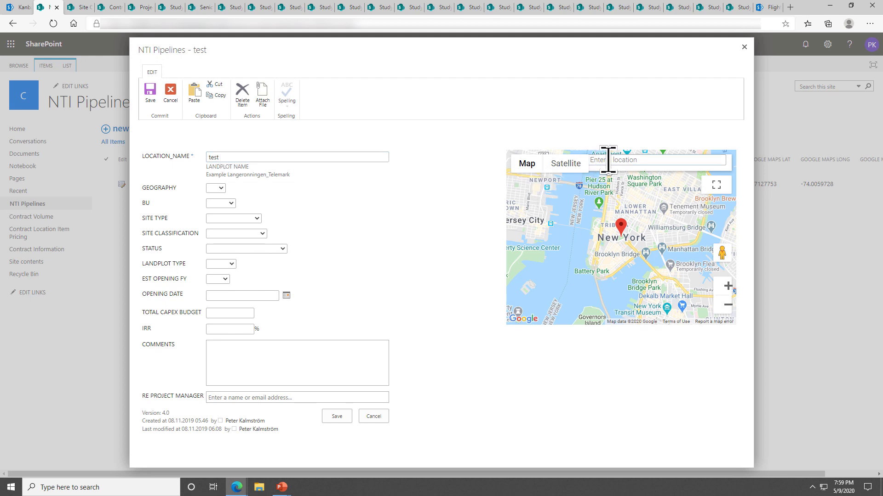
Search the pipeline map for 'borgho', pick Borgholm, Sweden, and adjust the zoom
left_click(655, 160)
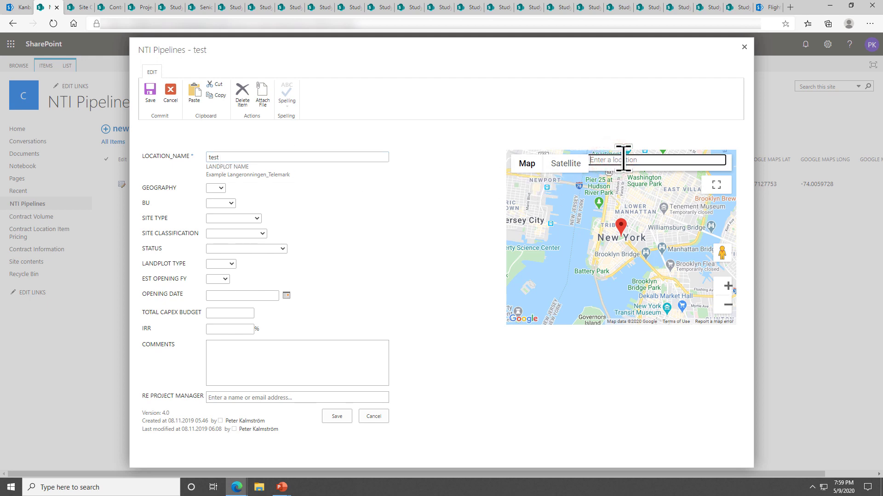
type("borg")
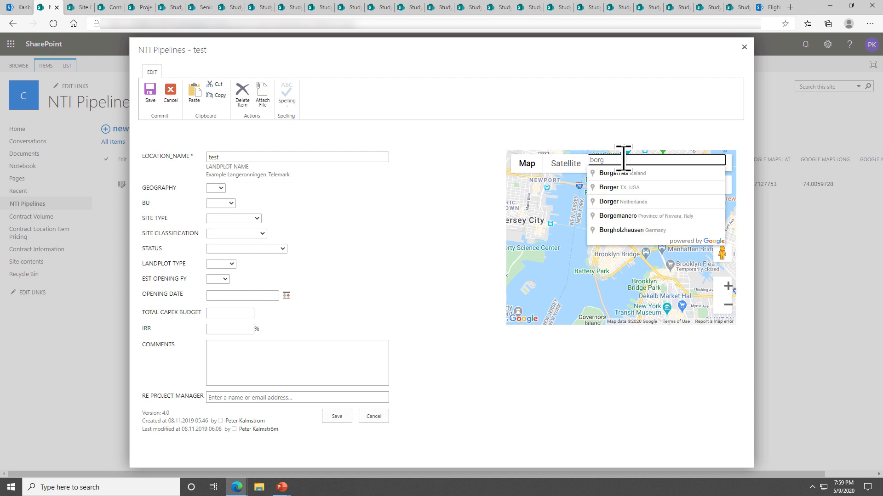
mouse_move(650, 192)
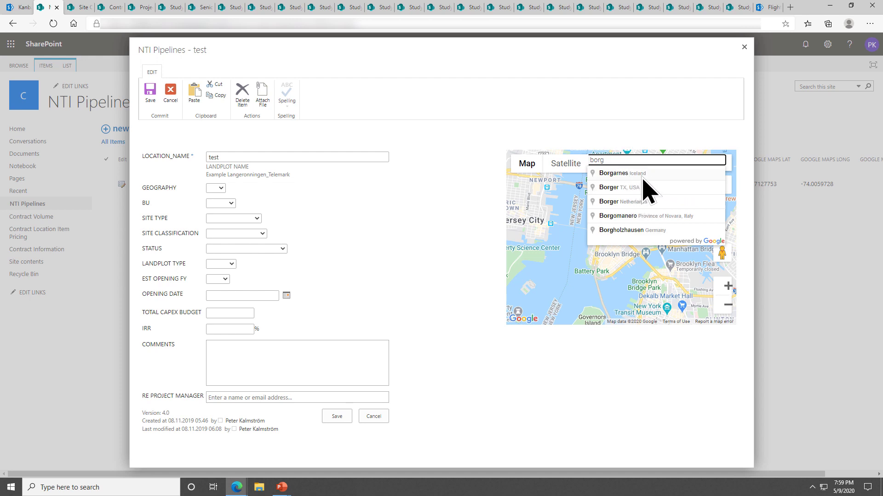
type("ho")
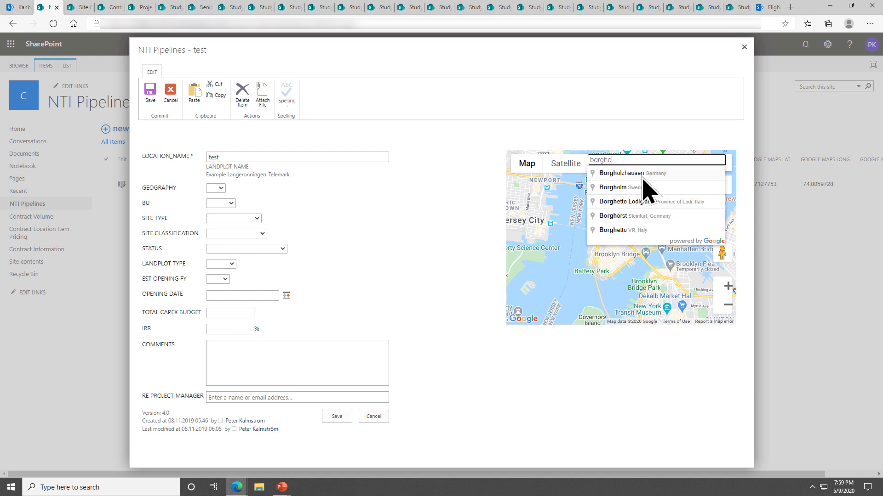
left_click(615, 187)
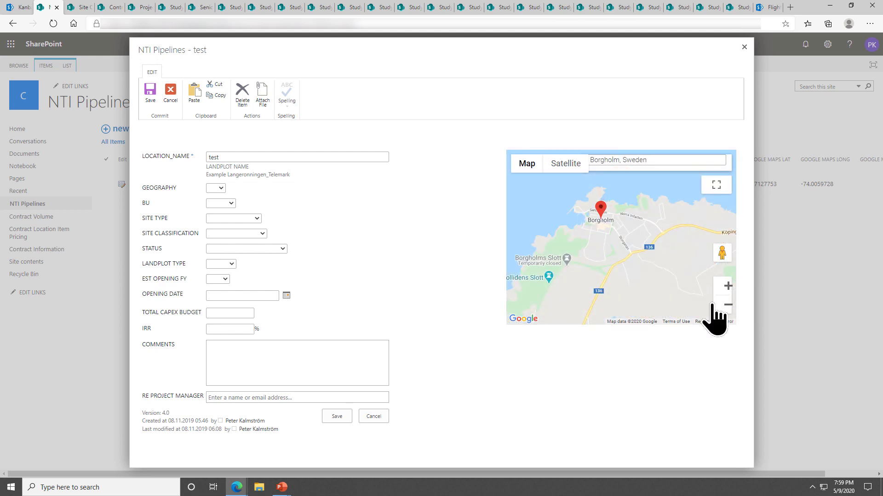
left_click(728, 286)
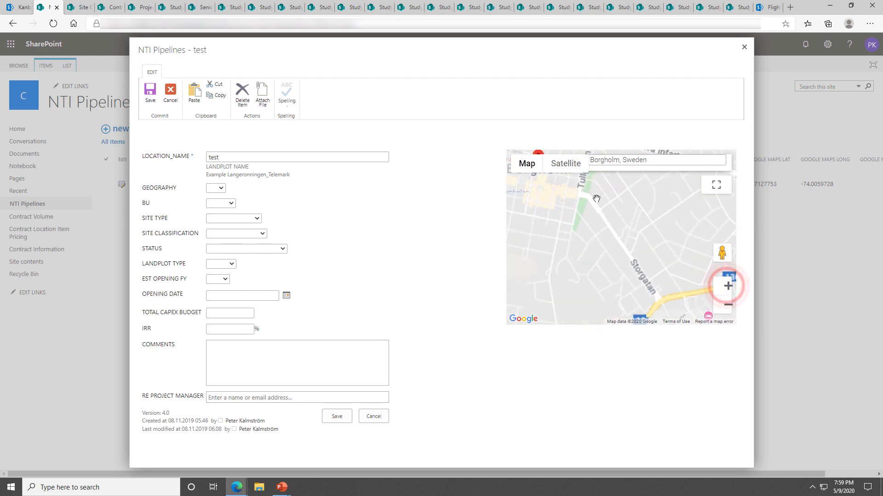
left_click(728, 305)
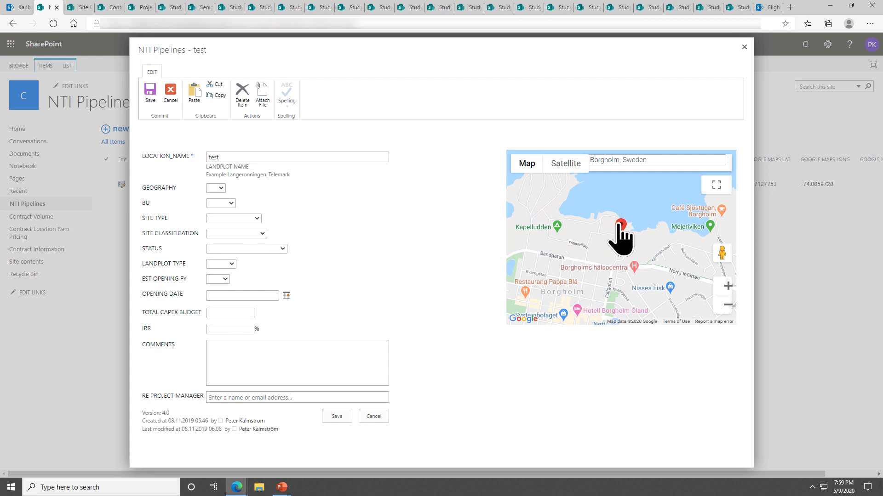
left_click(599, 228)
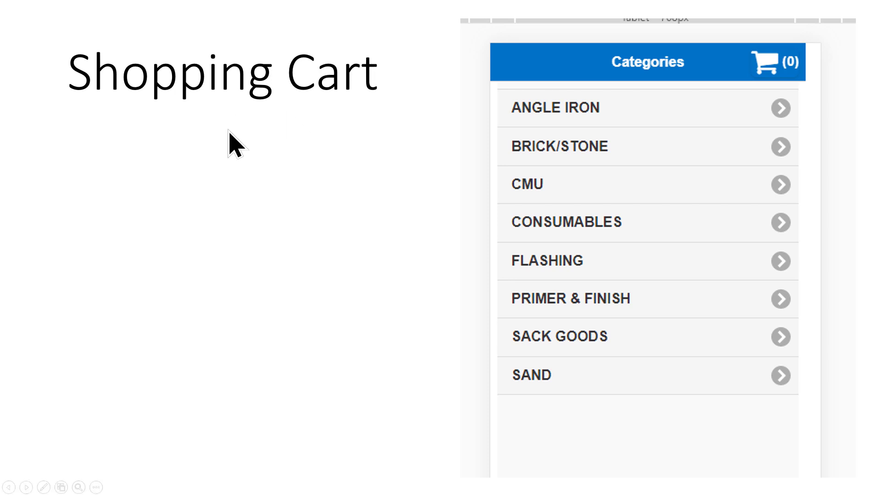
mouse_move(235, 146)
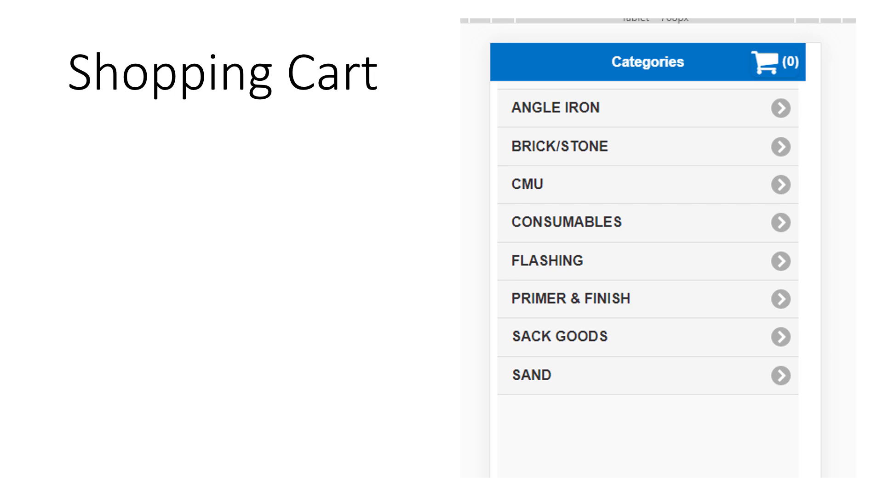
mouse_move(602, 213)
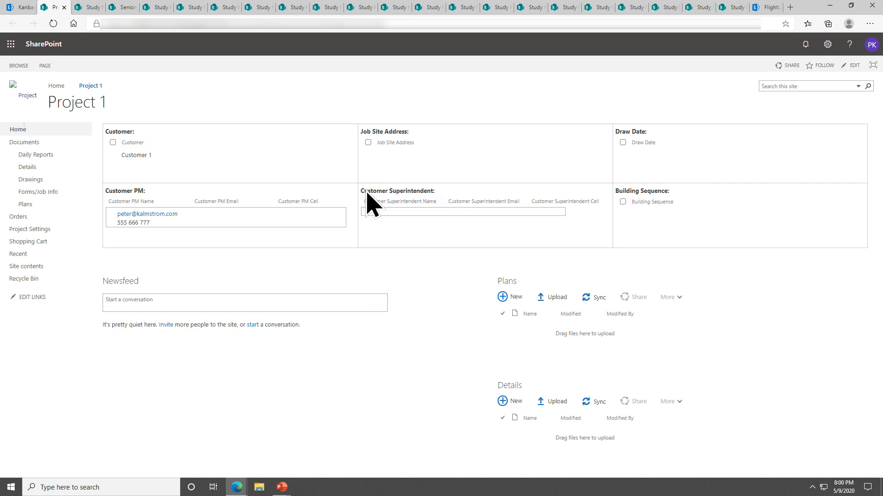
mouse_move(428, 313)
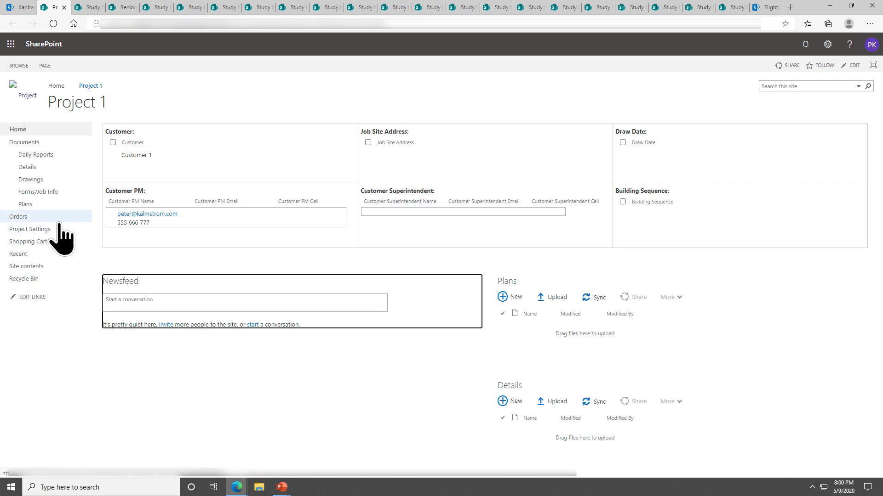
Open the Shopping Cart navigation link in a new window
right_click(28, 242)
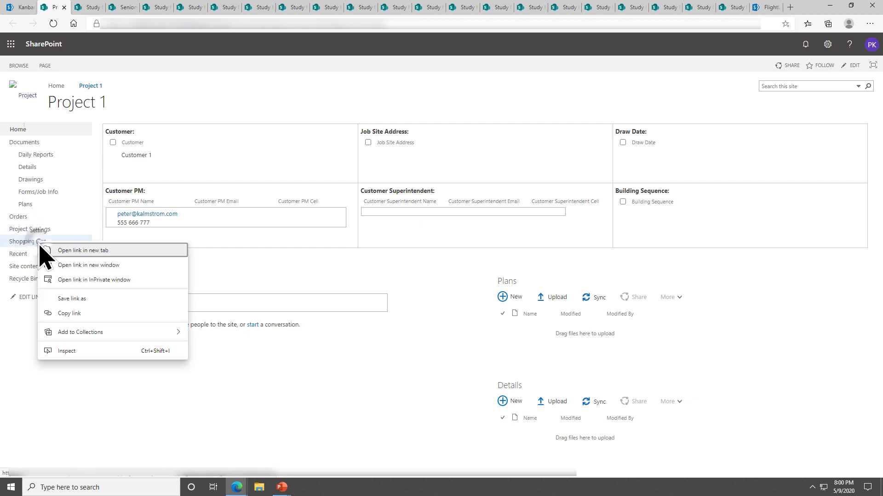
left_click(82, 250)
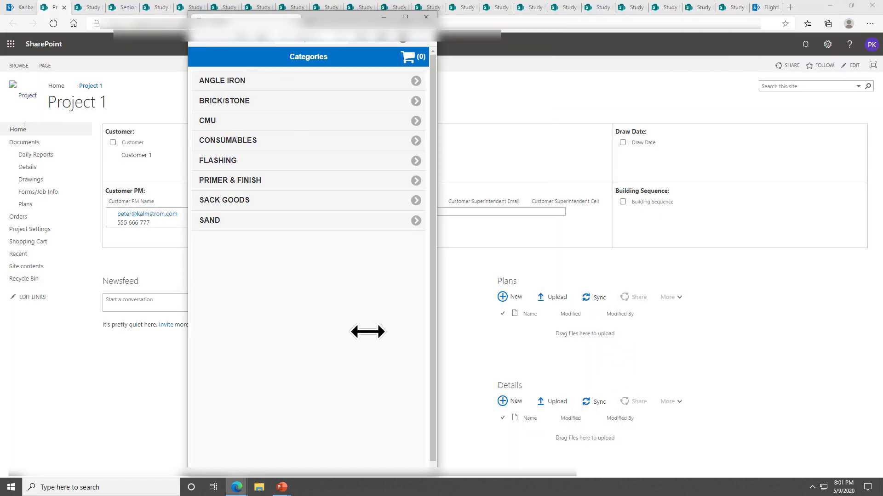
mouse_move(404, 368)
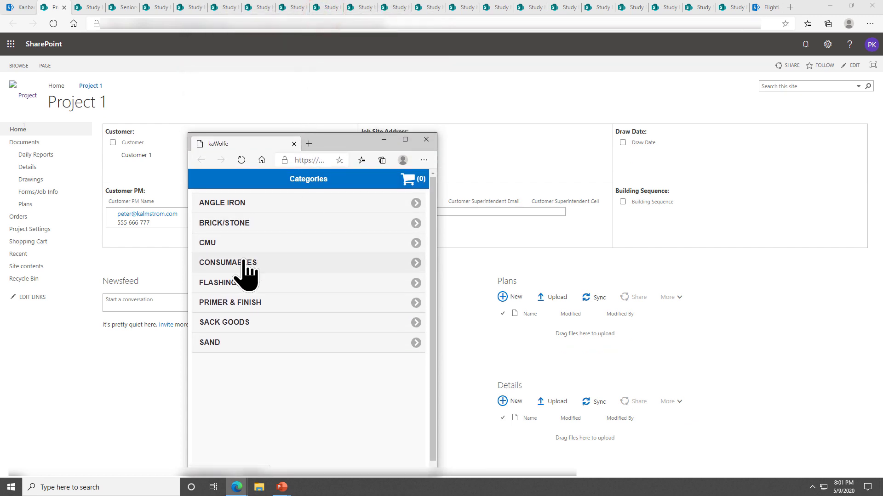
mouse_move(243, 276)
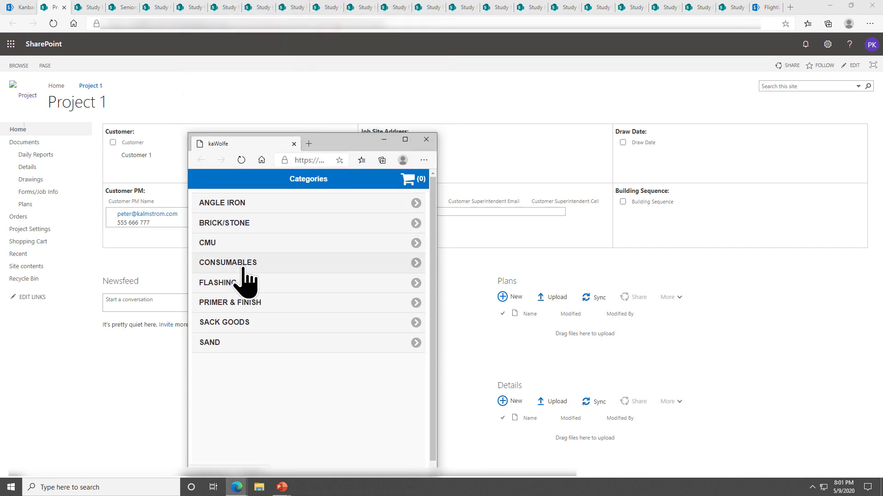
Add five MRAQUAFLASH18 rolls noted 'The good stuff' from CONSUMABLES to the cart, then go back
left_click(228, 262)
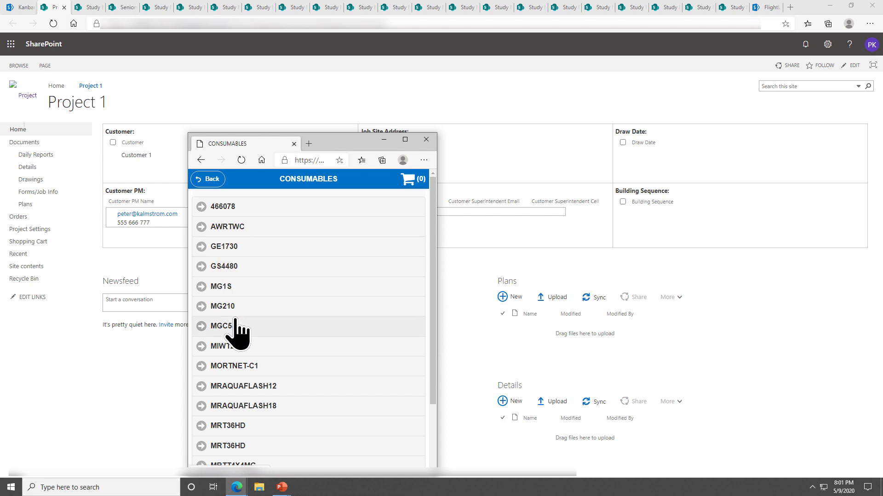
left_click(244, 322)
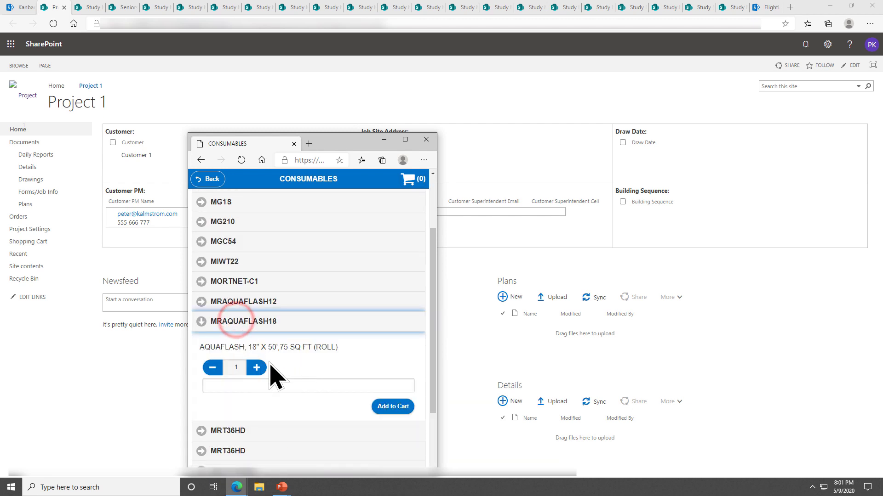
left_click(257, 368)
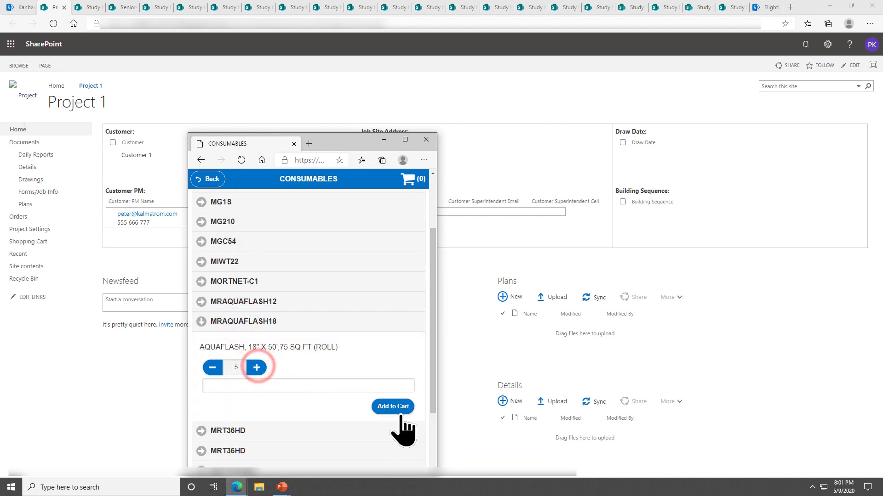
left_click(308, 386)
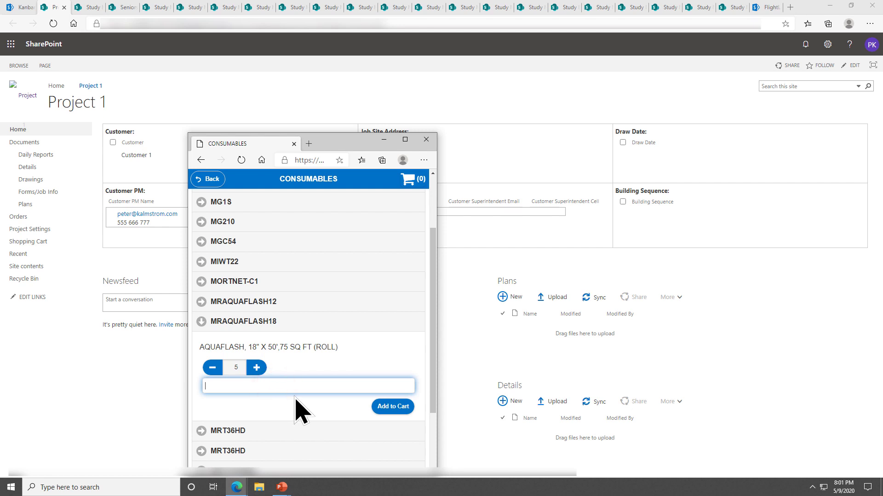
type("The g")
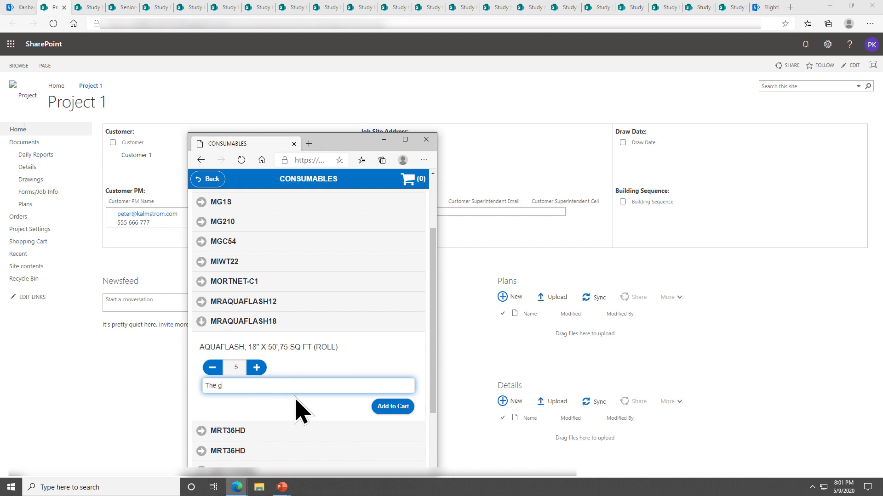
type("ood stuff")
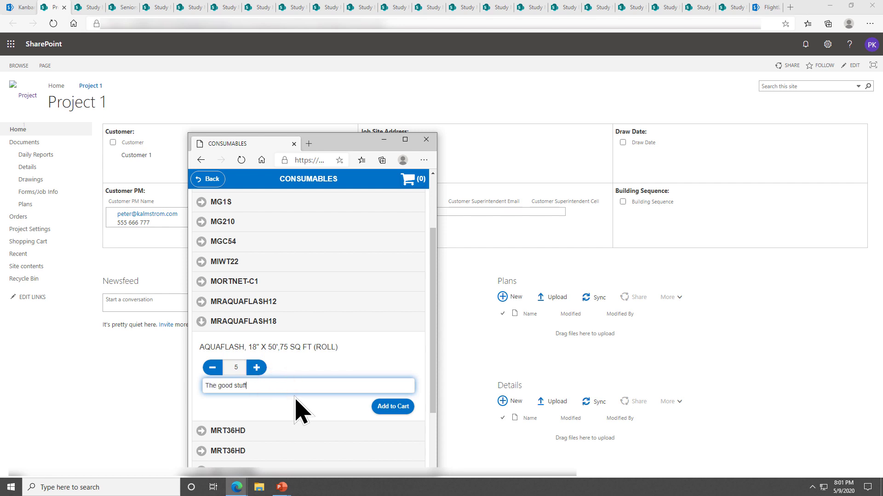
left_click(392, 406)
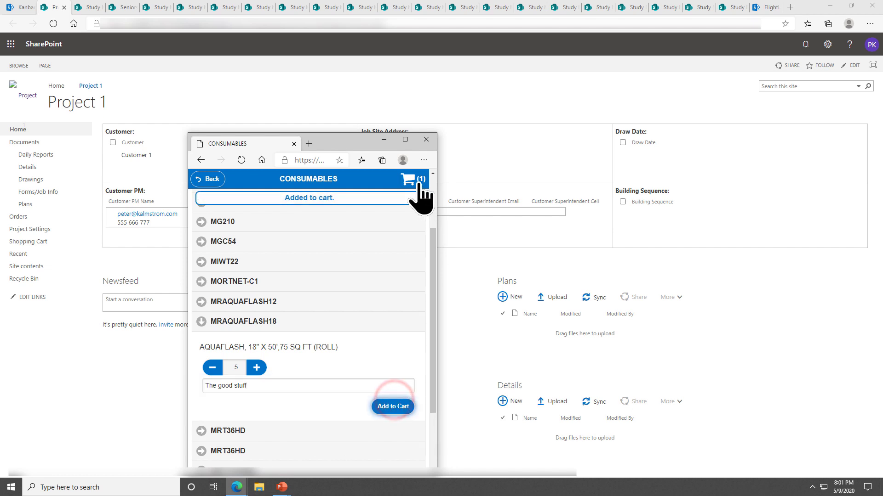
mouse_move(224, 208)
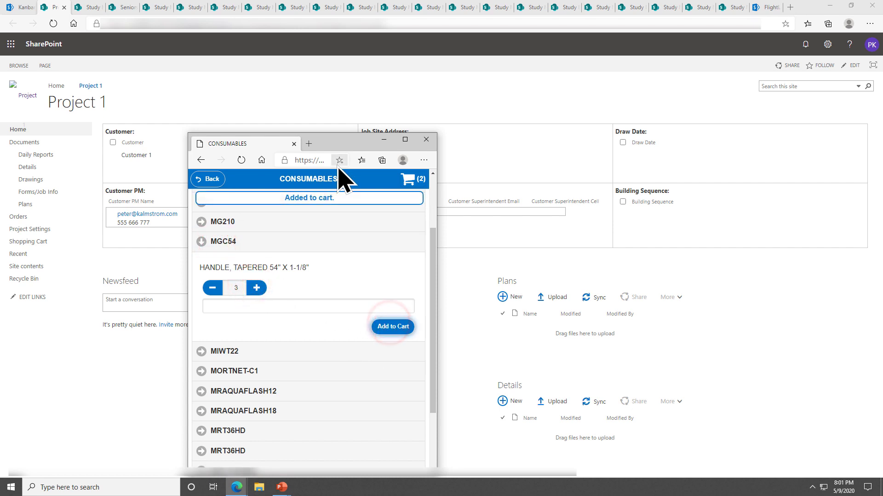
mouse_move(420, 233)
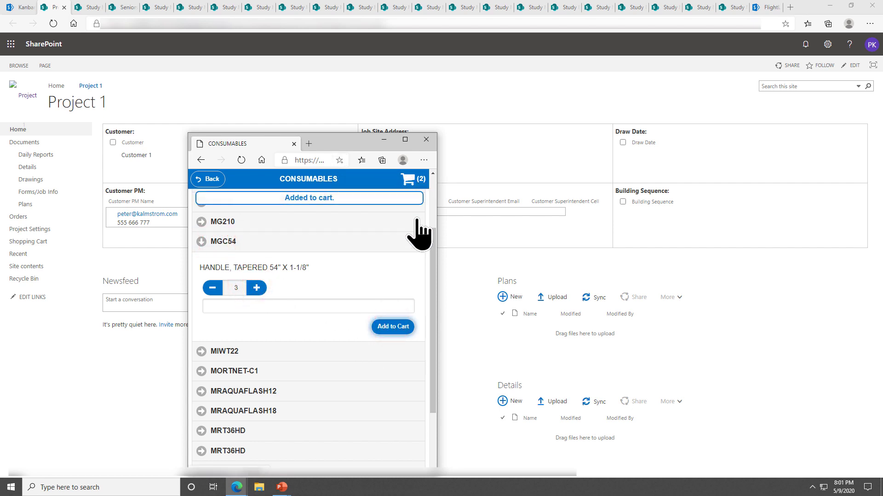
left_click(207, 179)
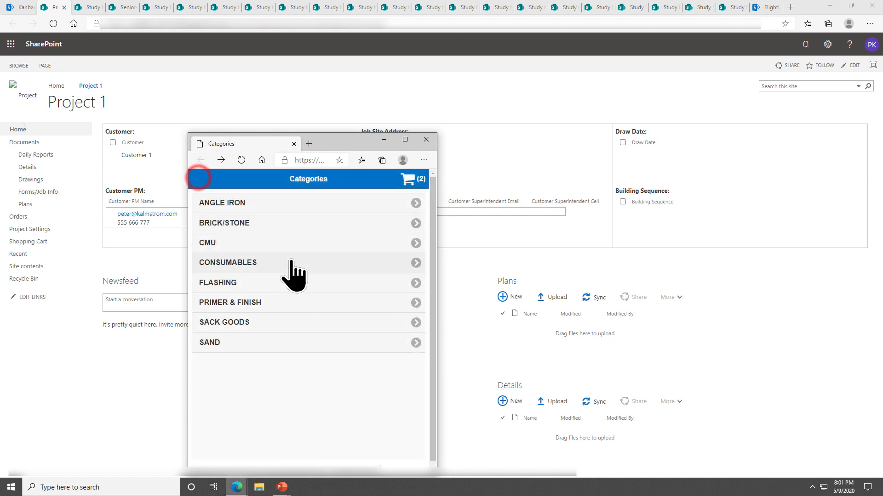
mouse_move(422, 200)
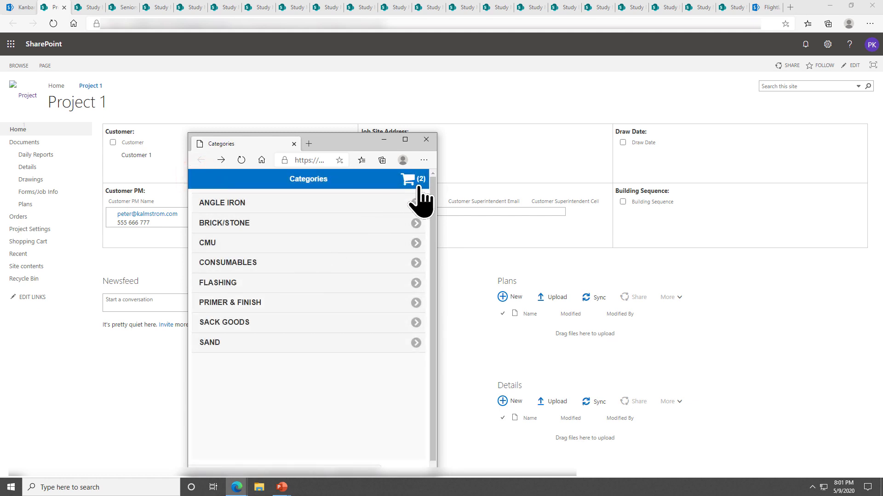
Review the cart and check out the MGC54 and MRAQUAFLASH18 order
left_click(410, 179)
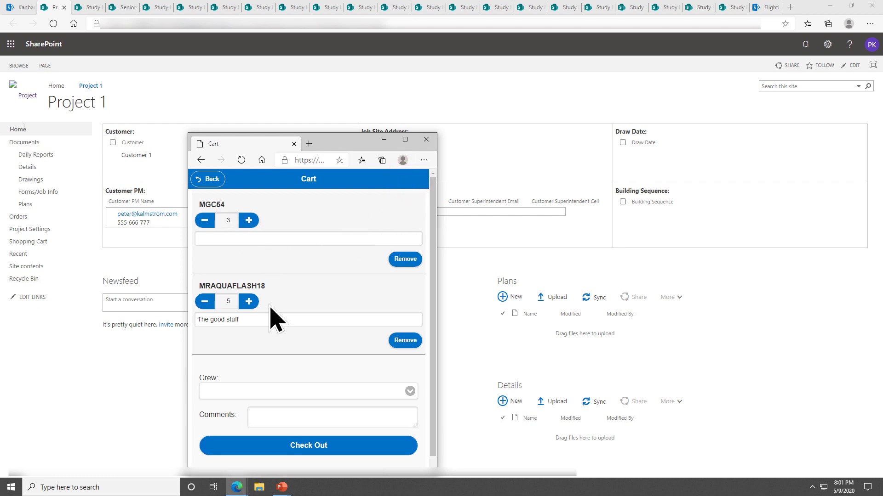
mouse_move(265, 403)
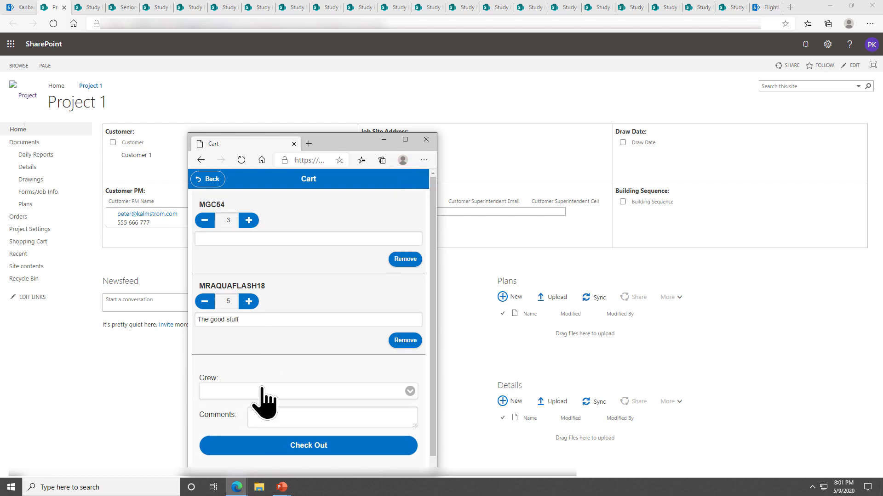
mouse_move(315, 403)
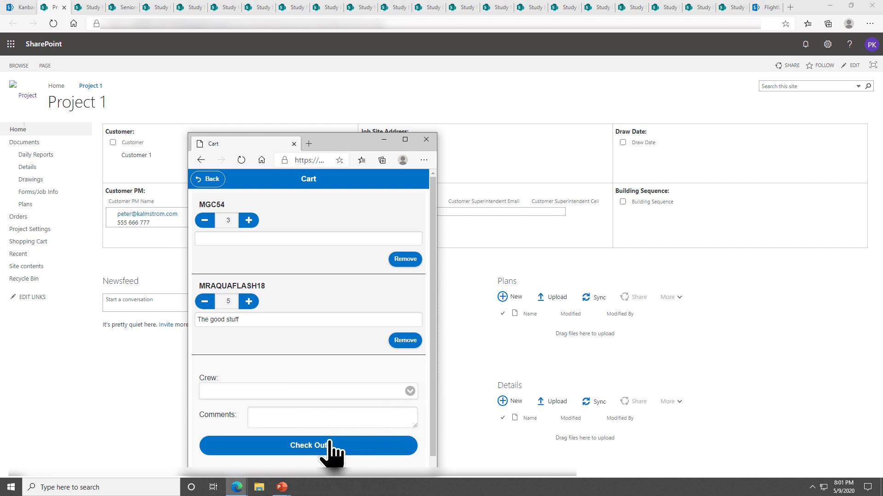
left_click(308, 445)
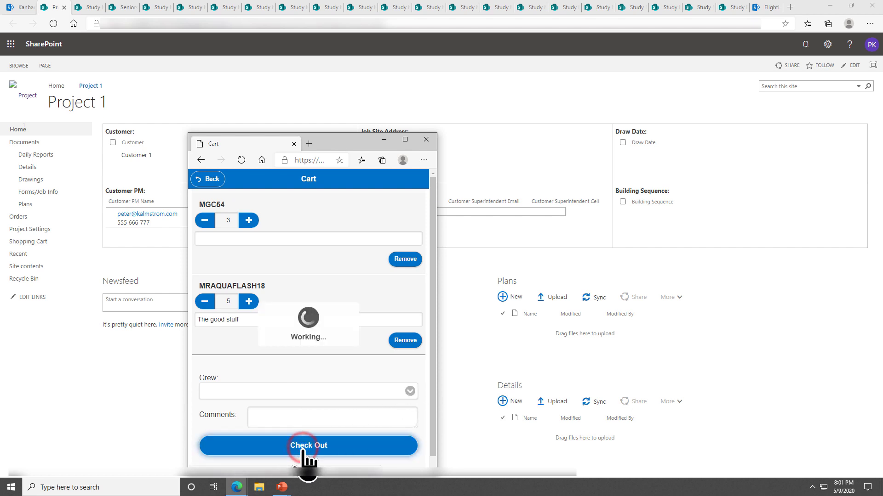
left_click(308, 445)
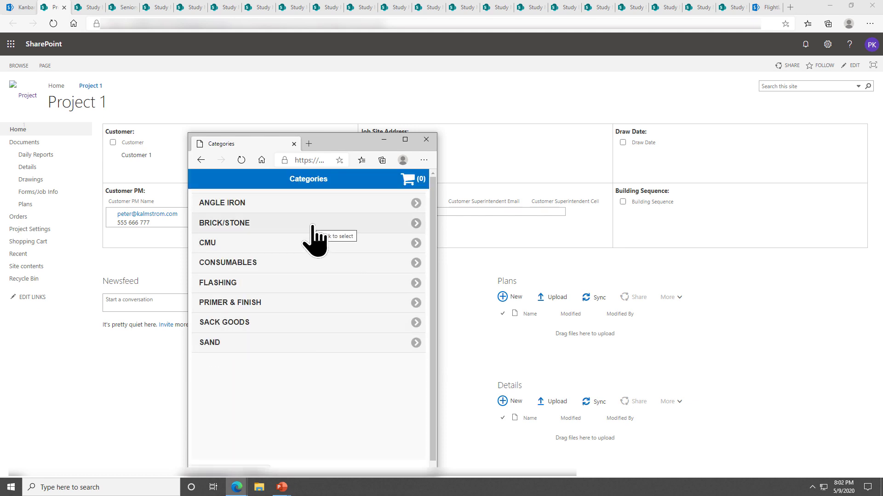
mouse_move(426, 140)
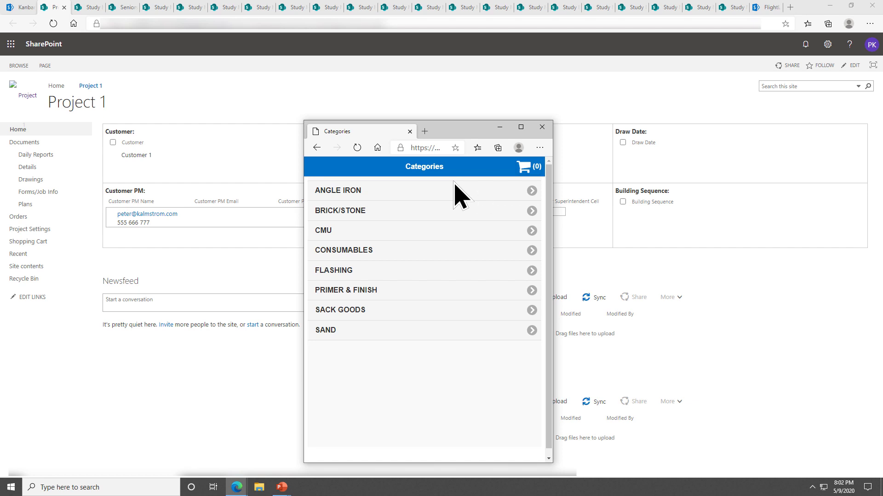
mouse_move(453, 197)
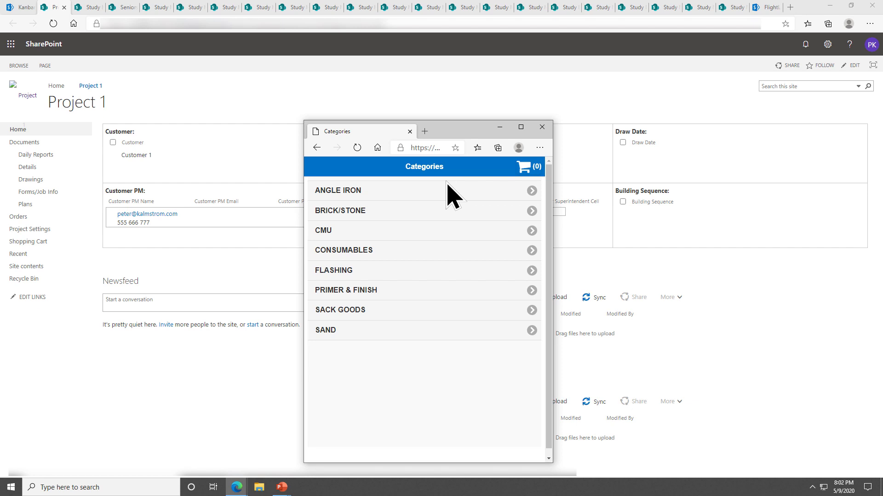
mouse_move(38, 192)
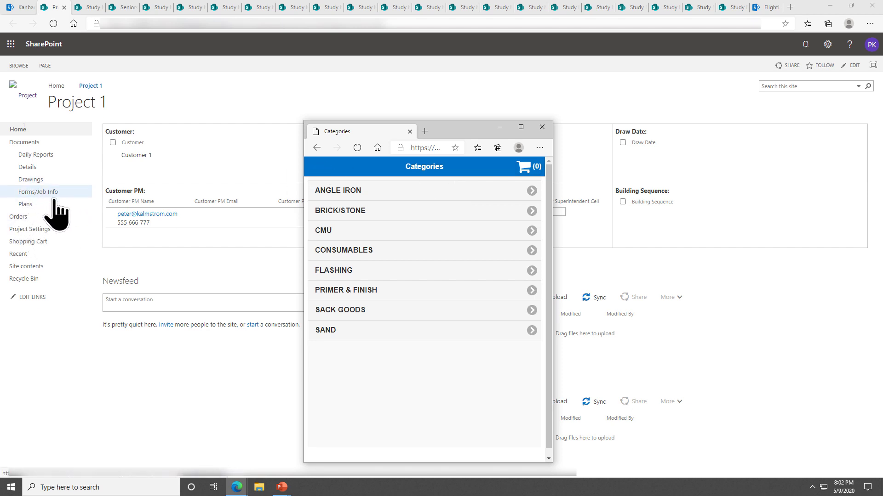
Return to the project page and view the new order in the Orders list
left_click(18, 216)
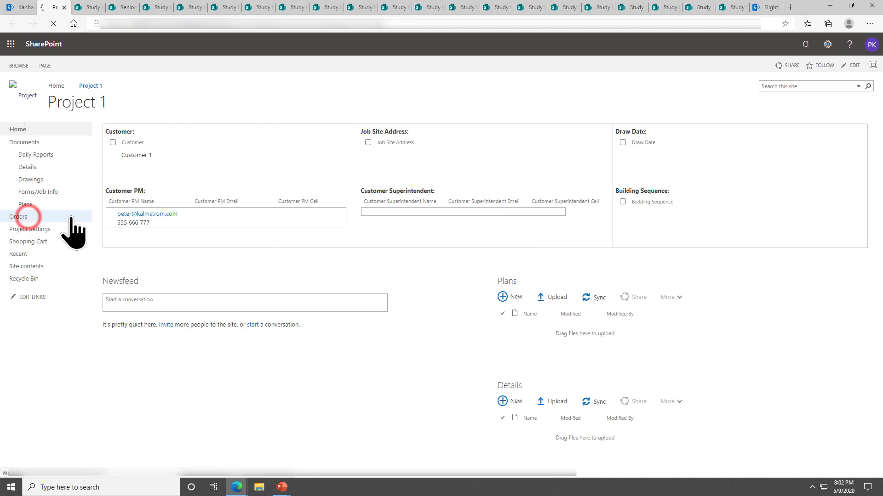
left_click(19, 216)
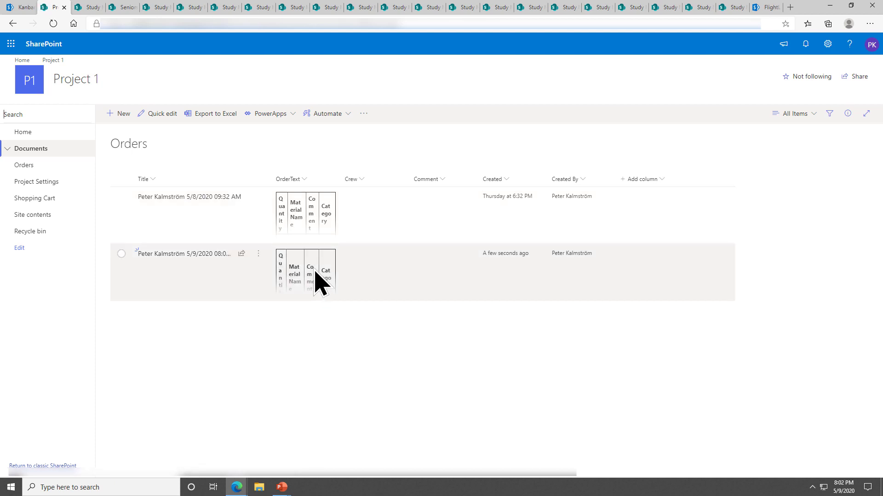
mouse_move(208, 231)
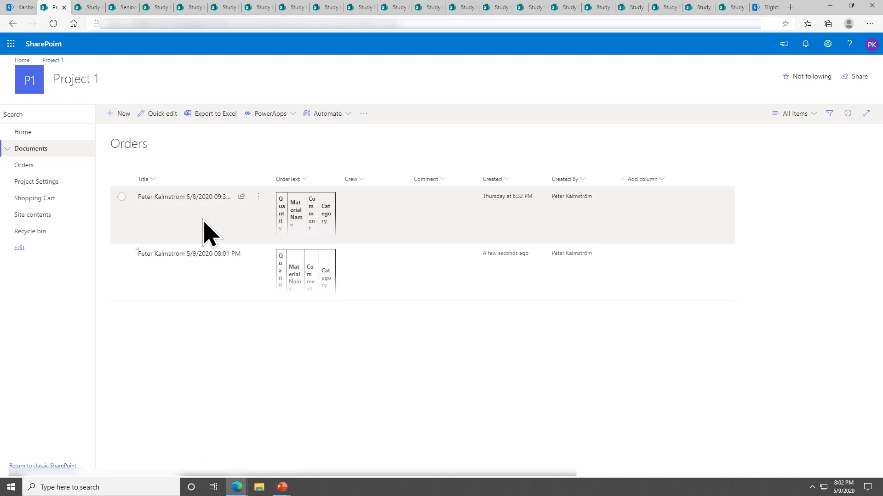
mouse_move(174, 186)
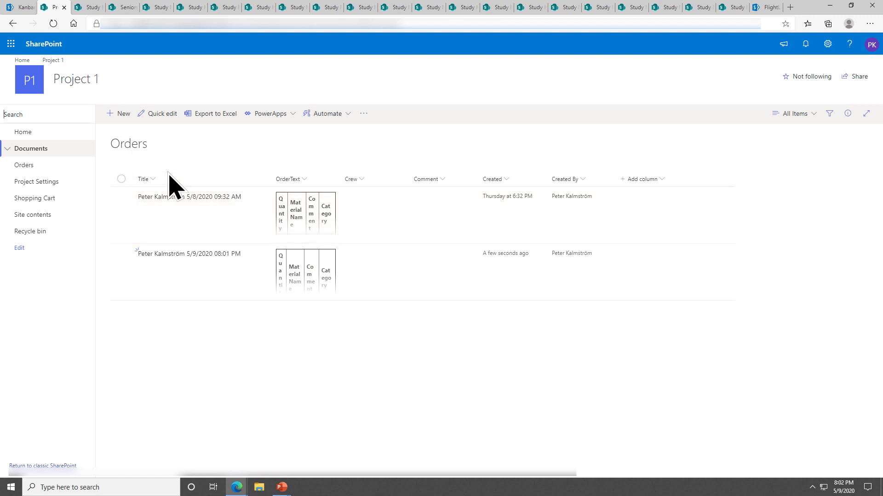
mouse_move(161, 163)
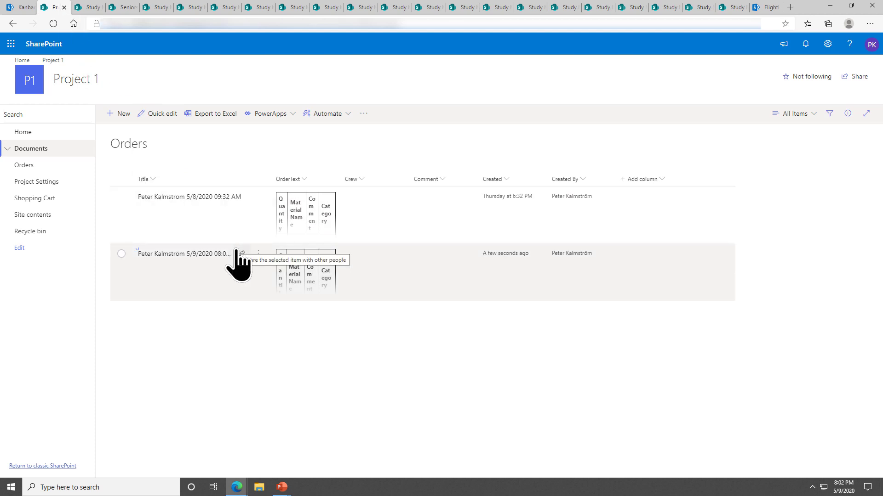
mouse_move(189, 228)
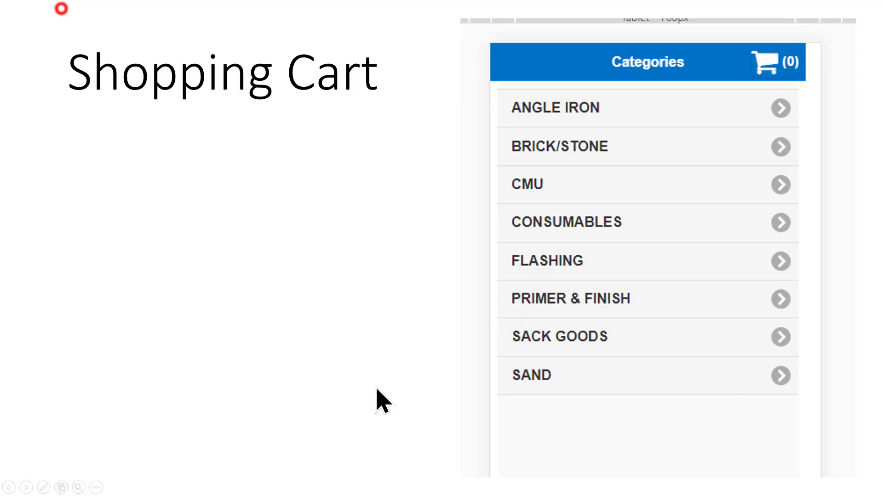
Advance the slideshow to the Drag and Drop editing slide
key("Right")
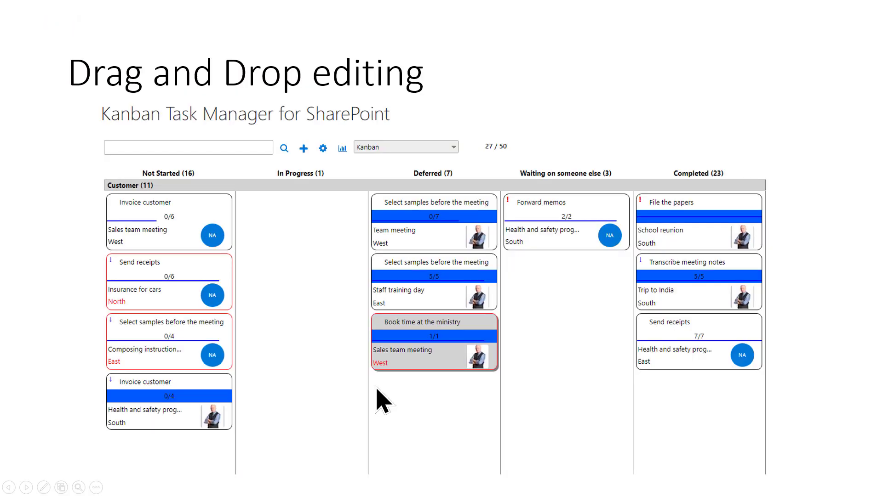
mouse_move(390, 414)
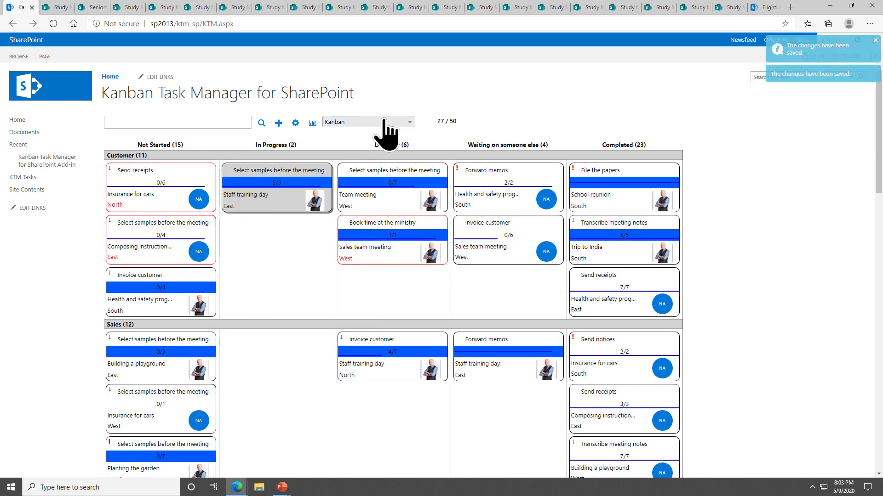
Switch the Kanban board to Timeline view, grouped first by Project, then by Directions
left_click(367, 122)
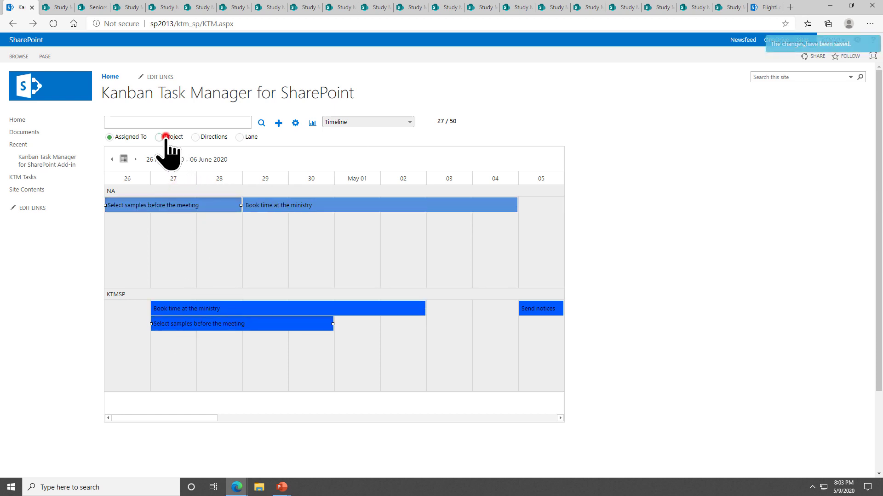
left_click(164, 137)
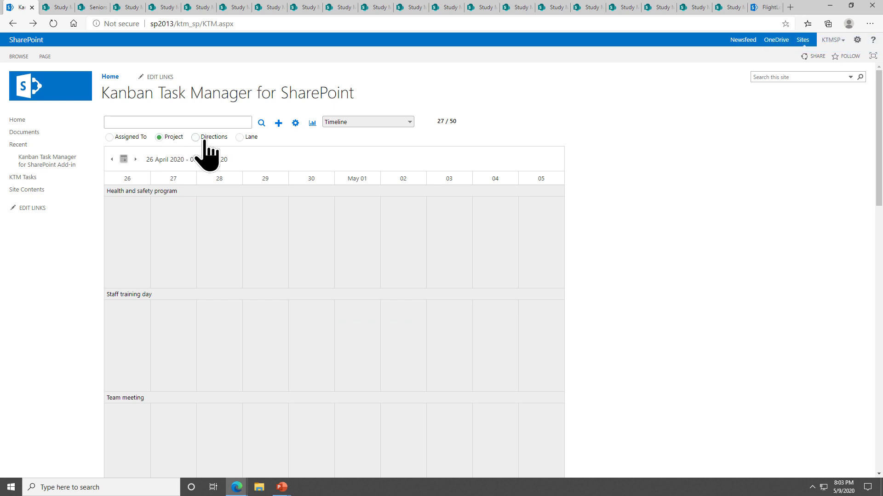
left_click(408, 122)
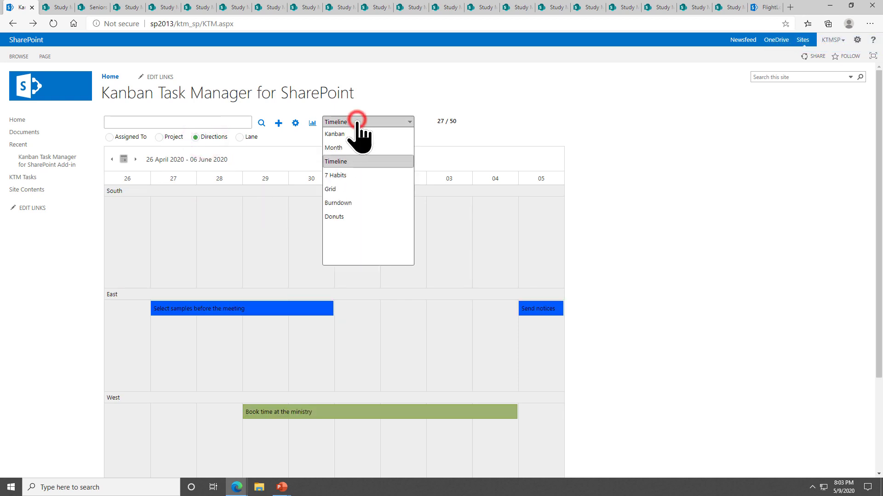
mouse_move(361, 185)
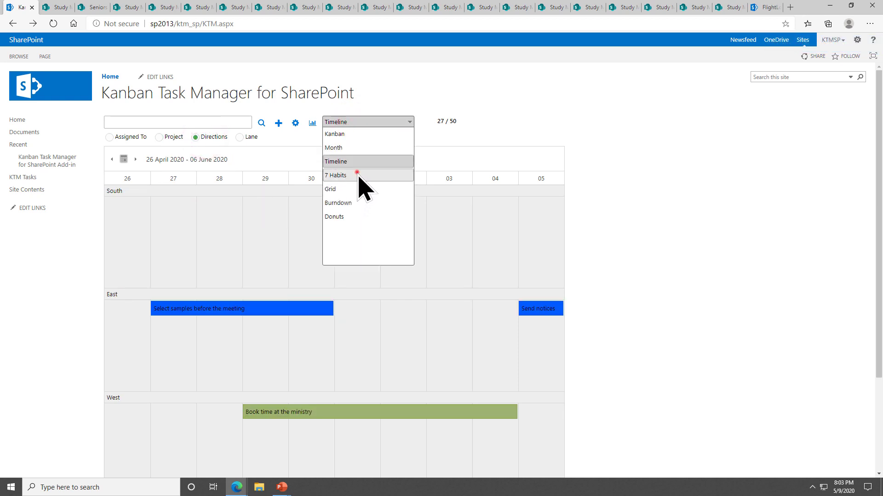
Drag Forward memos into Urgent-Important on the 7 Habits board, then open the Study Manager tab
left_click(336, 175)
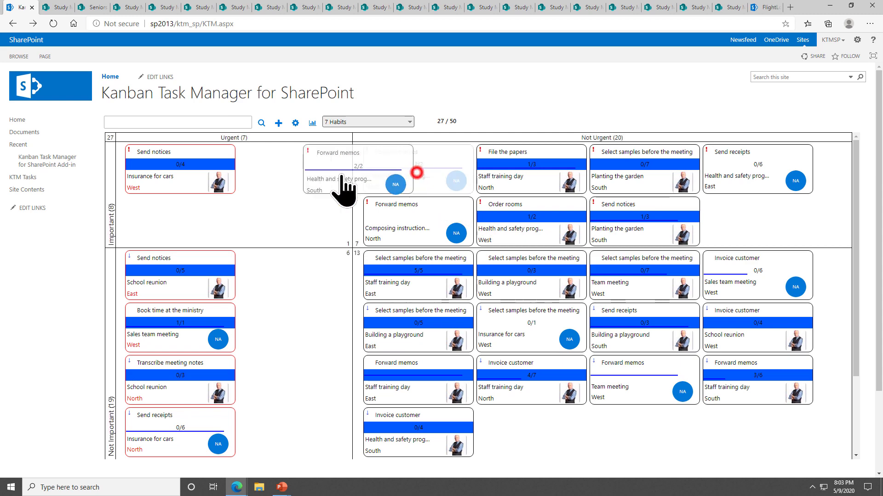
left_click_drag(358, 169, 179, 220)
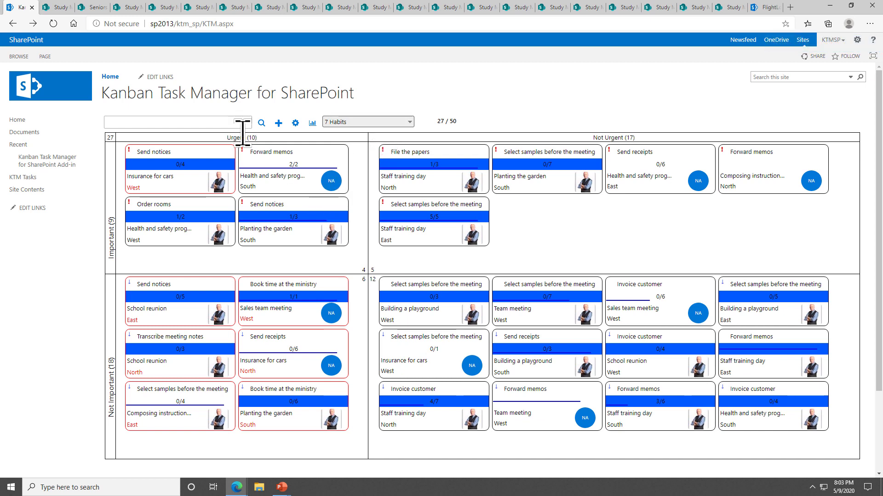
left_click(55, 7)
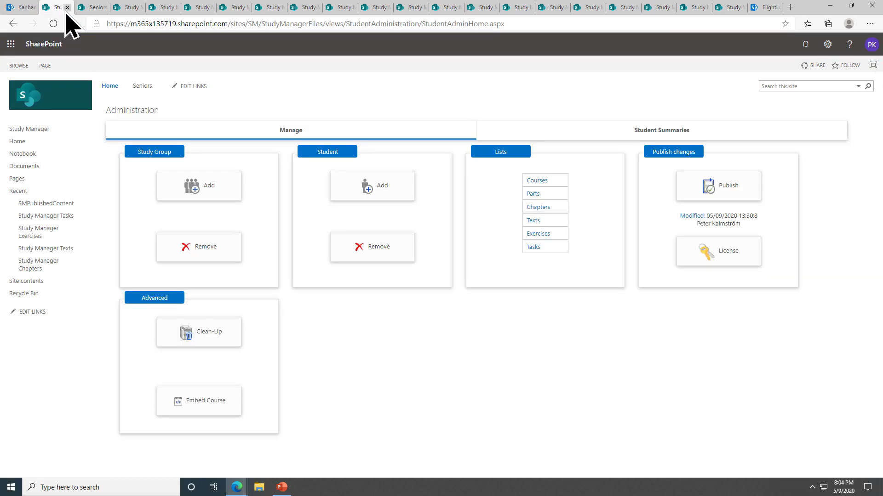
mouse_move(243, 280)
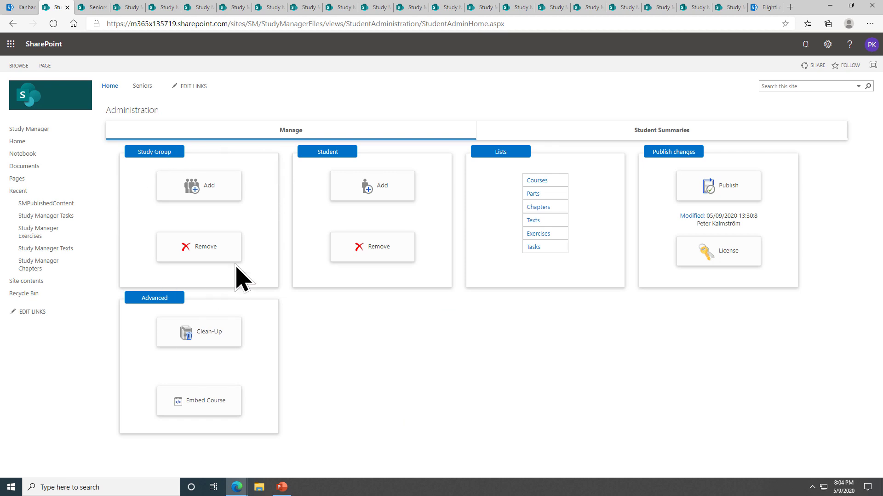
mouse_move(98, 25)
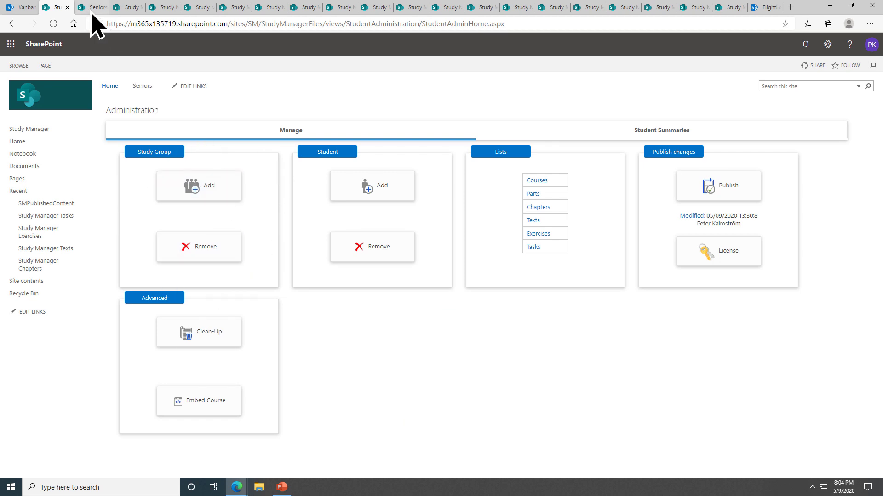
Browse the Seniors course's Basic and Advanced sections, then open a Study Manager exercise tab
left_click(142, 85)
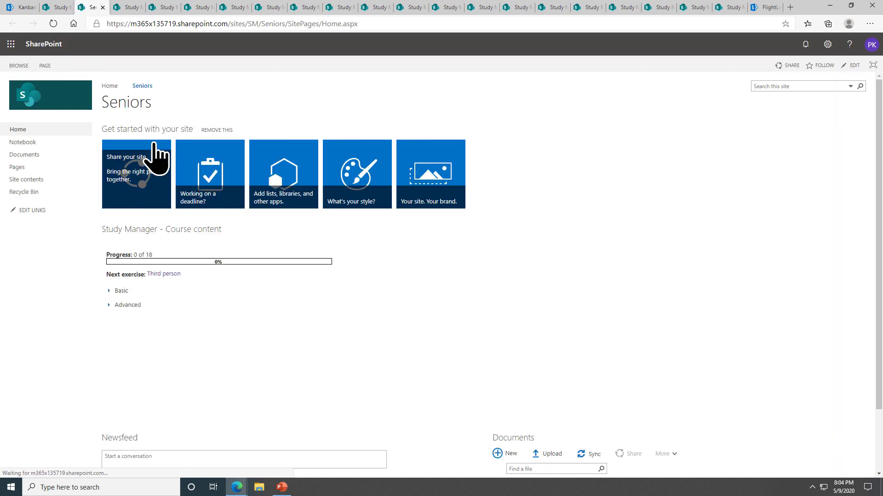
mouse_move(160, 259)
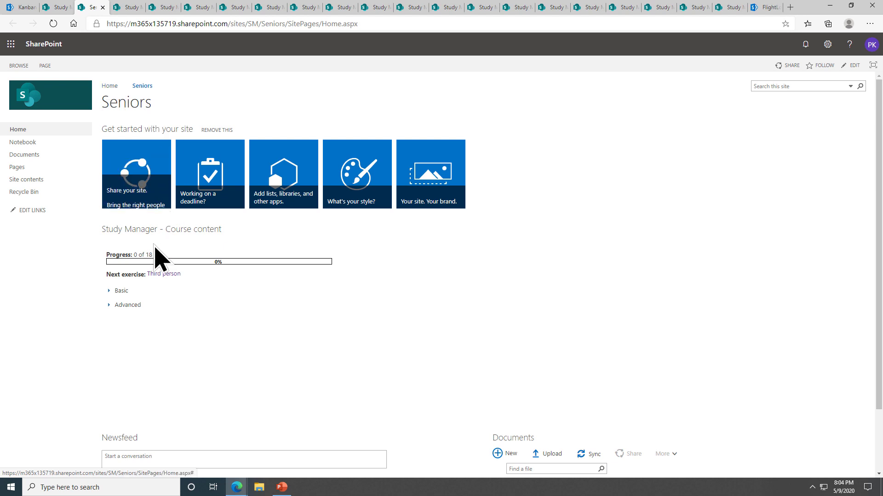
left_click(110, 290)
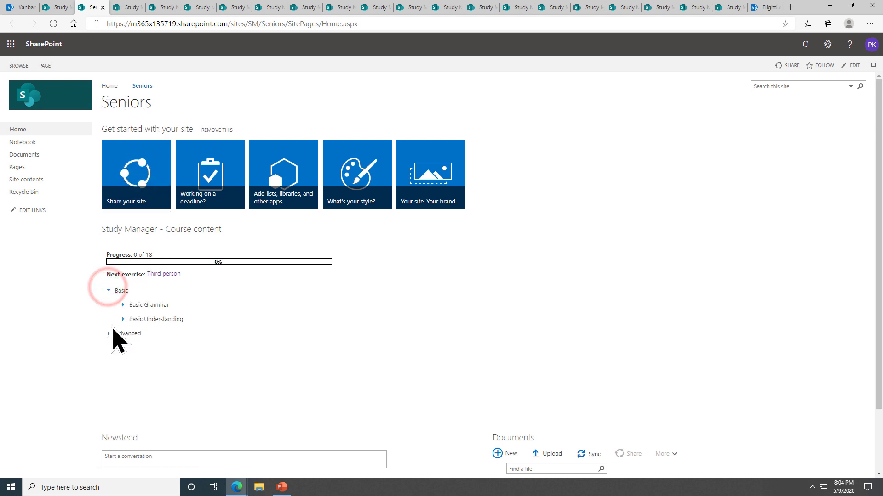
mouse_move(162, 277)
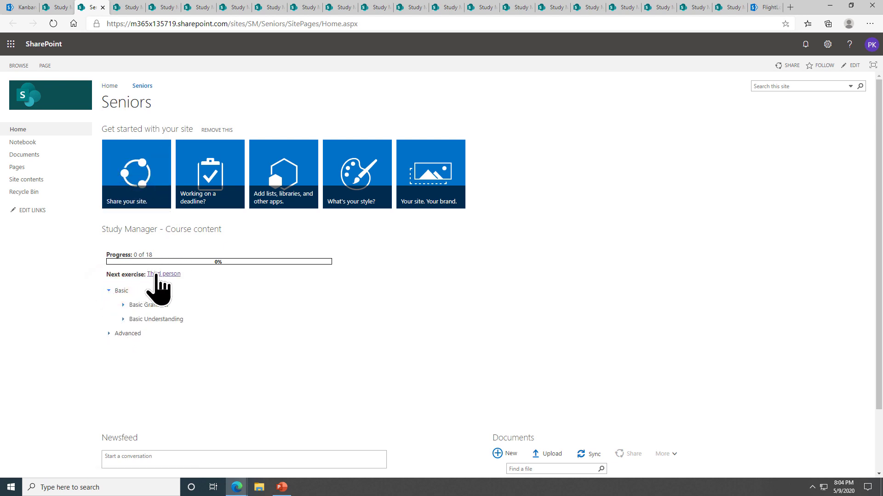
left_click(110, 334)
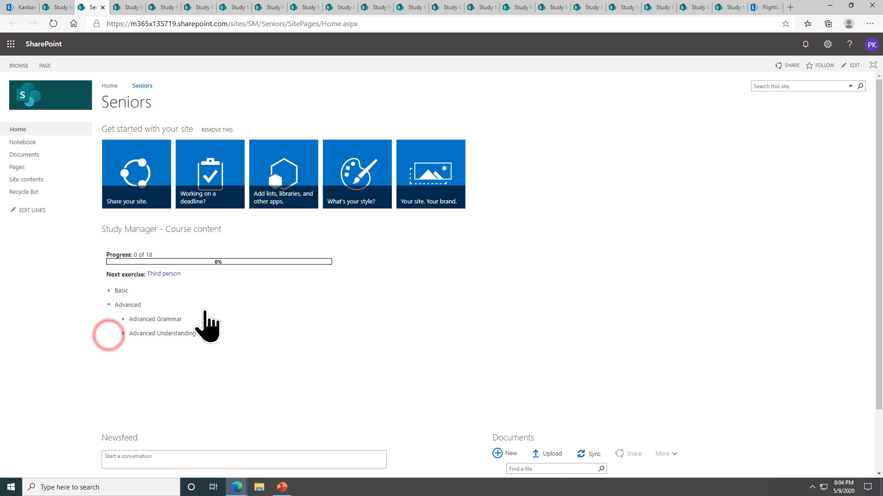
mouse_move(120, 23)
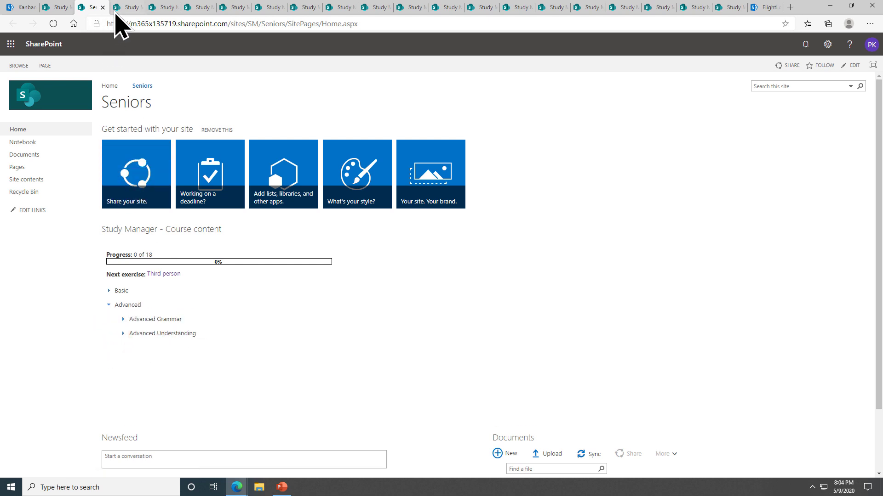
left_click(163, 274)
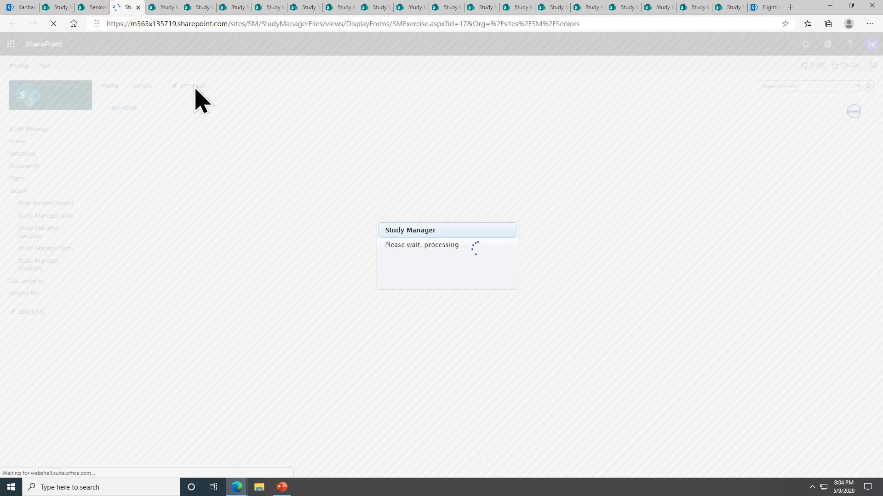
mouse_move(177, 73)
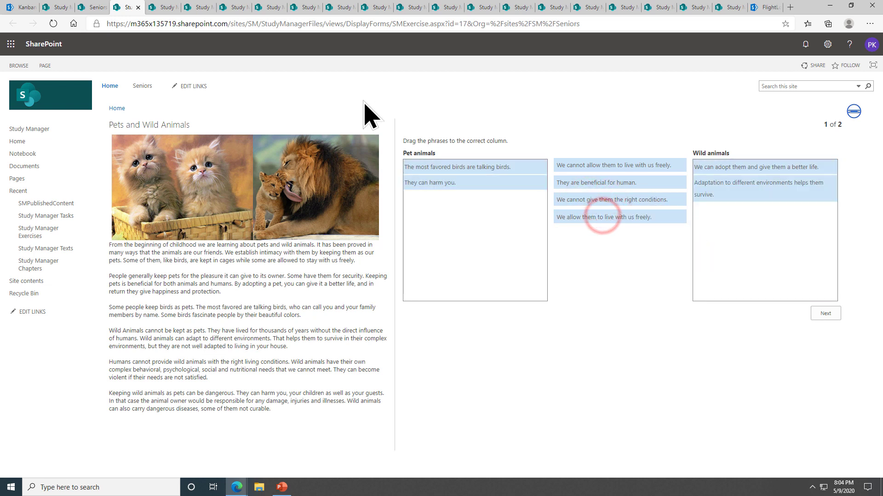
mouse_move(138, 26)
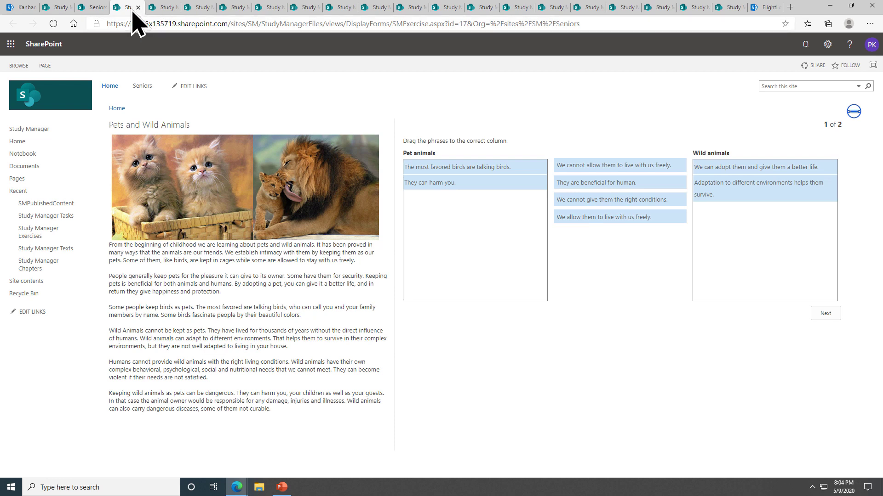
mouse_move(171, 104)
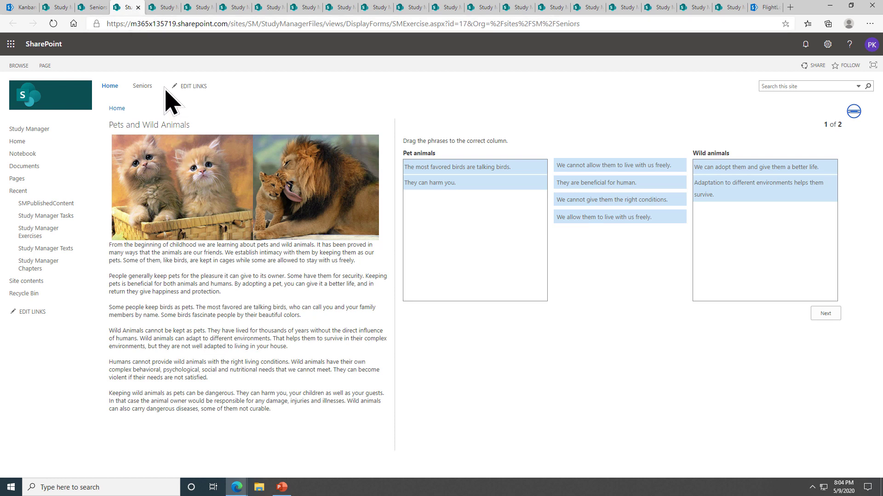
mouse_move(148, 45)
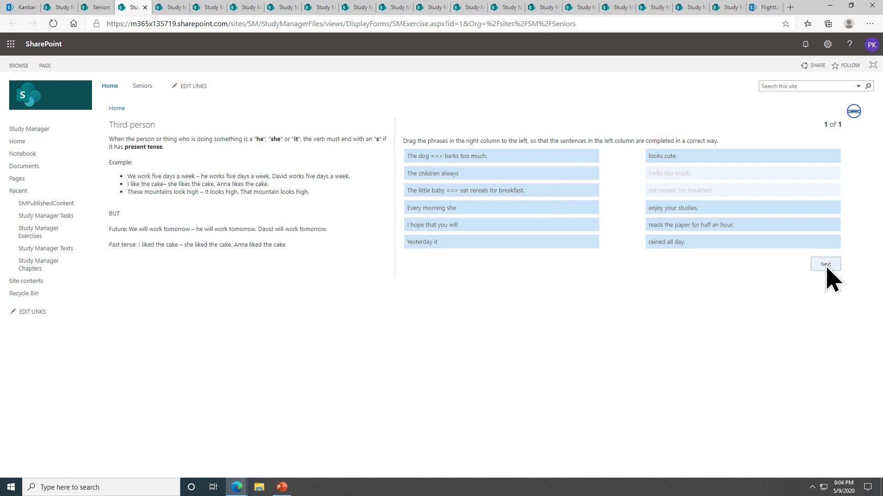
Move past and close the Third person exercise to reach the To be exercise
left_click(825, 263)
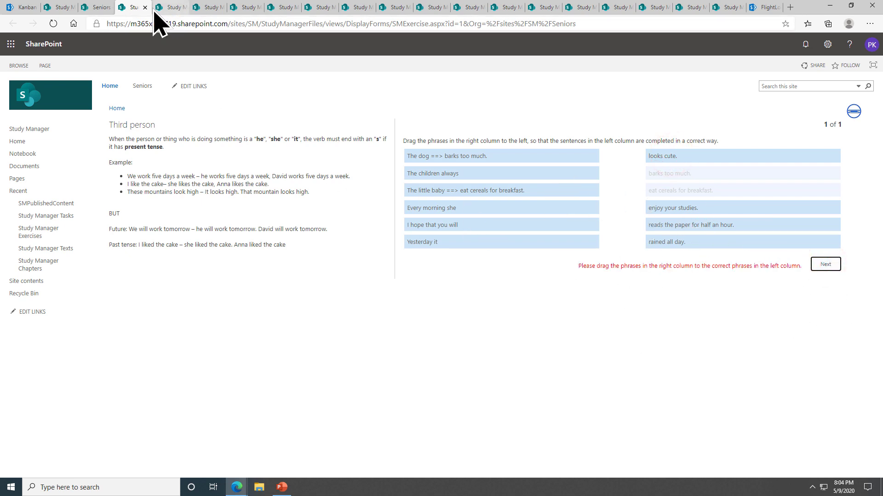
left_click(824, 264)
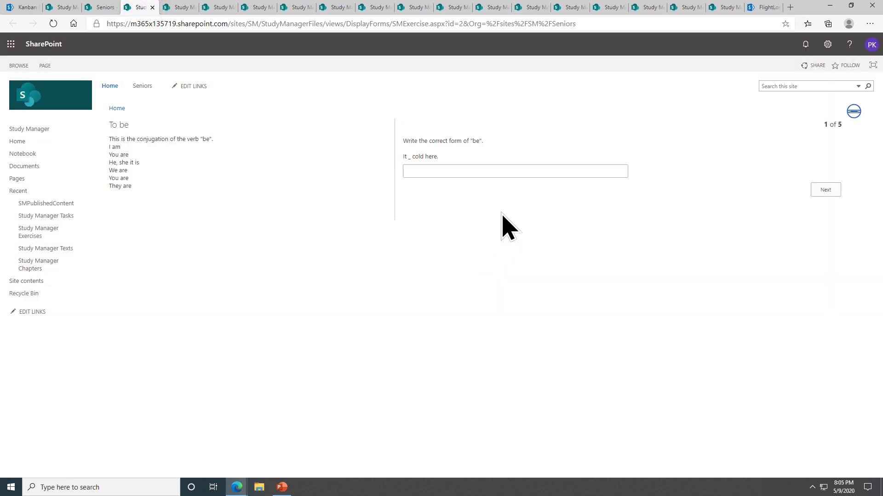
Answer the five To be questions, including 'are' and 'am', without mistakes
left_click(514, 171)
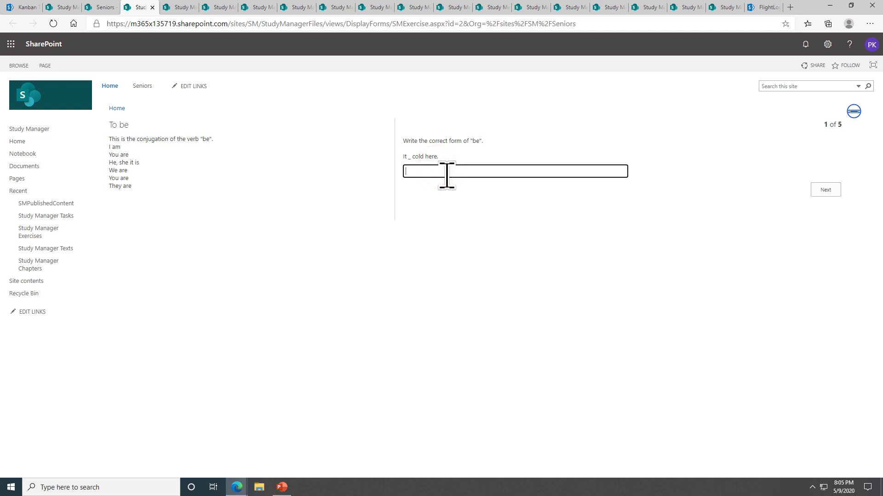
left_click(824, 190)
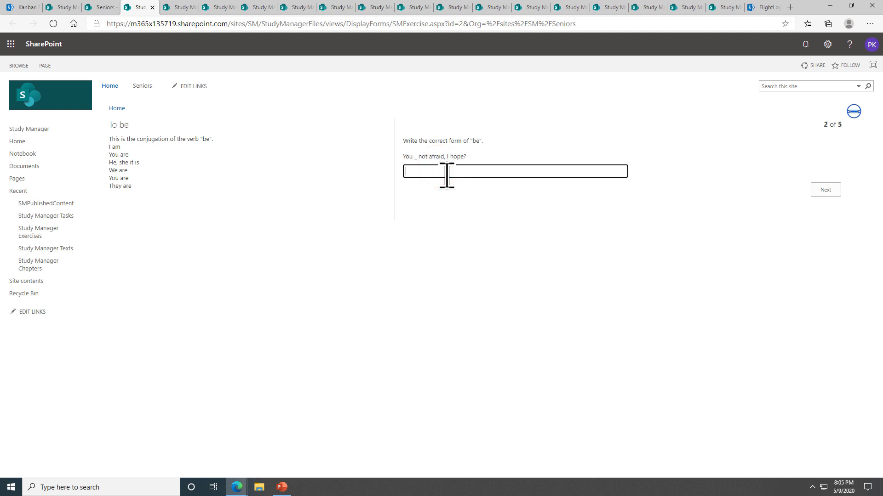
left_click(825, 189)
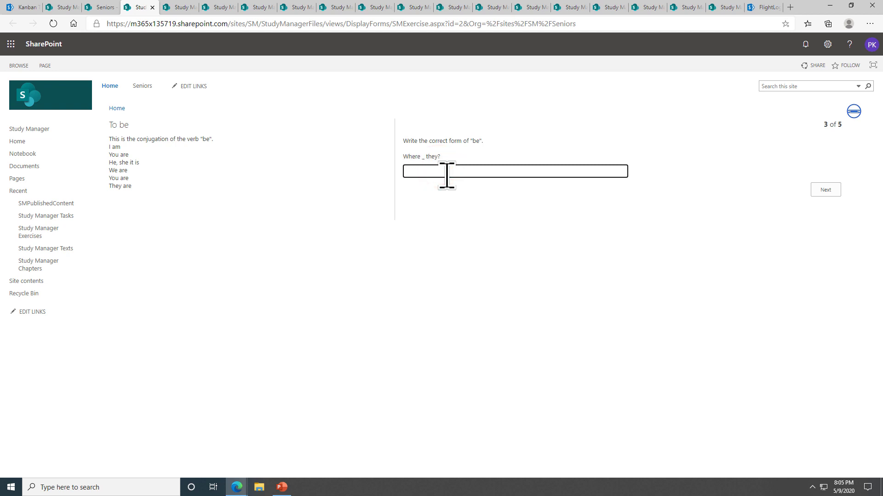
type("are")
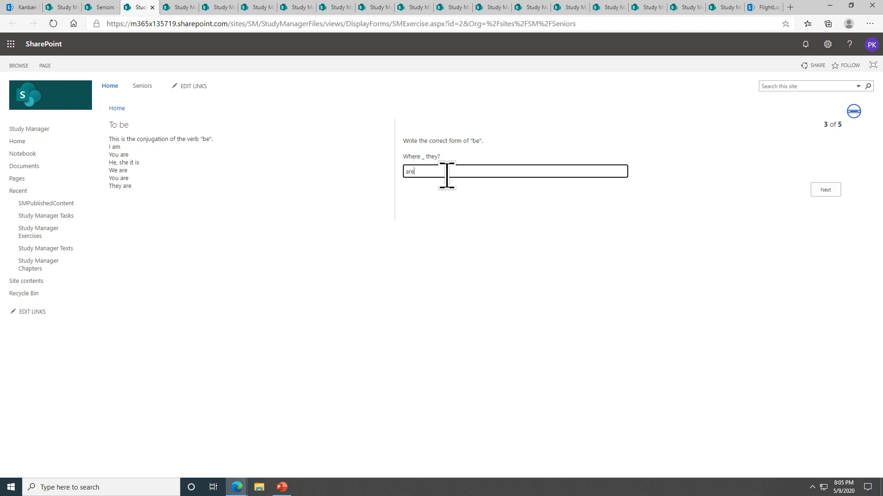
left_click(825, 189)
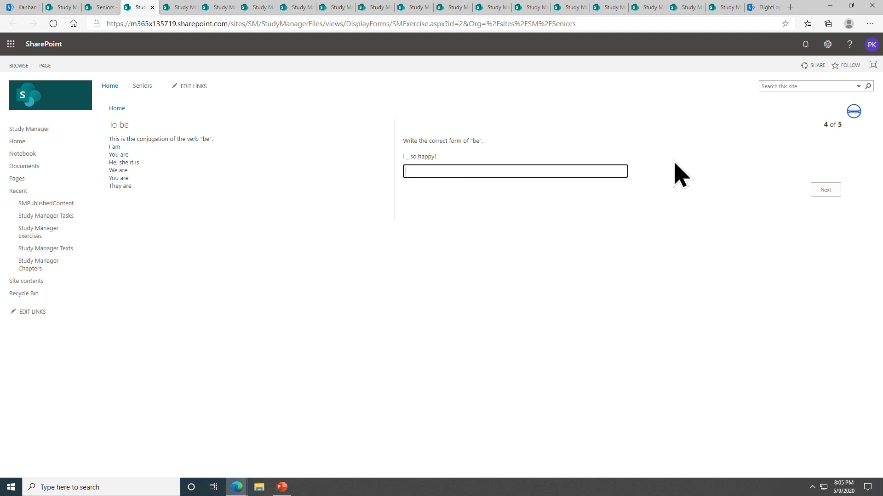
type("am")
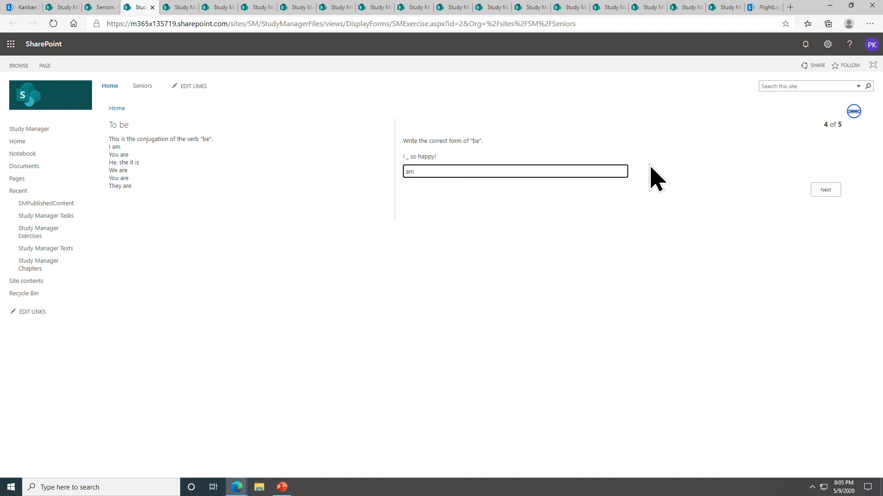
left_click(825, 189)
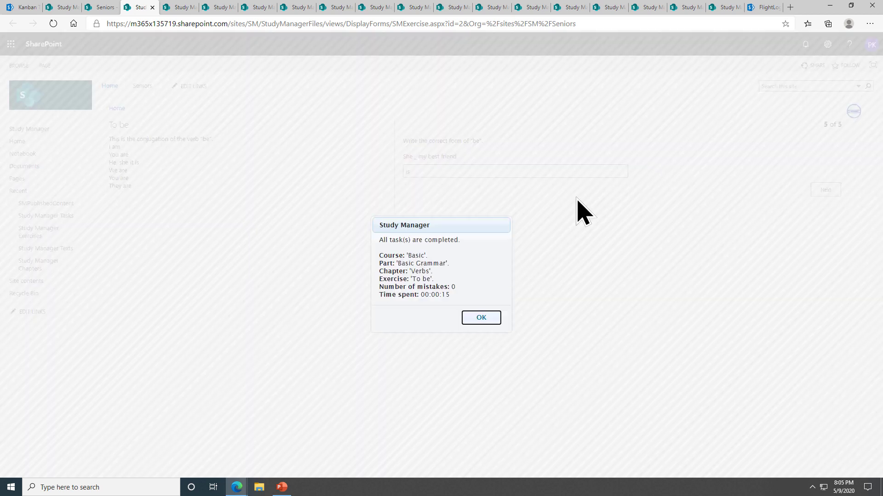
mouse_move(392, 264)
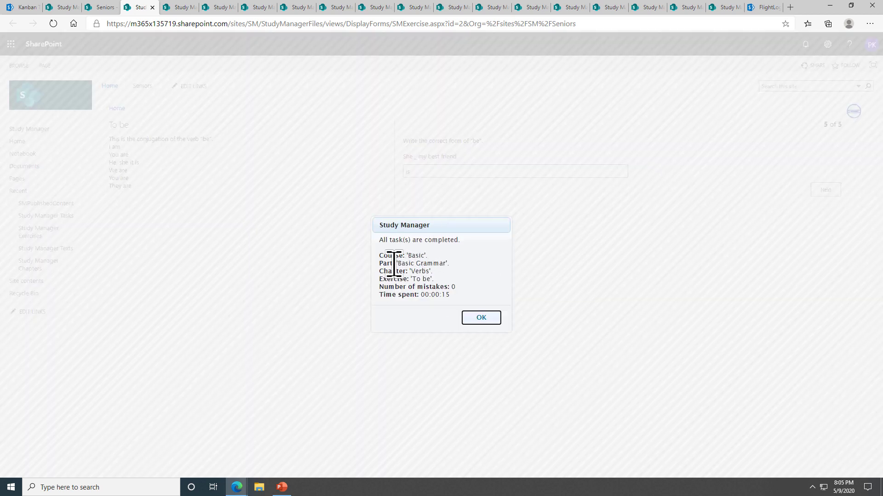
mouse_move(441, 286)
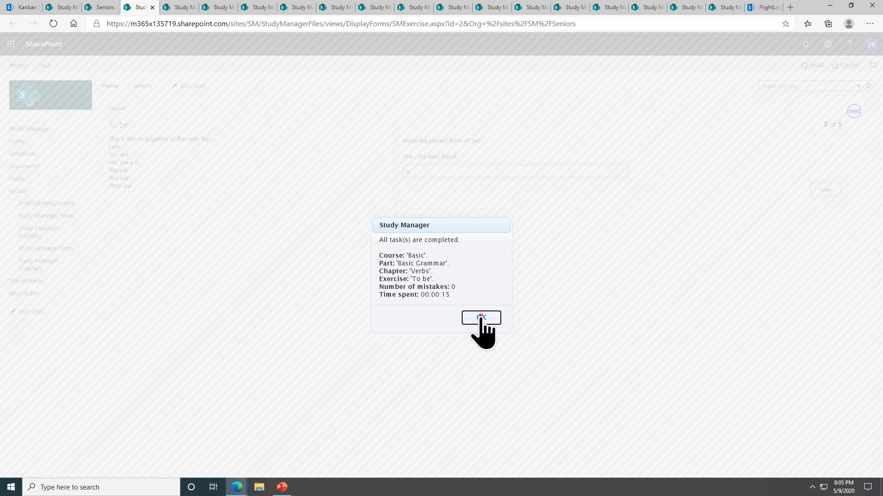
mouse_move(160, 26)
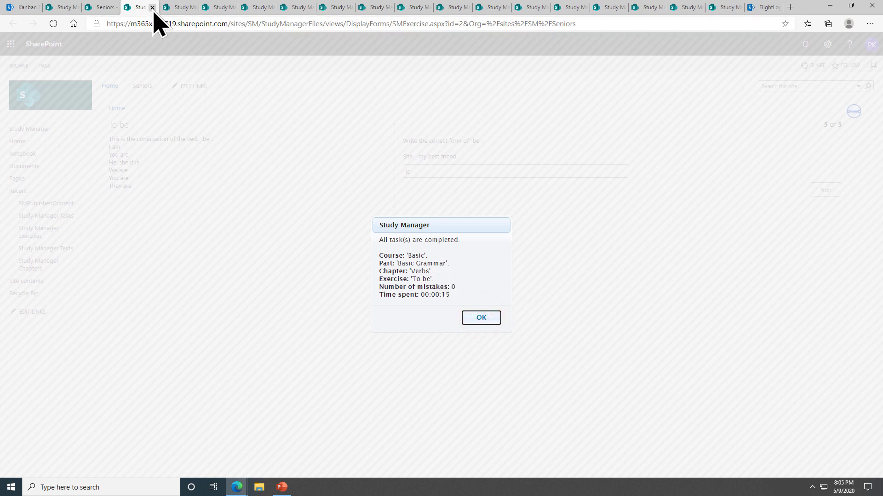
mouse_move(152, 8)
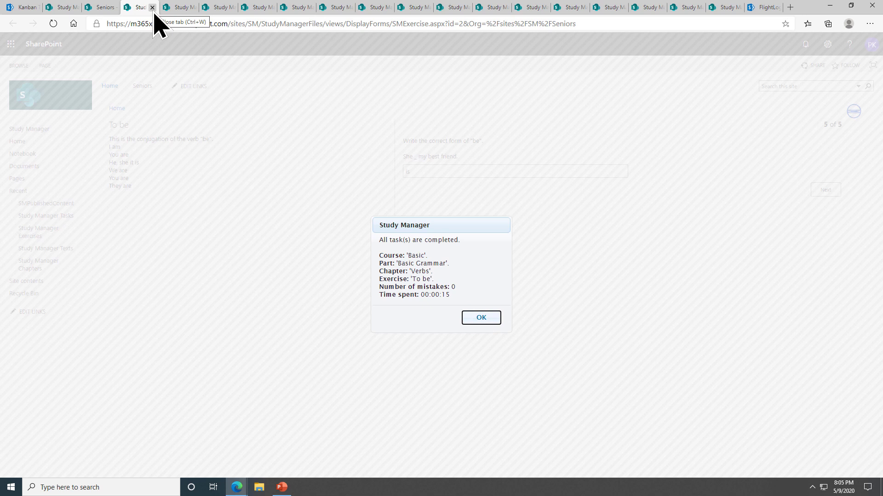
mouse_move(276, 247)
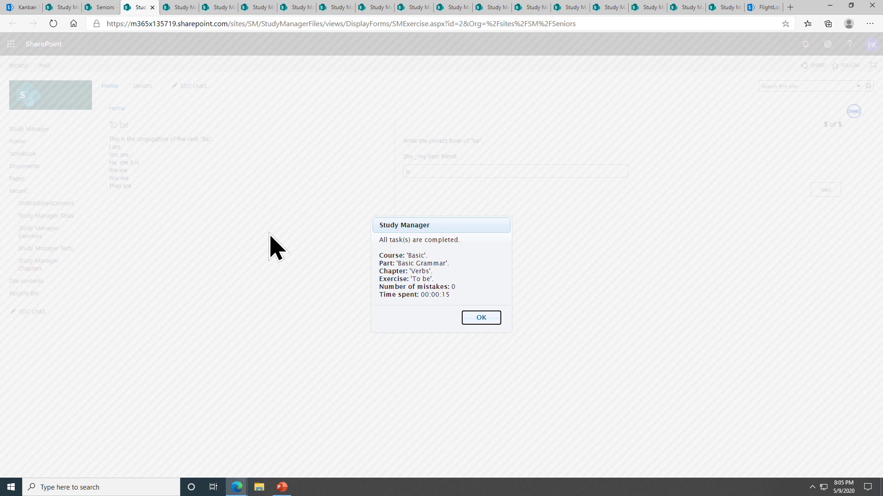
Close the completed To be exercise and toggle plural word choices like 'buzz'
left_click(480, 318)
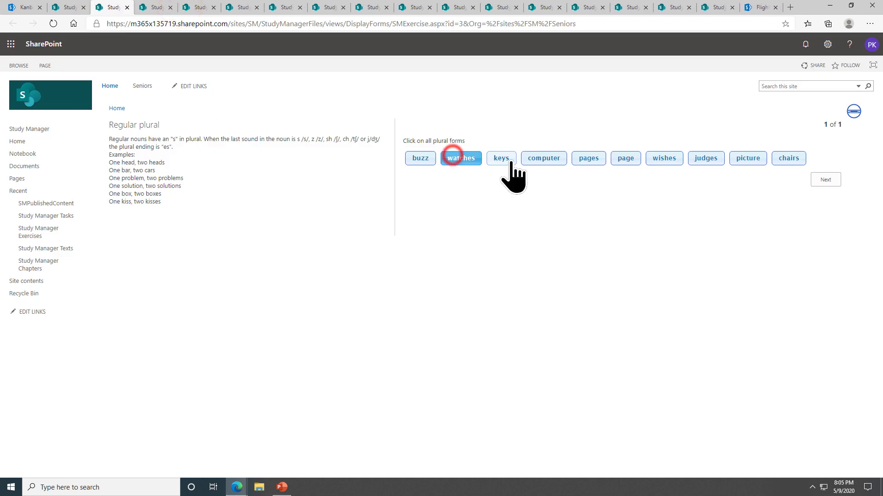
left_click(419, 158)
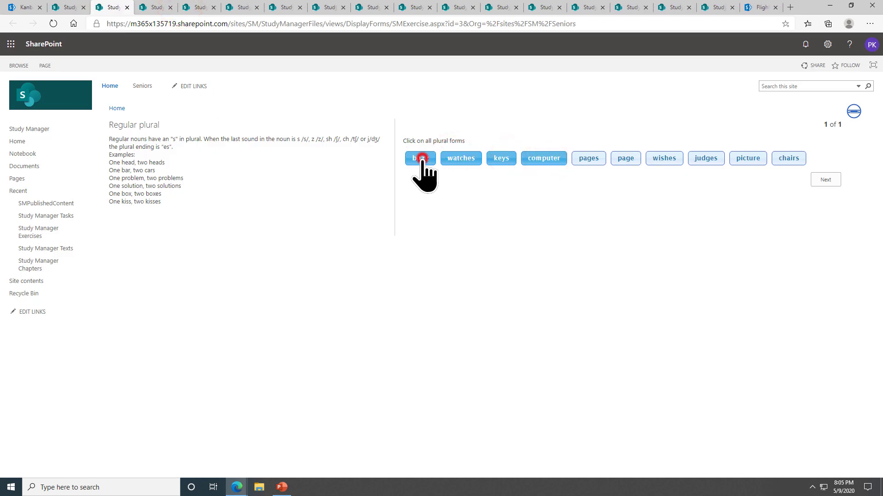
left_click(419, 158)
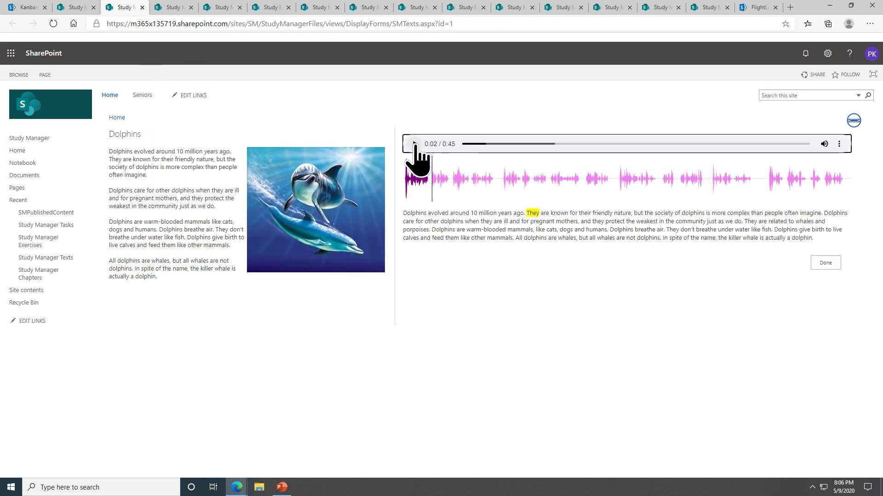
Pause the Dolphins narration to bring up the Capital city-and-country listening exercise
left_click(414, 144)
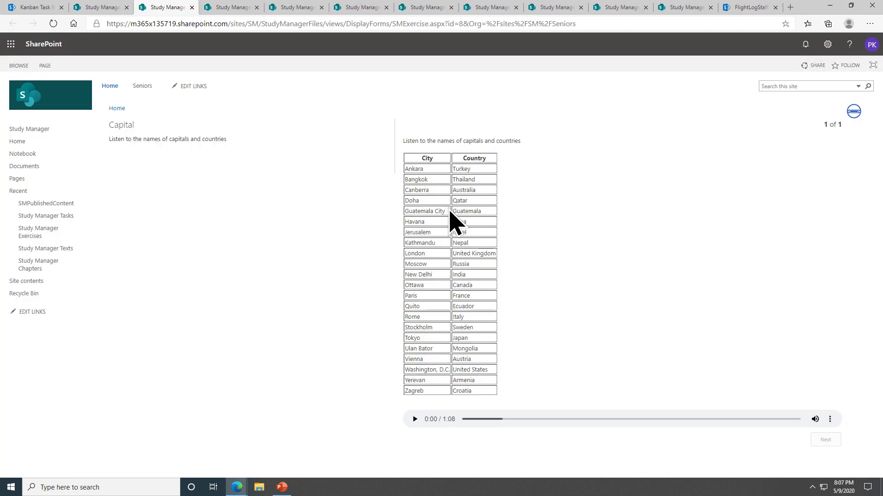
Play the capitals audio, then answer Verbs question one with 'explain' and advance
left_click(414, 418)
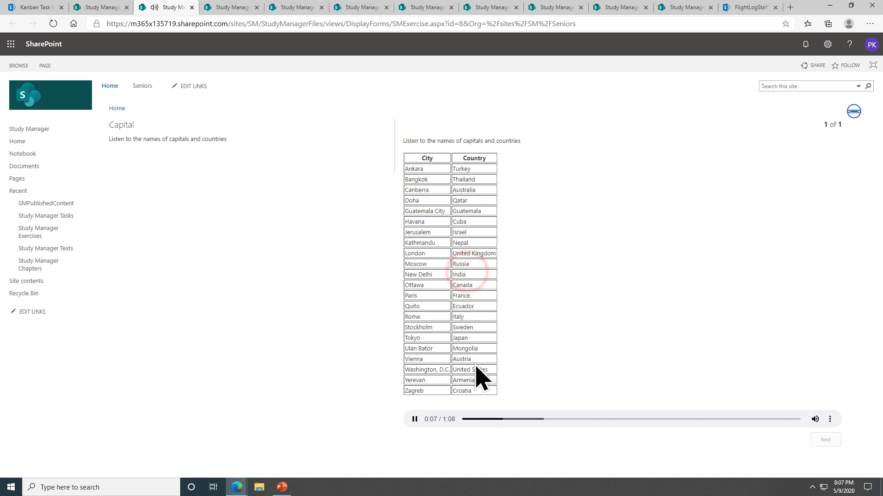
mouse_move(440, 244)
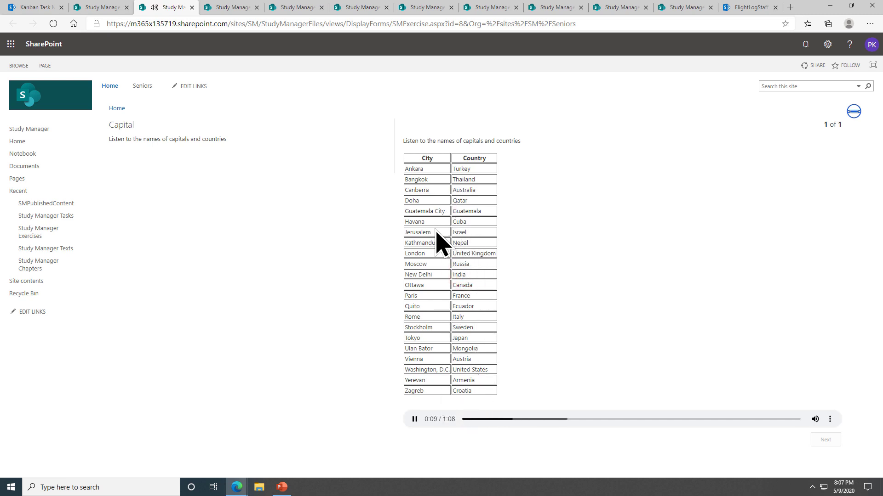
left_click(219, 7)
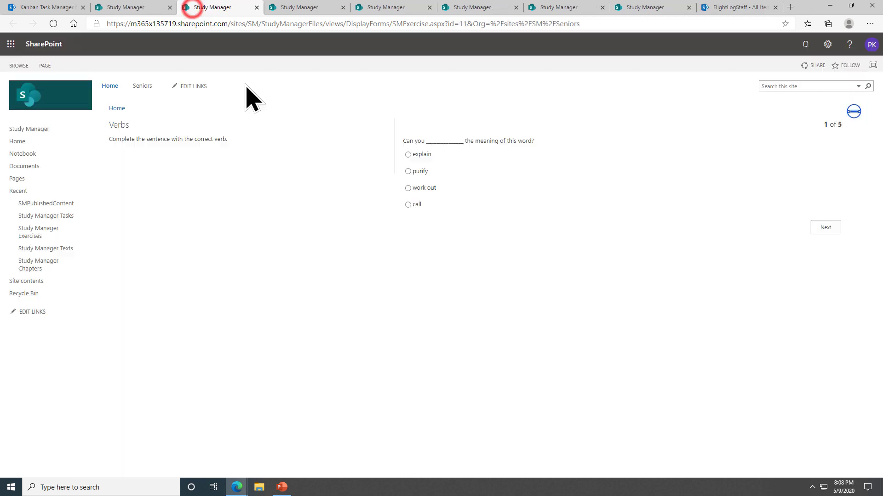
left_click(408, 154)
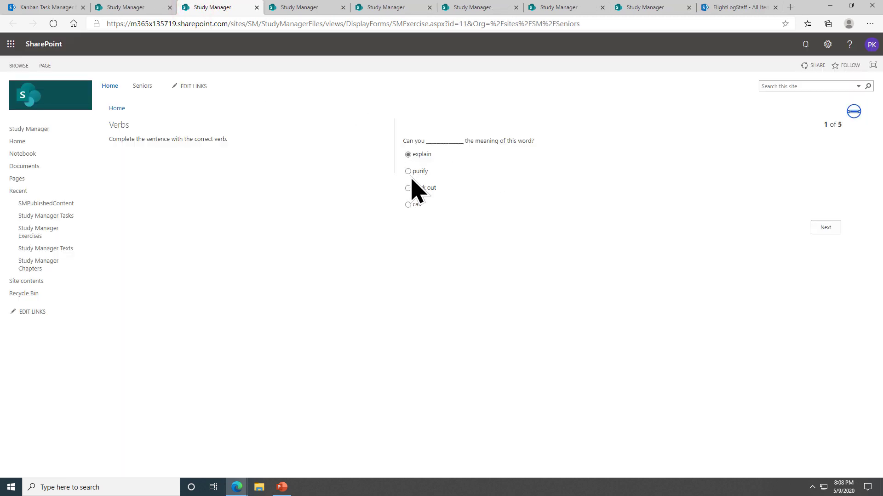
left_click(825, 227)
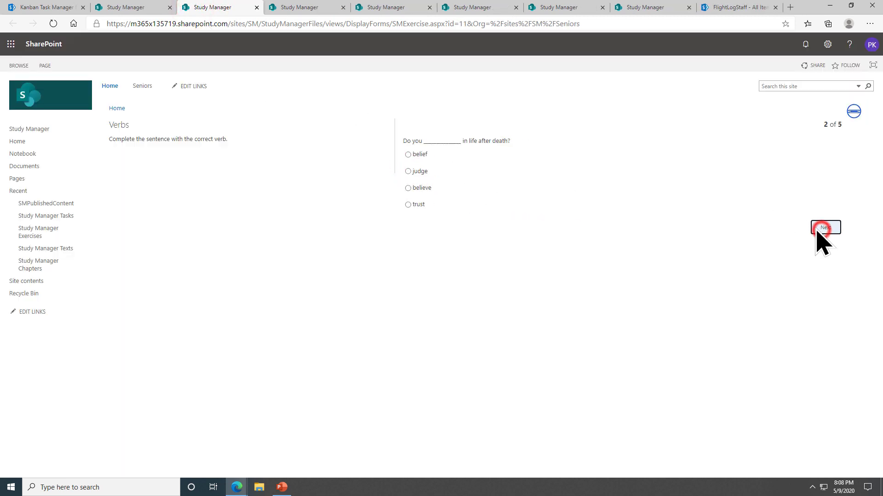